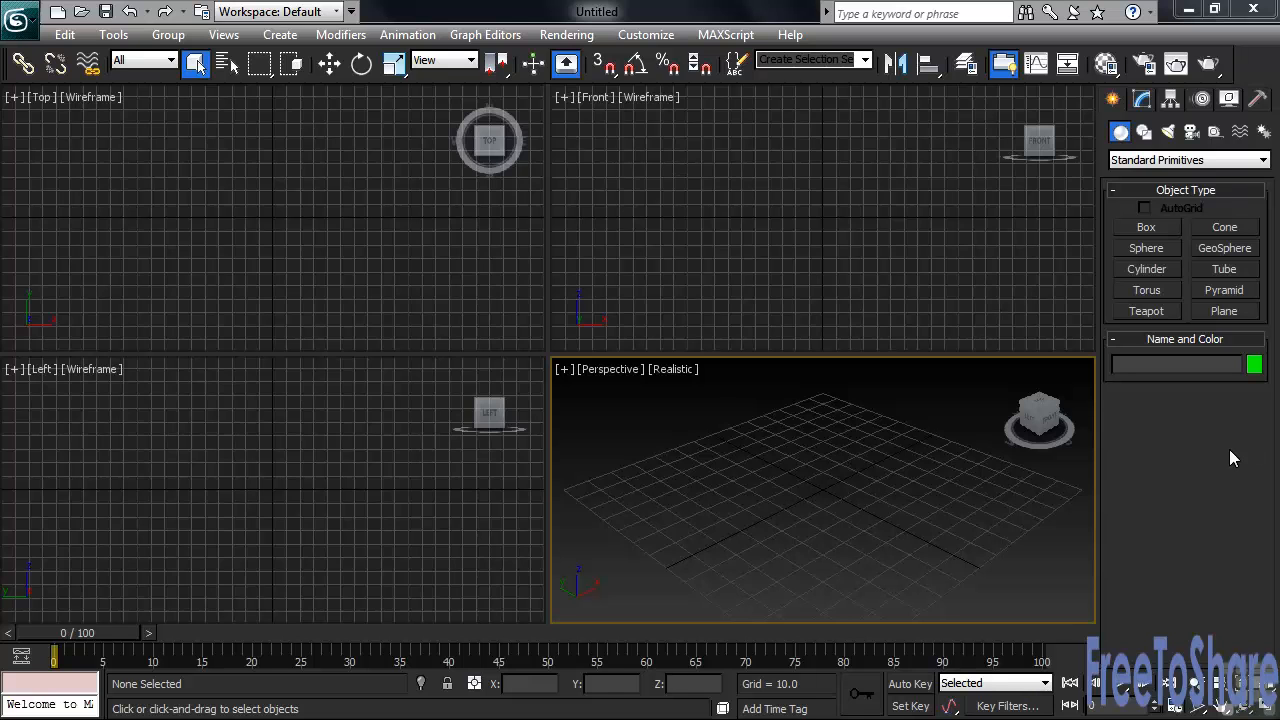
pyautogui.moveTo(480, 298)
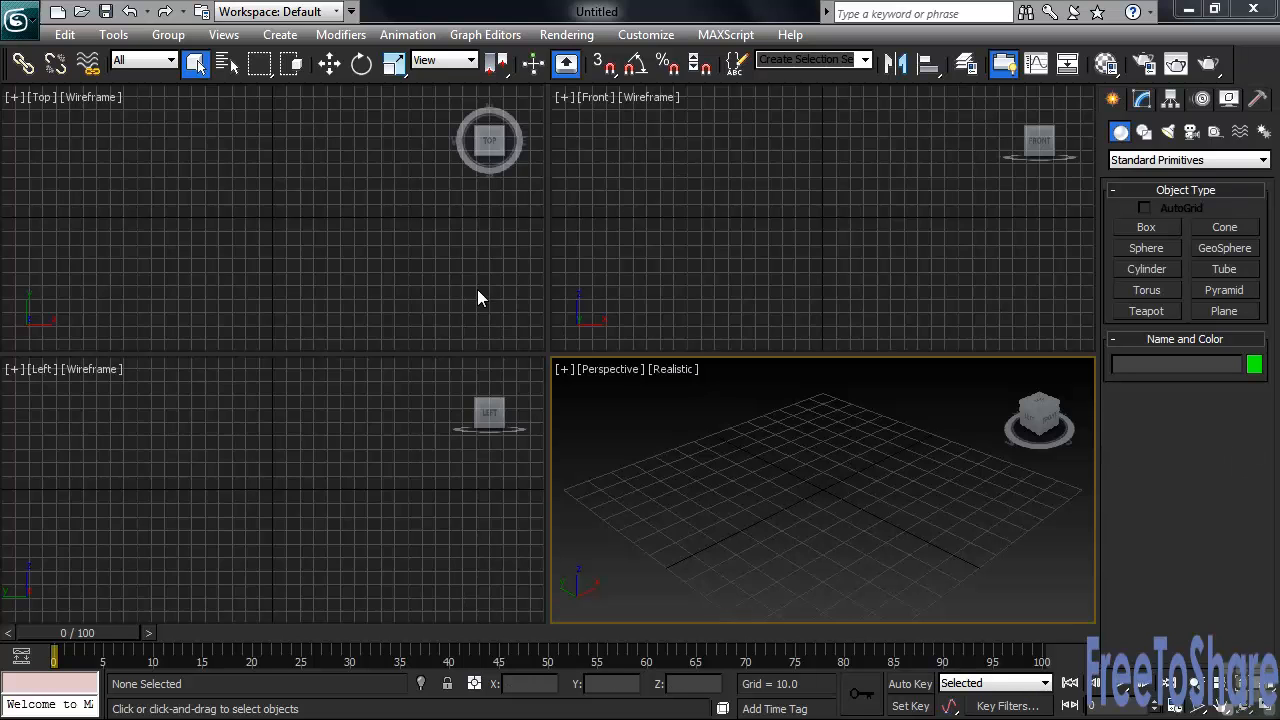
# Step: Activate the Top viewport and start the Box tool under Standard Primitives
pyautogui.click(1146, 228)
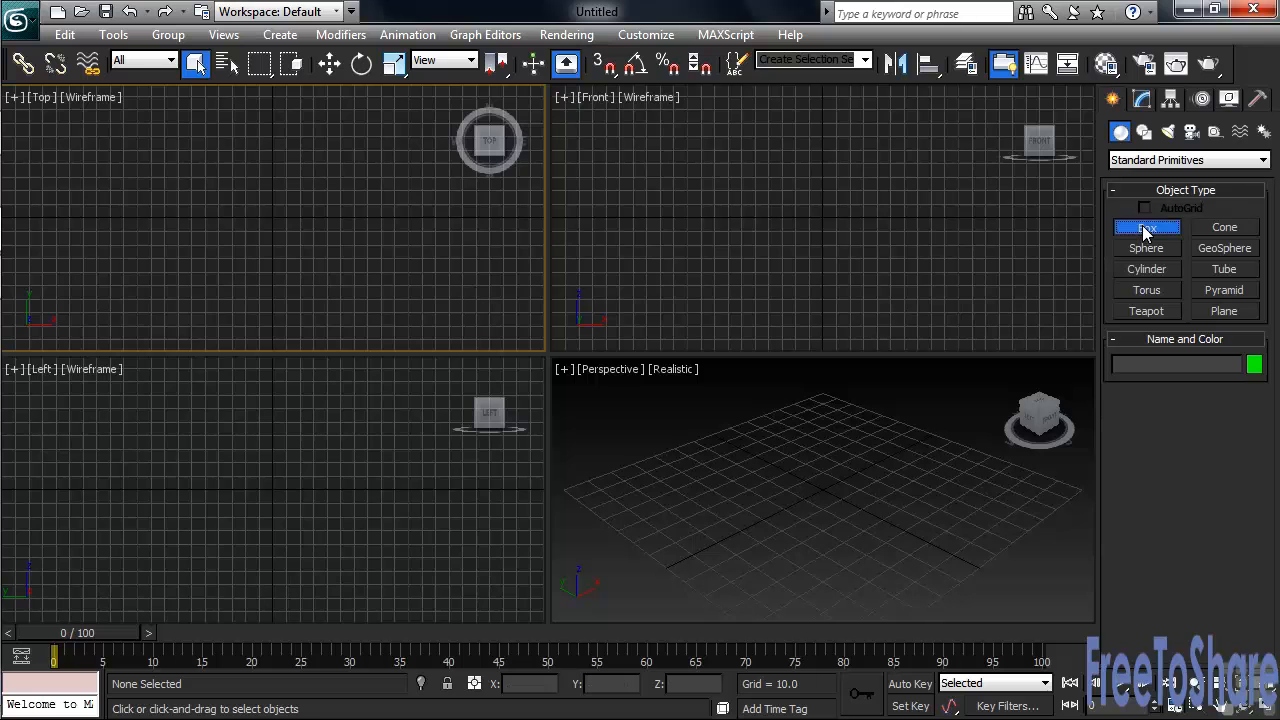
pyautogui.click(1146, 228)
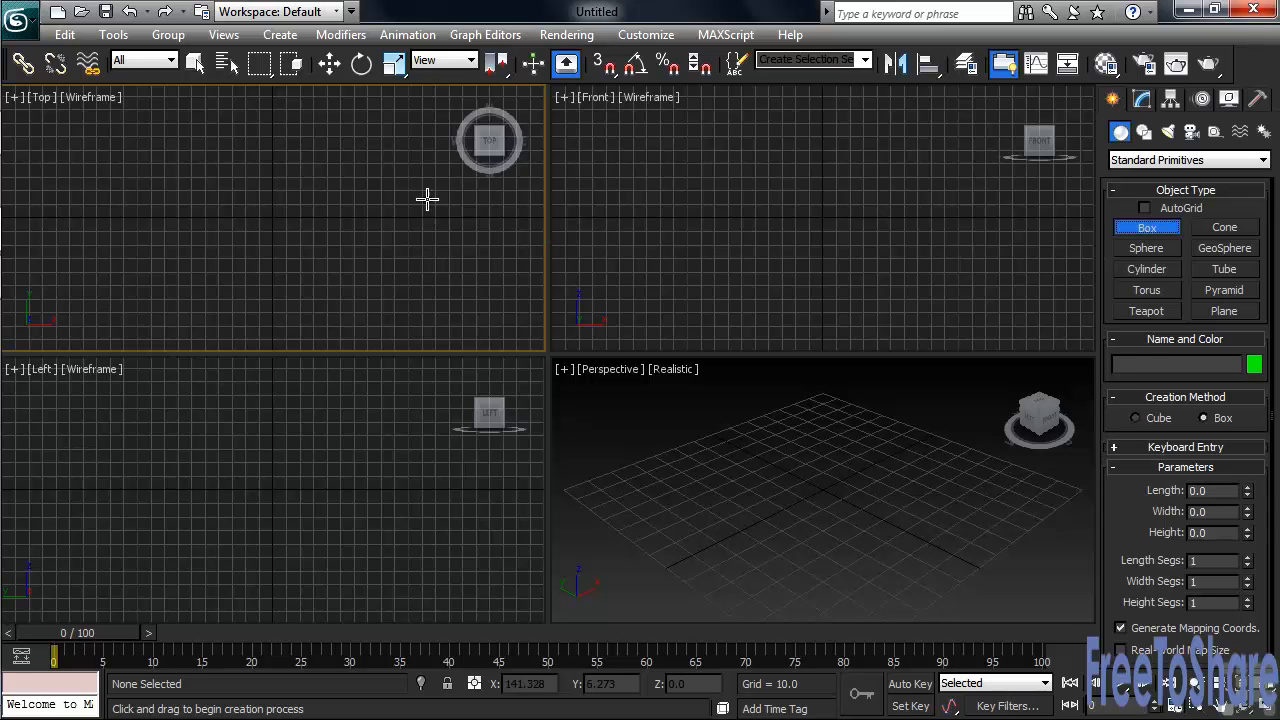
# Step: Draw Box001 about 165 long, 198 wide and 68 tall in the Top viewport
pyautogui.moveTo(136, 100); pyautogui.dragTo(248, 198)
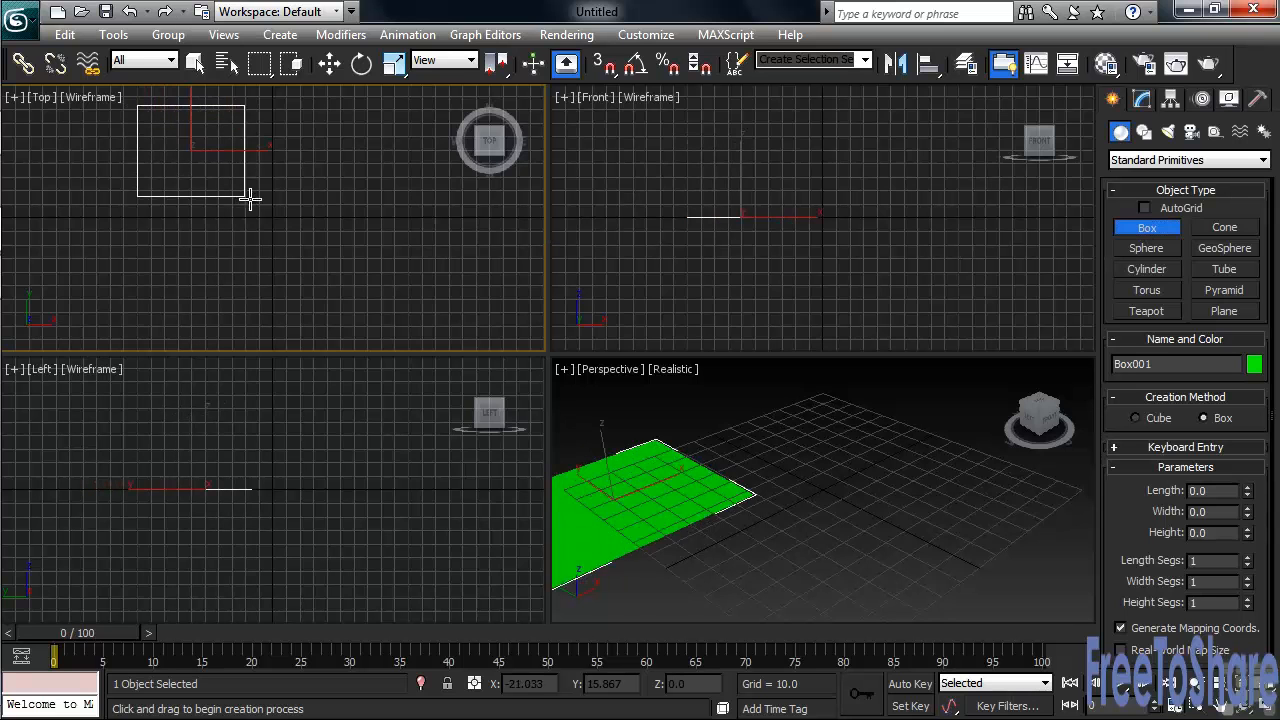
pyautogui.moveTo(250, 196); pyautogui.dragTo(408, 324)
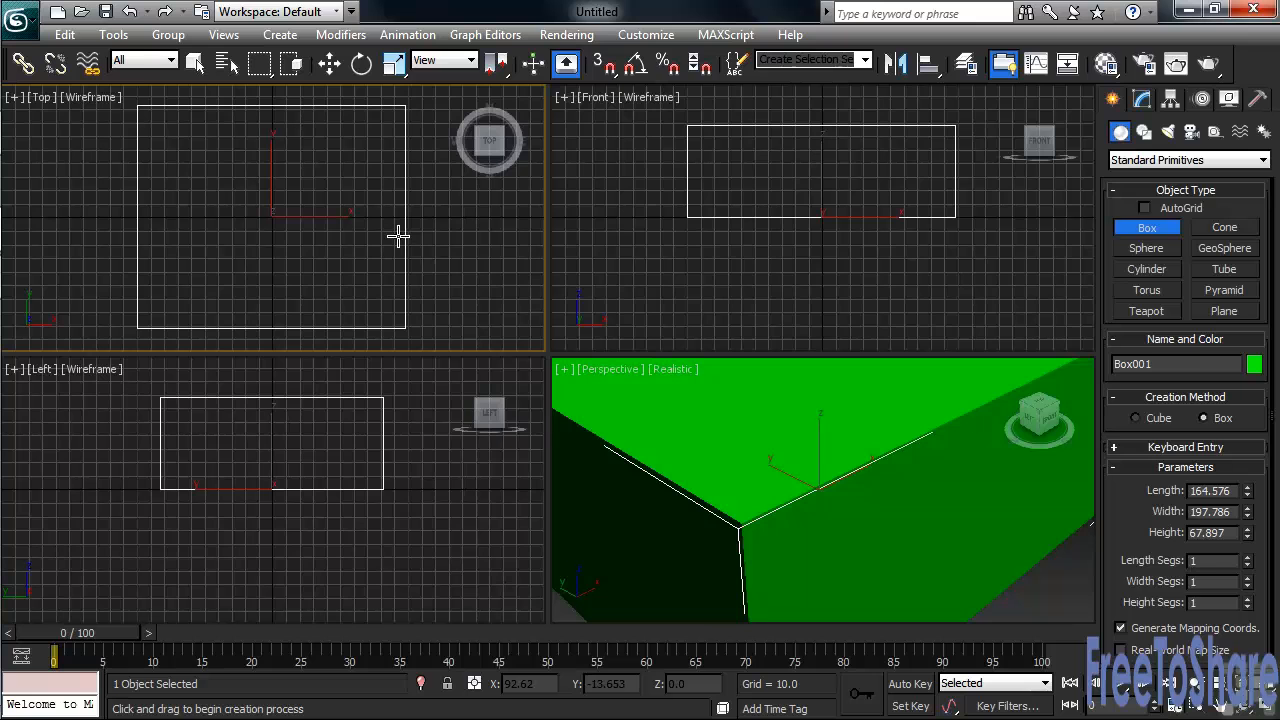
pyautogui.click(196, 62)
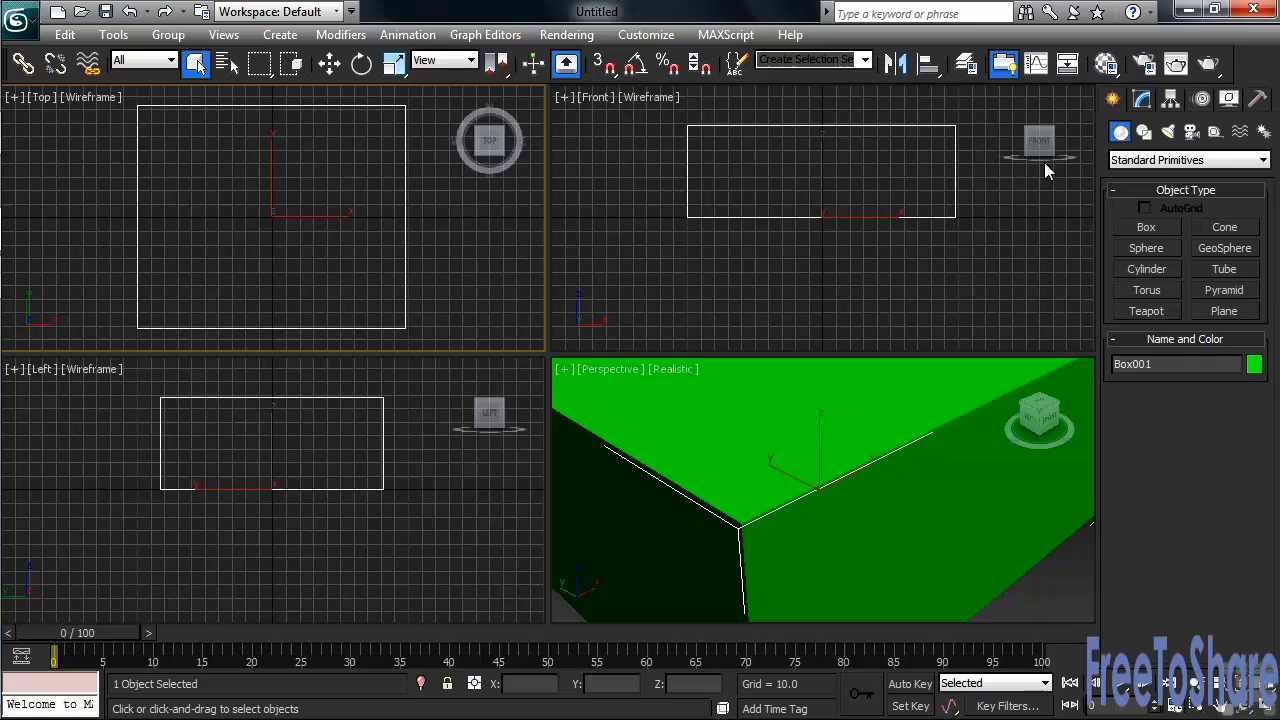
# Step: Exit Box creation and show Box001's parameters in the Modify panel with edged faces
pyautogui.click(1140, 100)
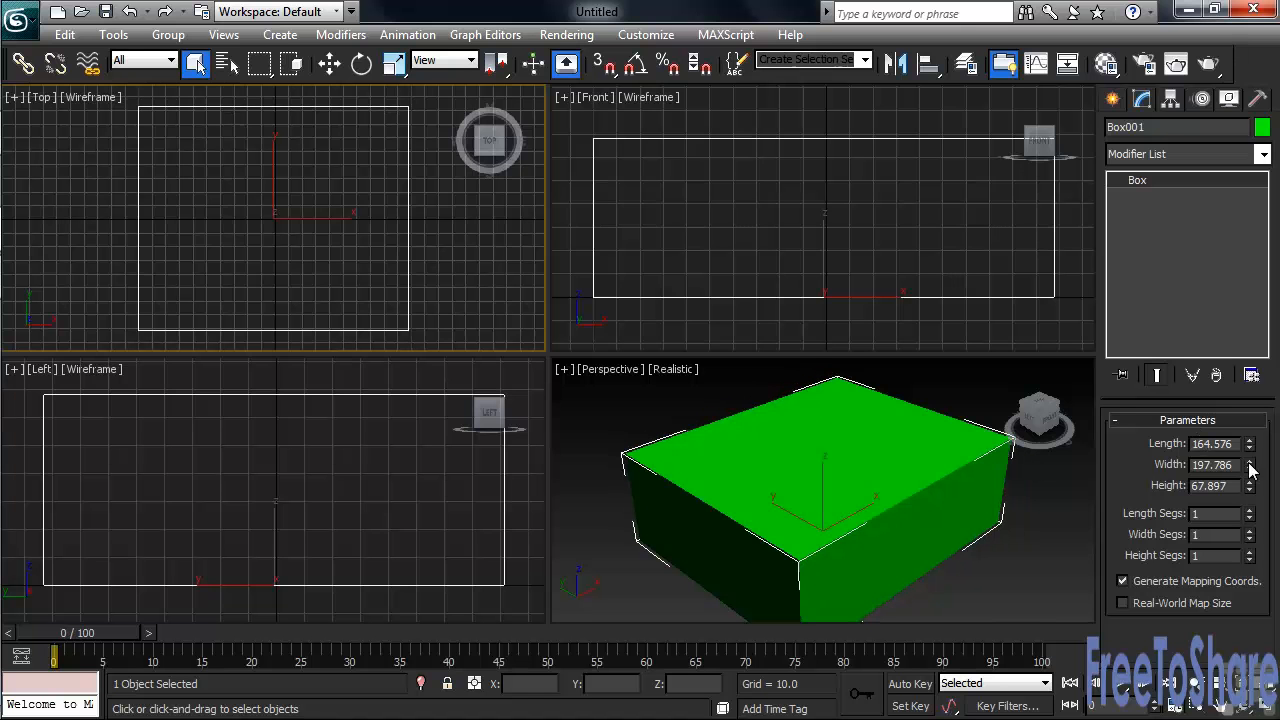
pyautogui.click(1248, 460)
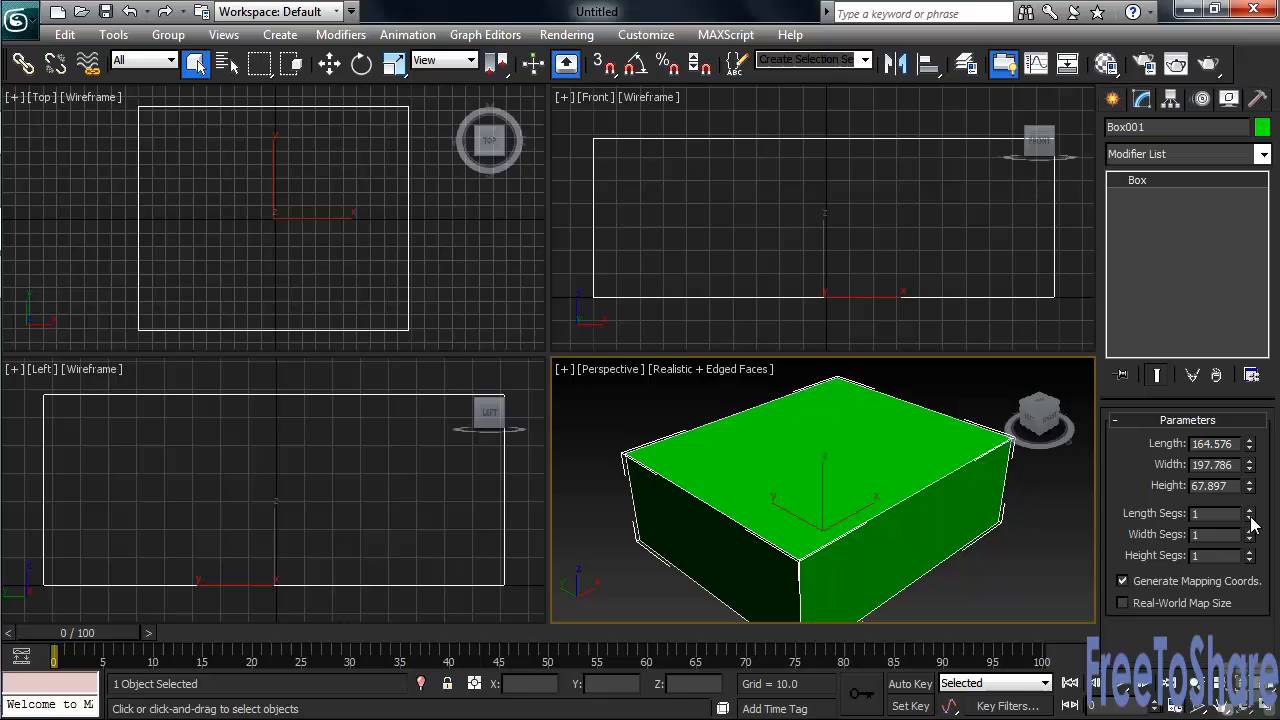
# Step: Give Box001 4 length, 5 width and 3 height segments
pyautogui.click(1248, 510)
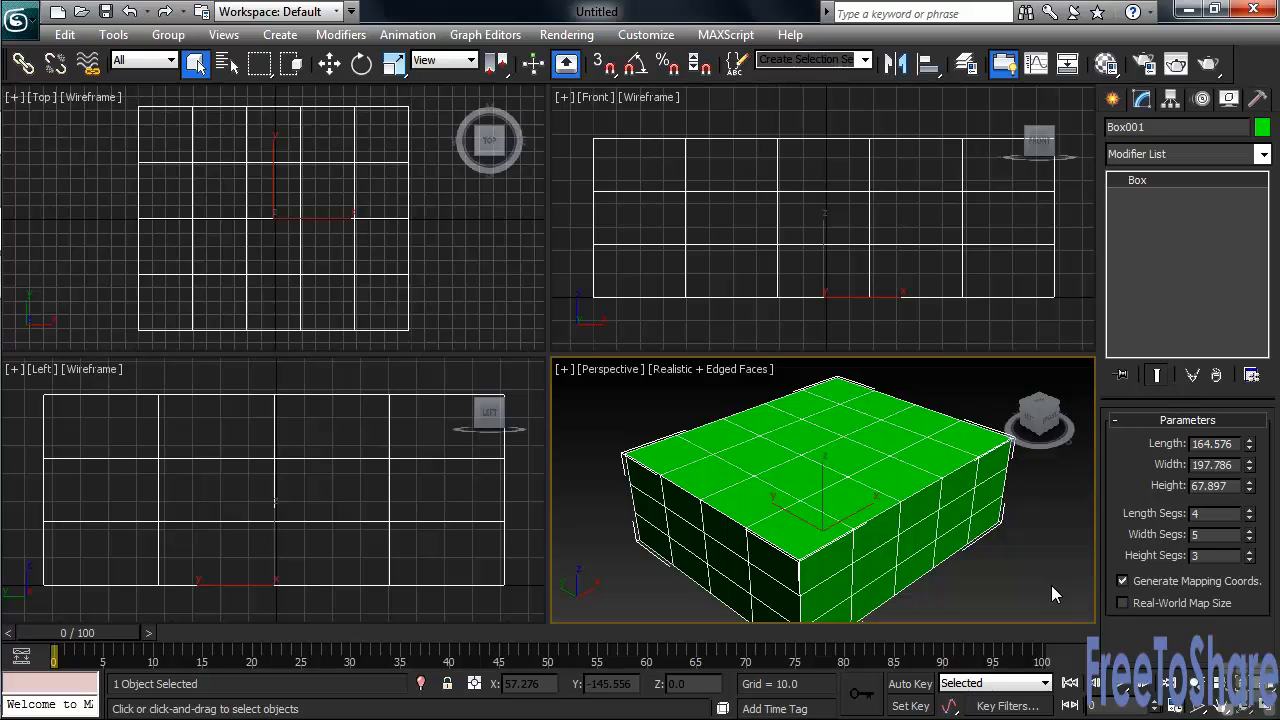
pyautogui.press('Delete')
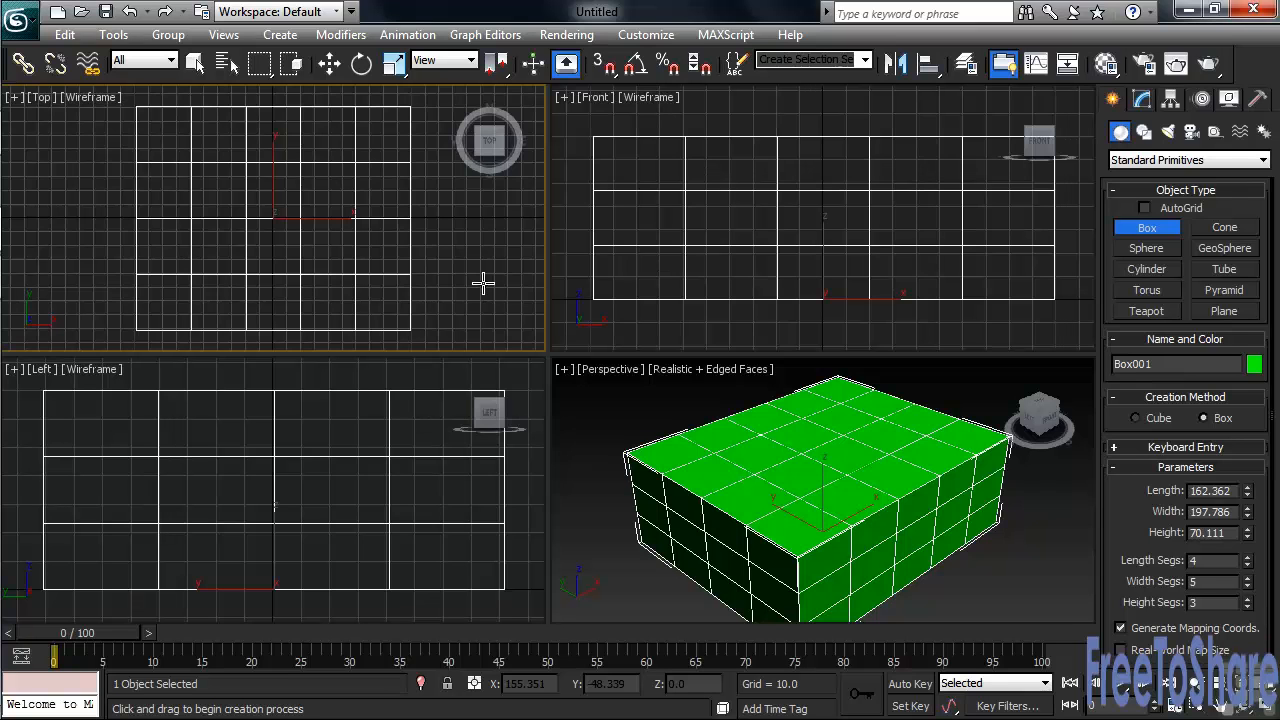
pyautogui.moveTo(484, 292)
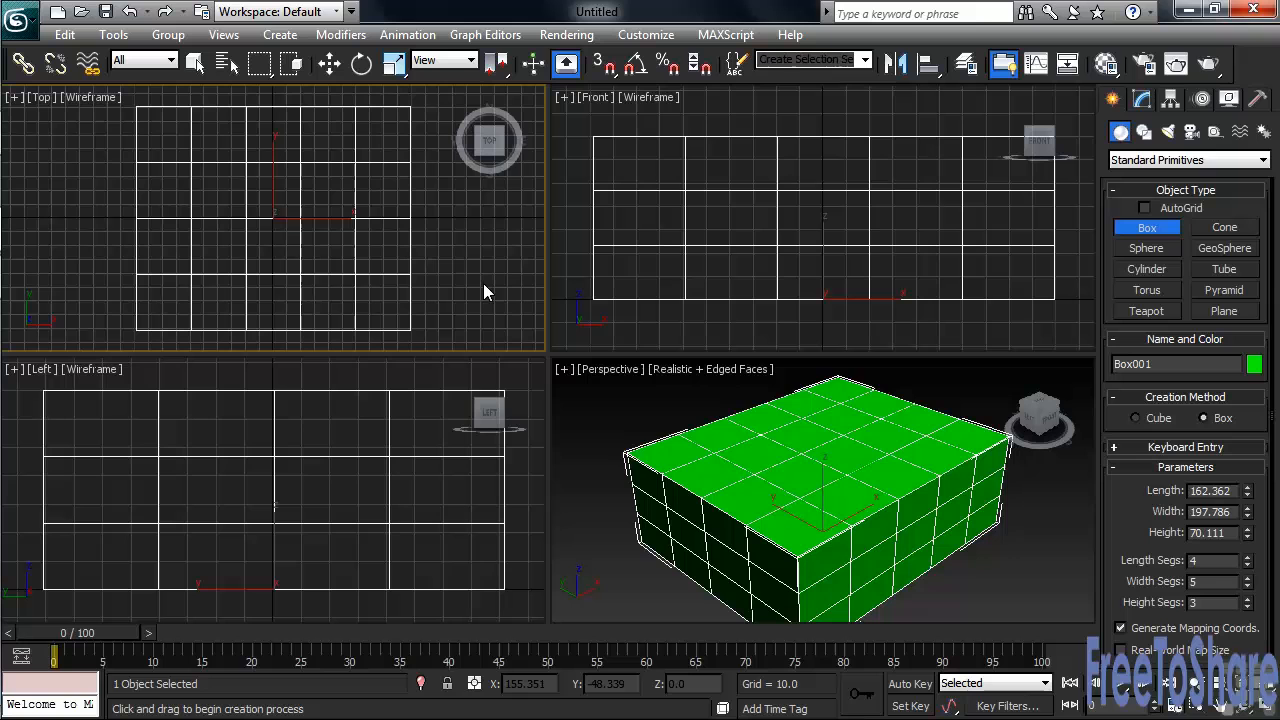
pyautogui.moveTo(582, 308)
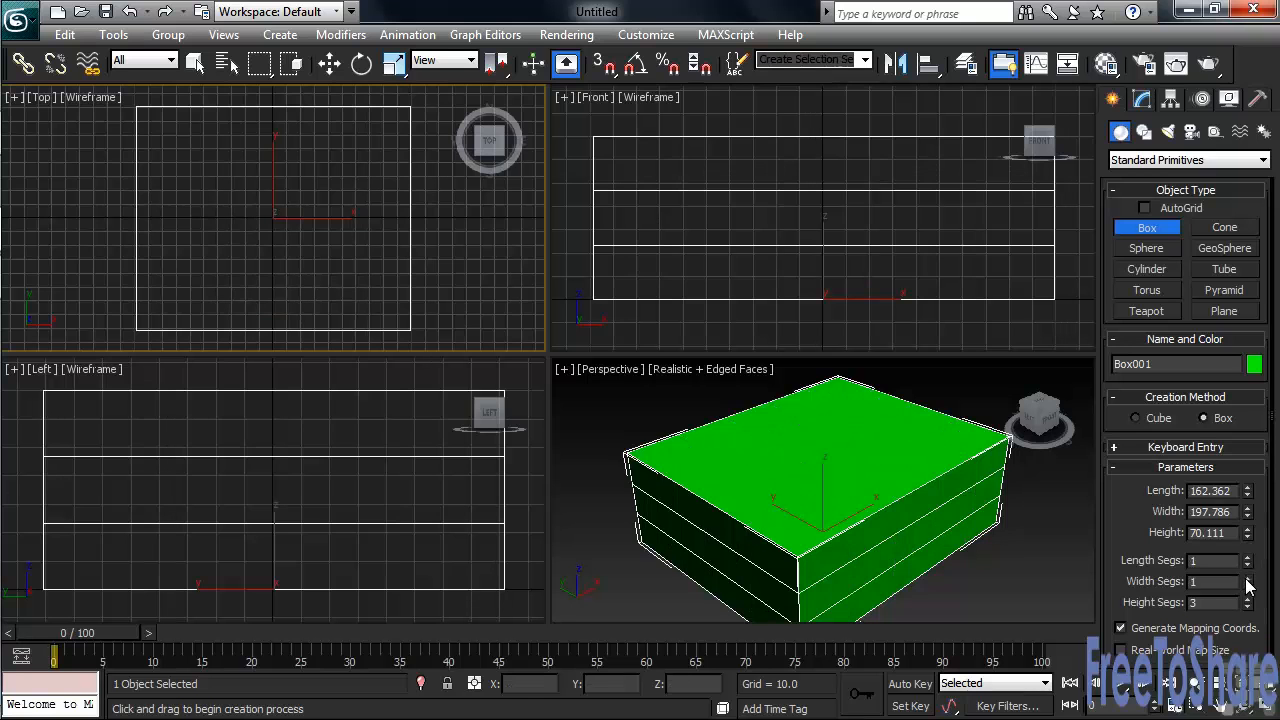
# Step: Return Box001's segment counts to 1 and delete it from the scene
pyautogui.click(1248, 606)
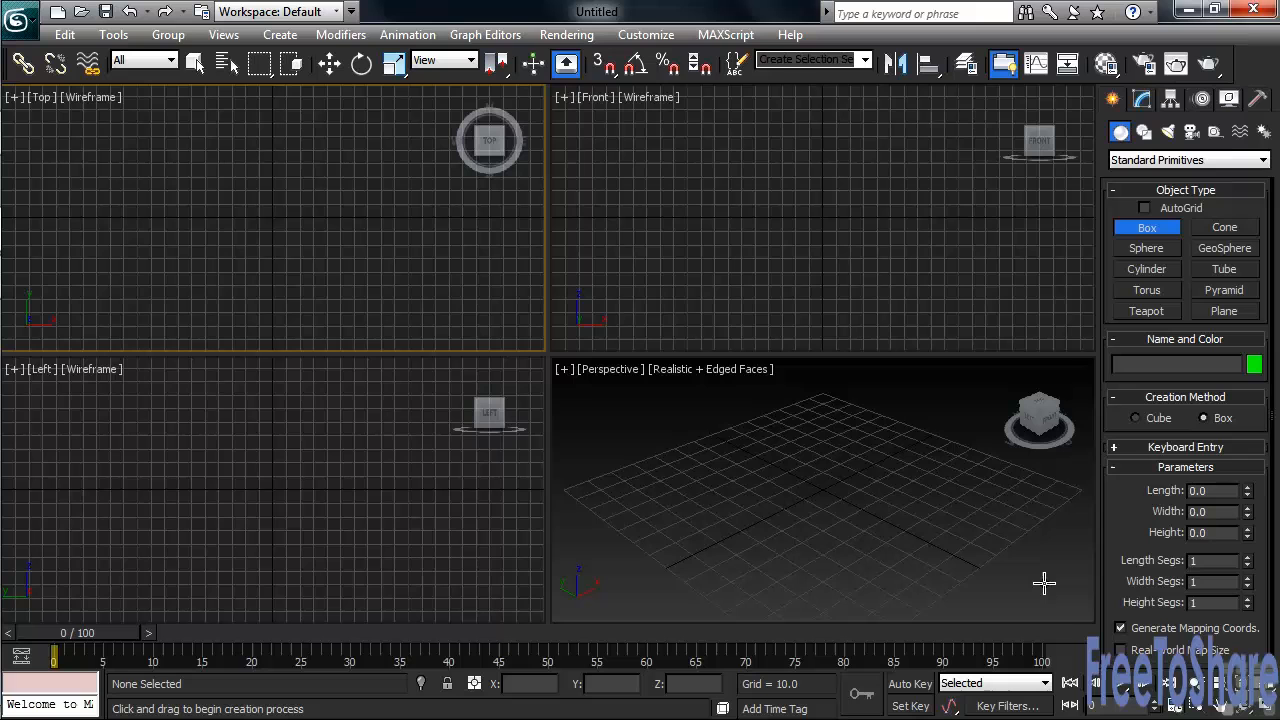
pyautogui.moveTo(1140, 430)
pyautogui.write('50')
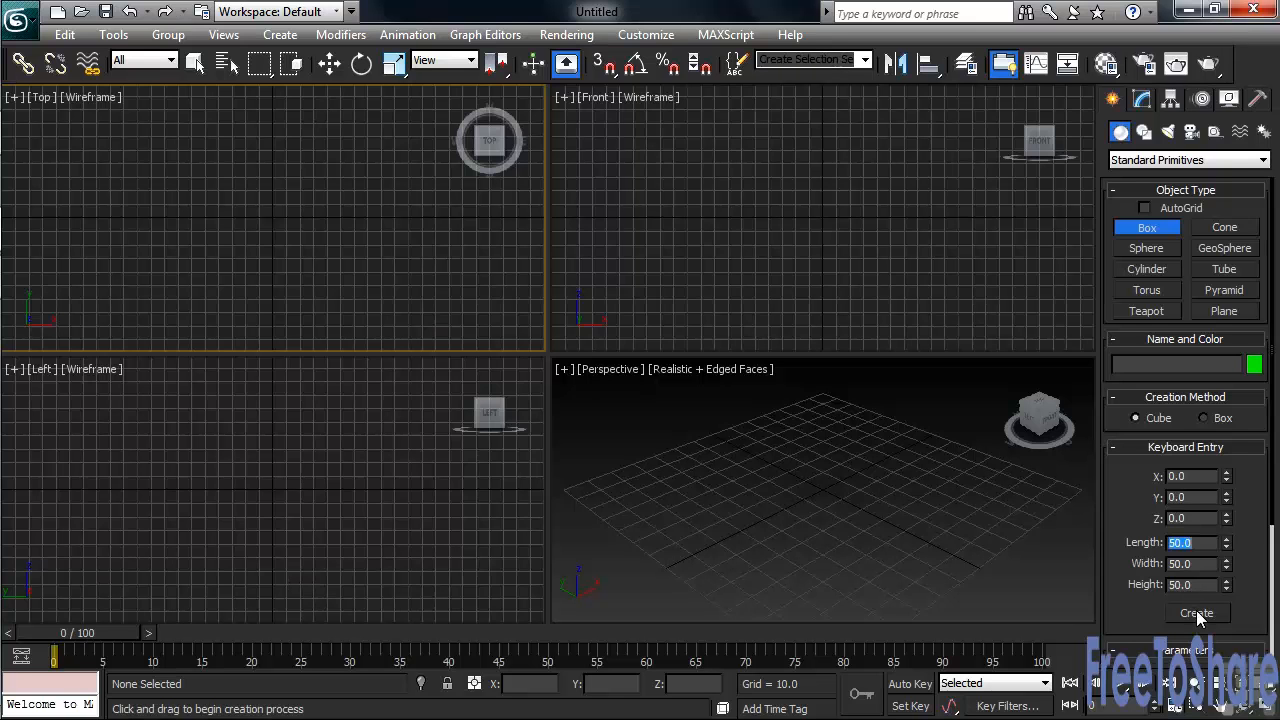
# Step: Create a 50 x 50 x 50 cube at the origin from Keyboard Entry dimensions
pyautogui.click(1196, 612)
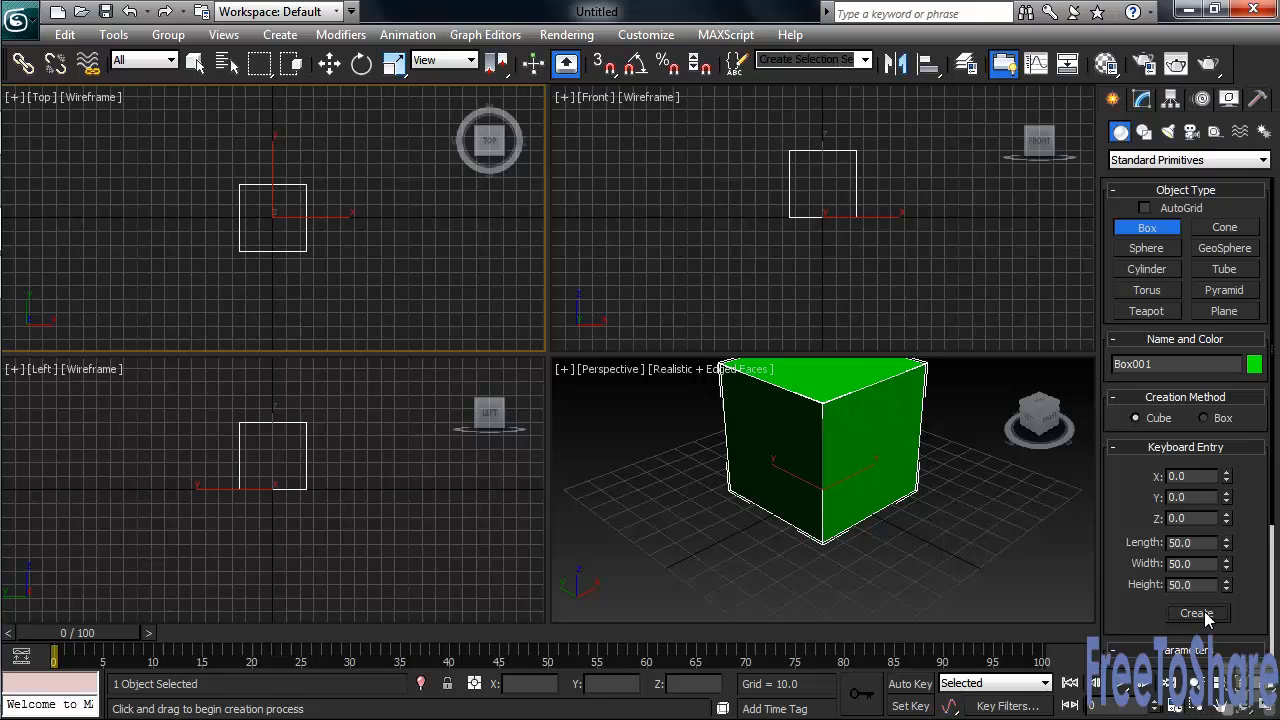
pyautogui.moveTo(1144, 500)
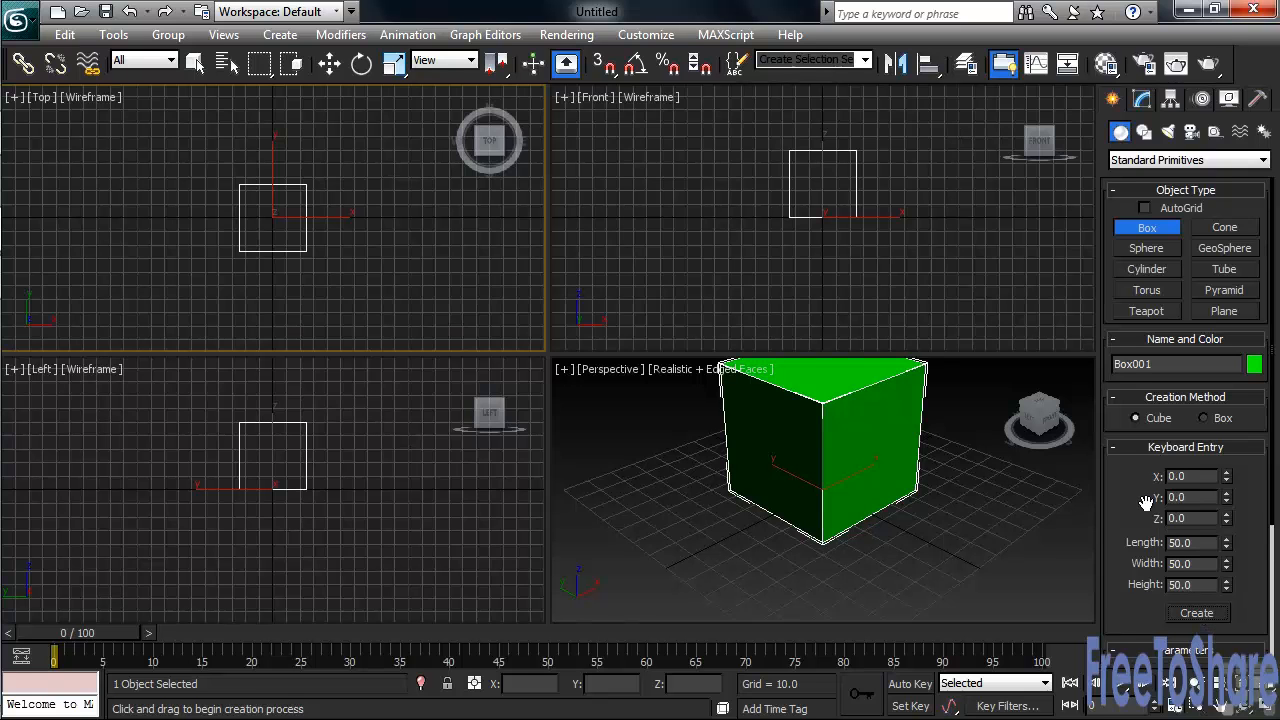
pyautogui.moveTo(1256, 510)
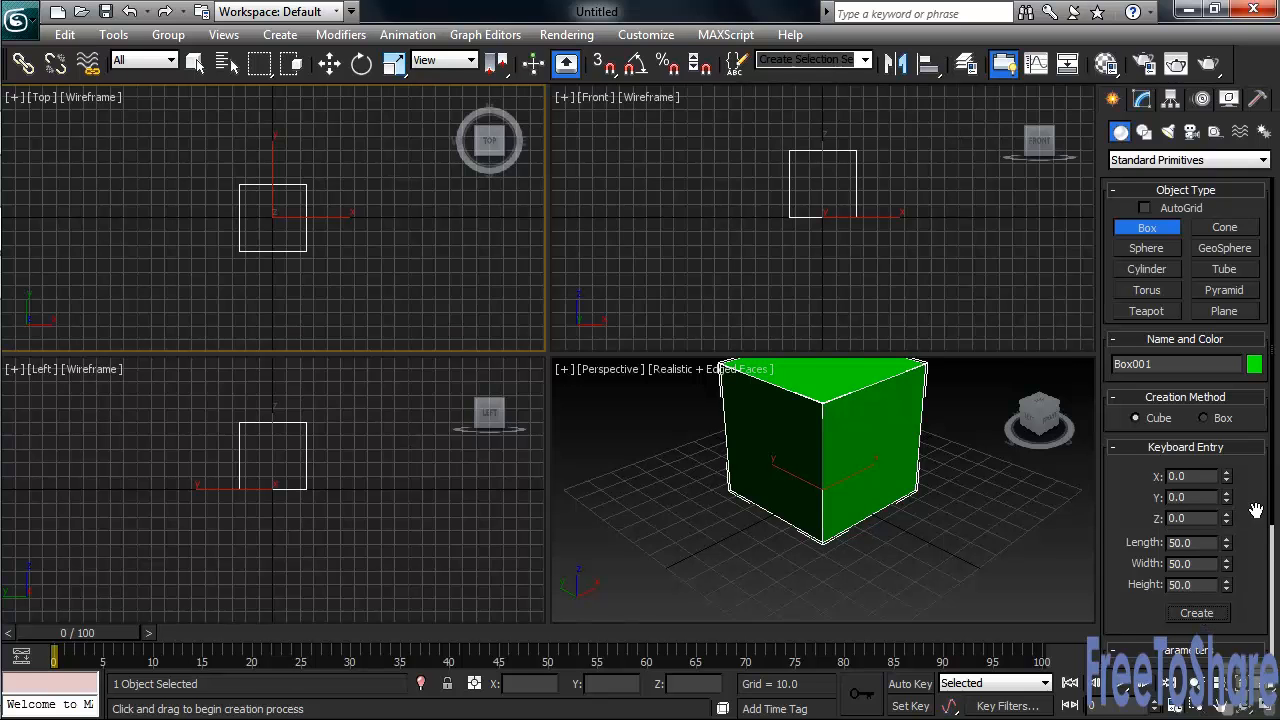
pyautogui.moveTo(1236, 508)
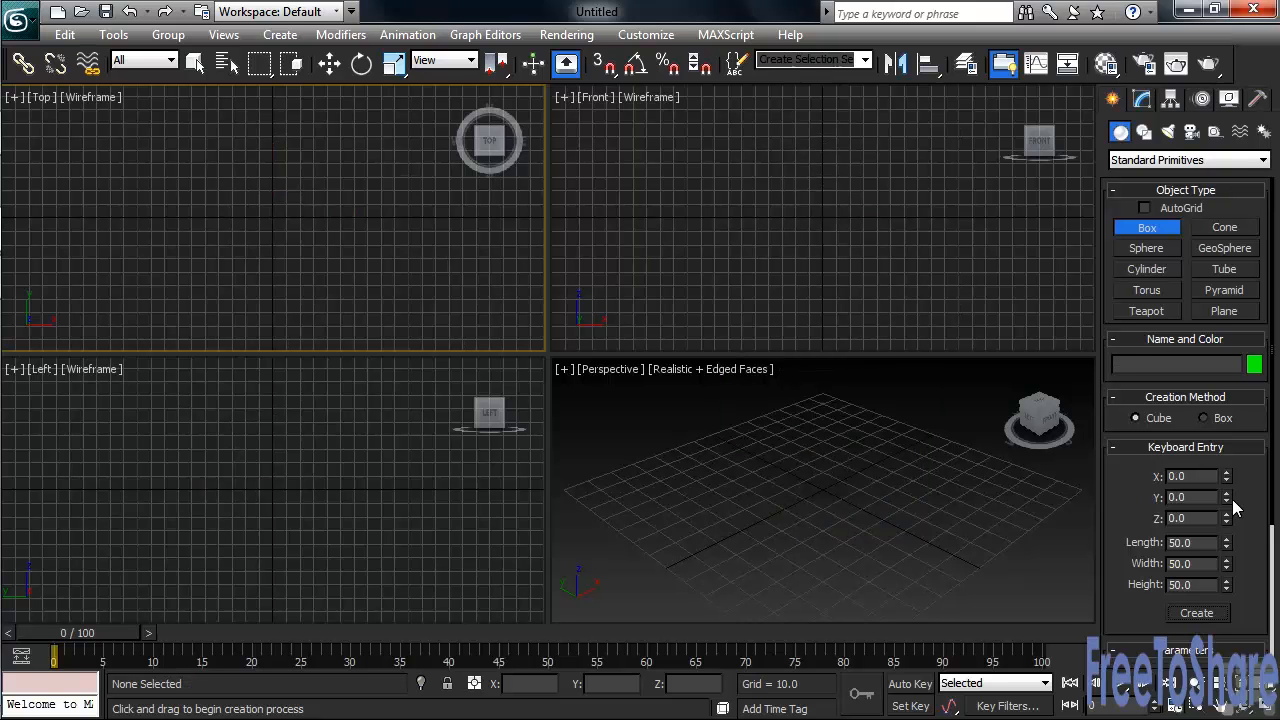
pyautogui.moveTo(1232, 462)
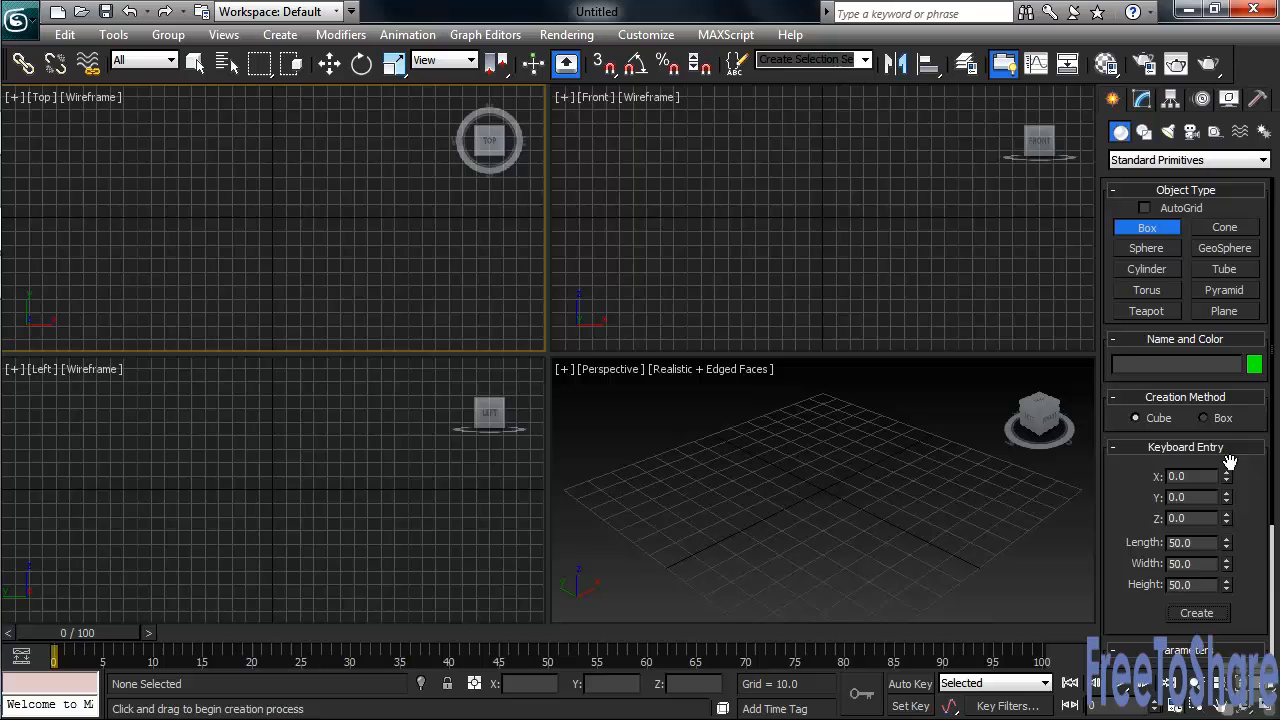
# Step: Draw Sphere001 with a radius of about 48.9 and show its parameters for editing
pyautogui.click(1146, 248)
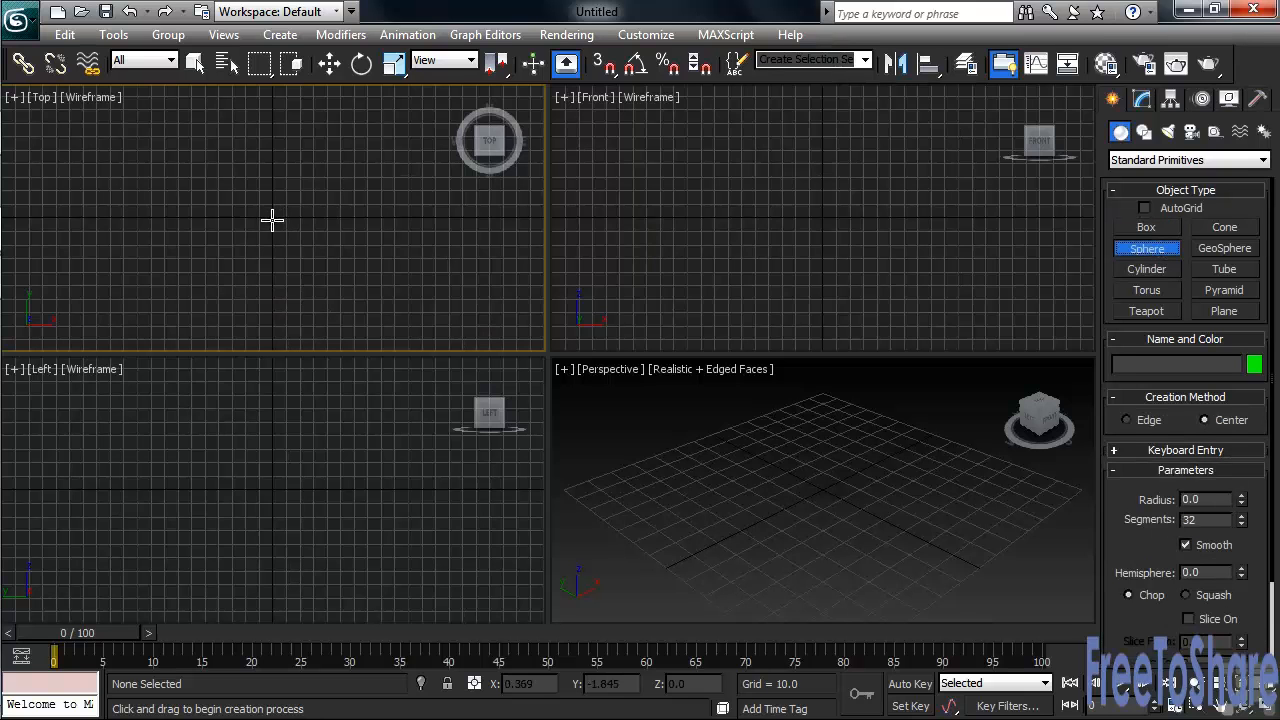
pyautogui.moveTo(272, 218)
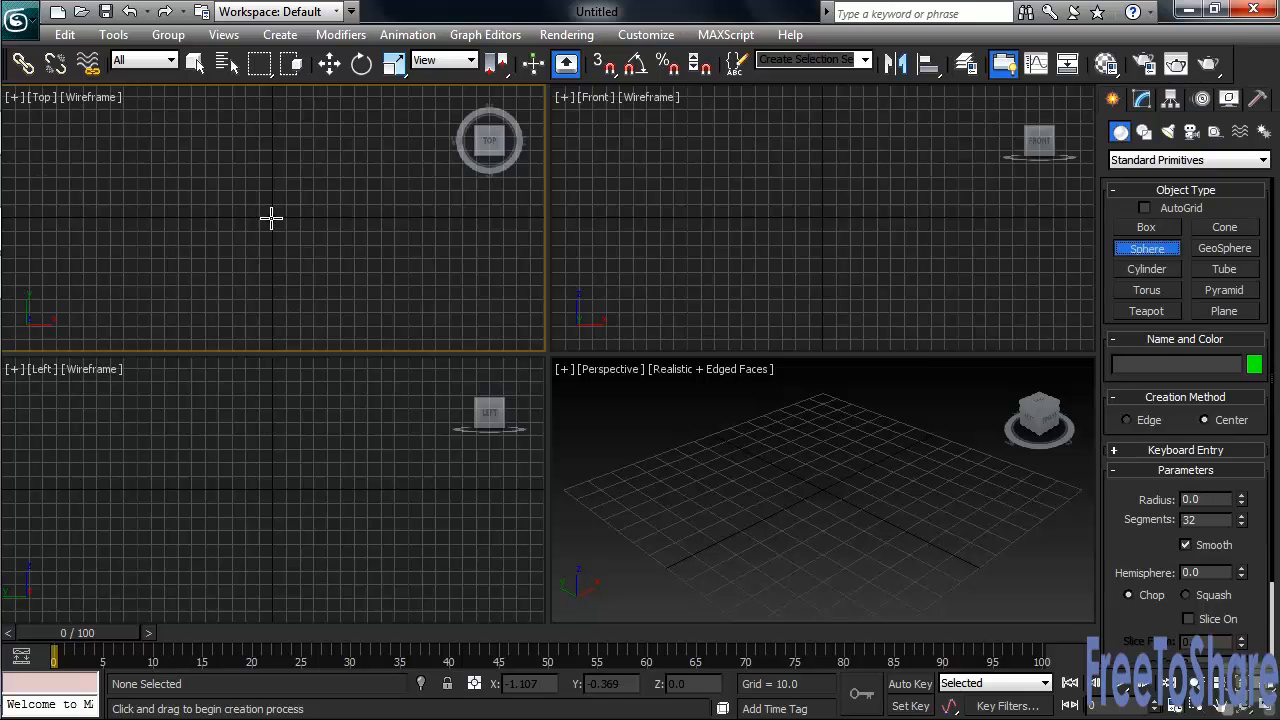
pyautogui.moveTo(270, 218); pyautogui.dragTo(310, 164)
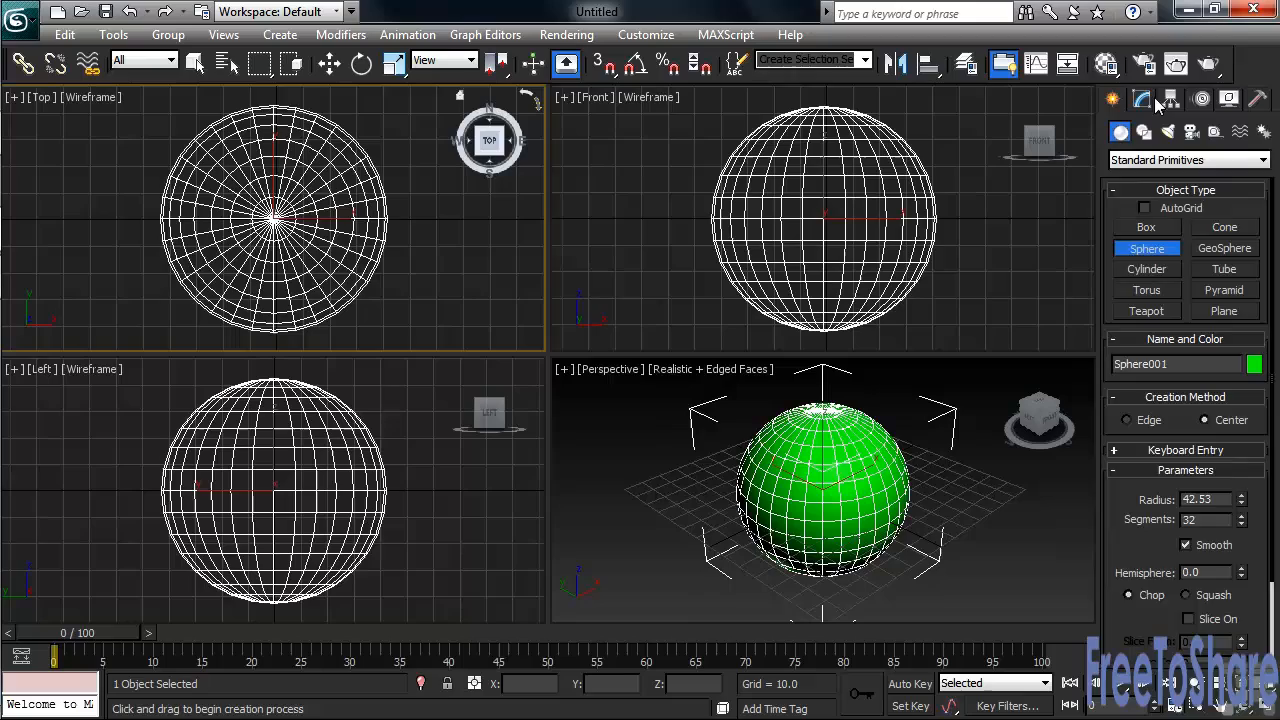
pyautogui.click(1142, 98)
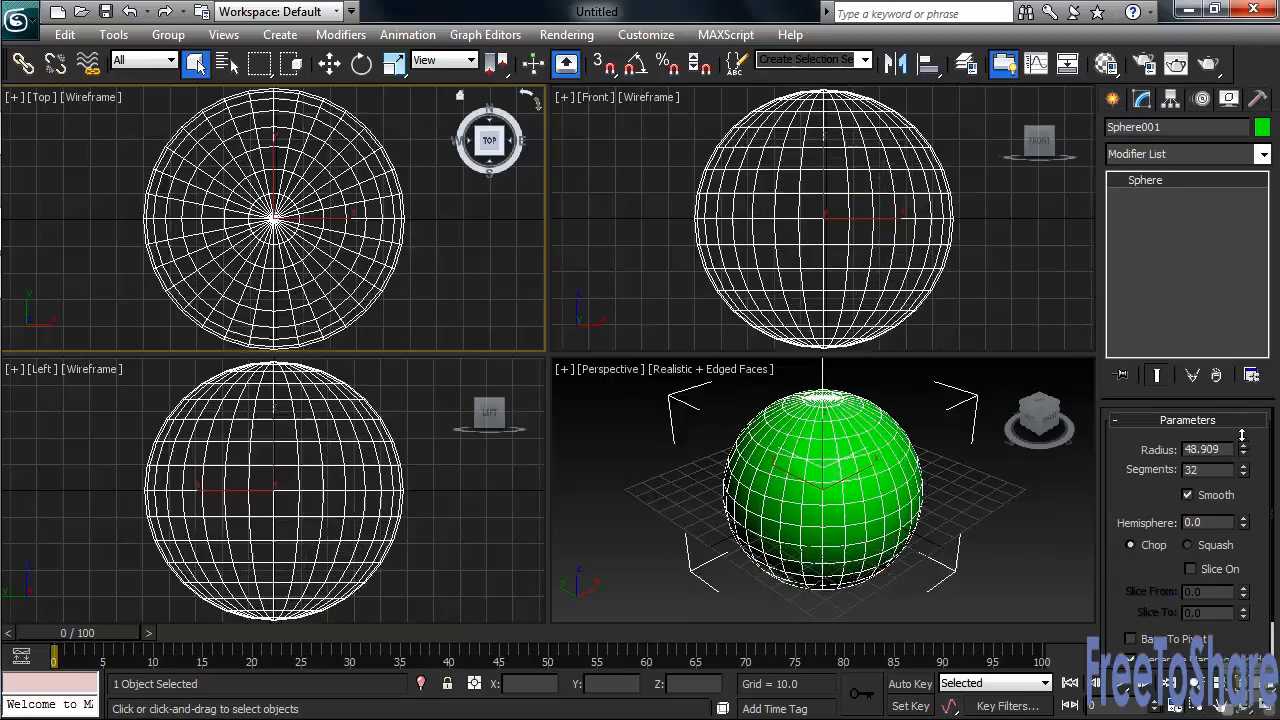
pyautogui.moveTo(1244, 444); pyautogui.dragTo(1244, 452)
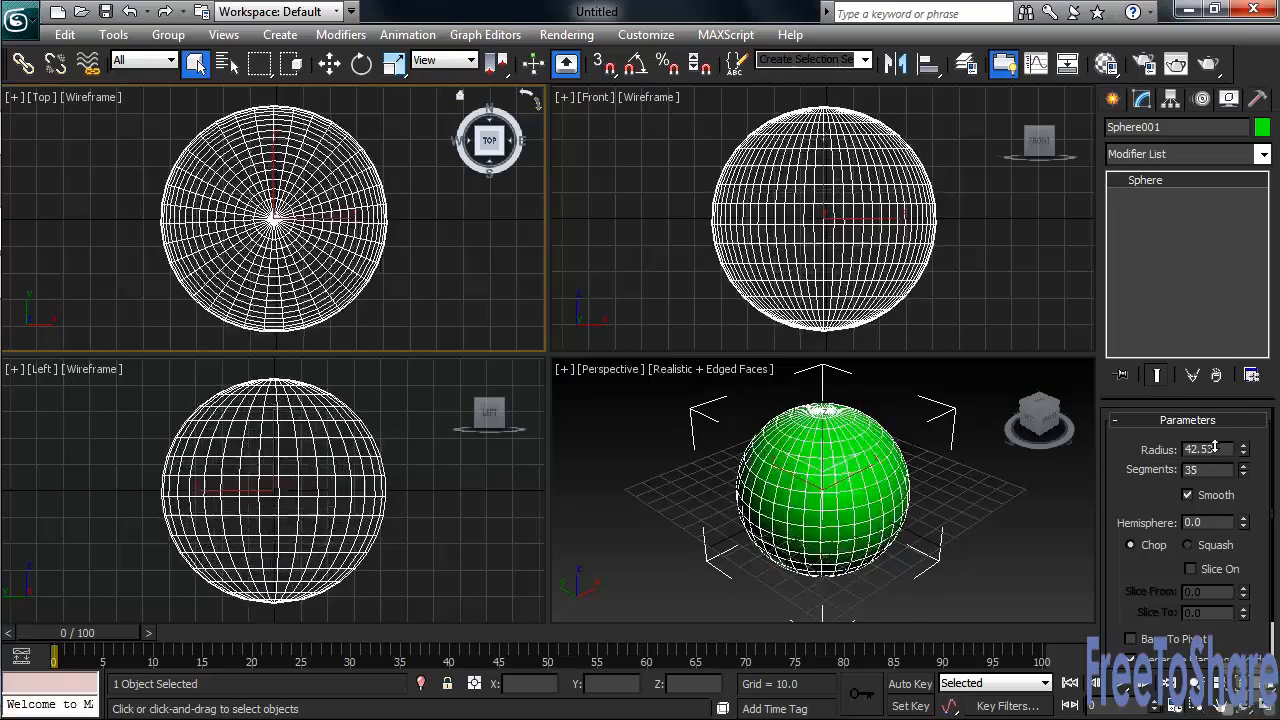
pyautogui.click(1244, 474)
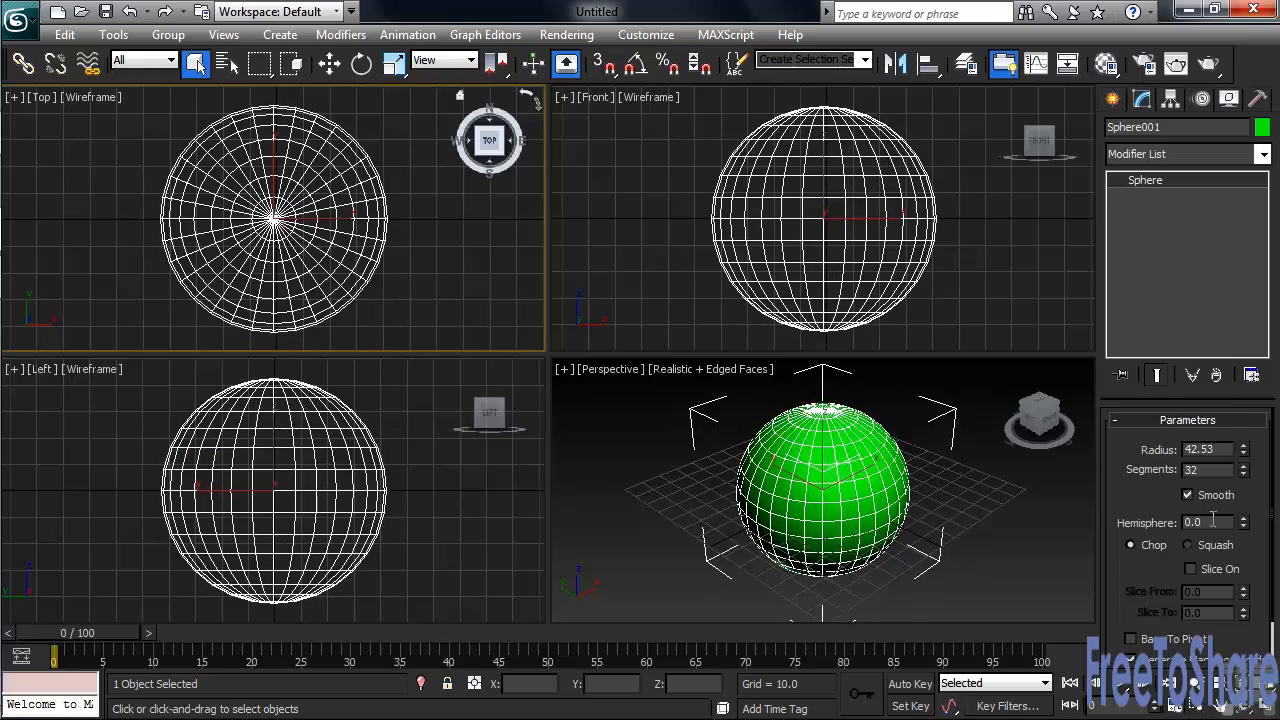
pyautogui.click(1244, 516)
pyautogui.write('0.5')
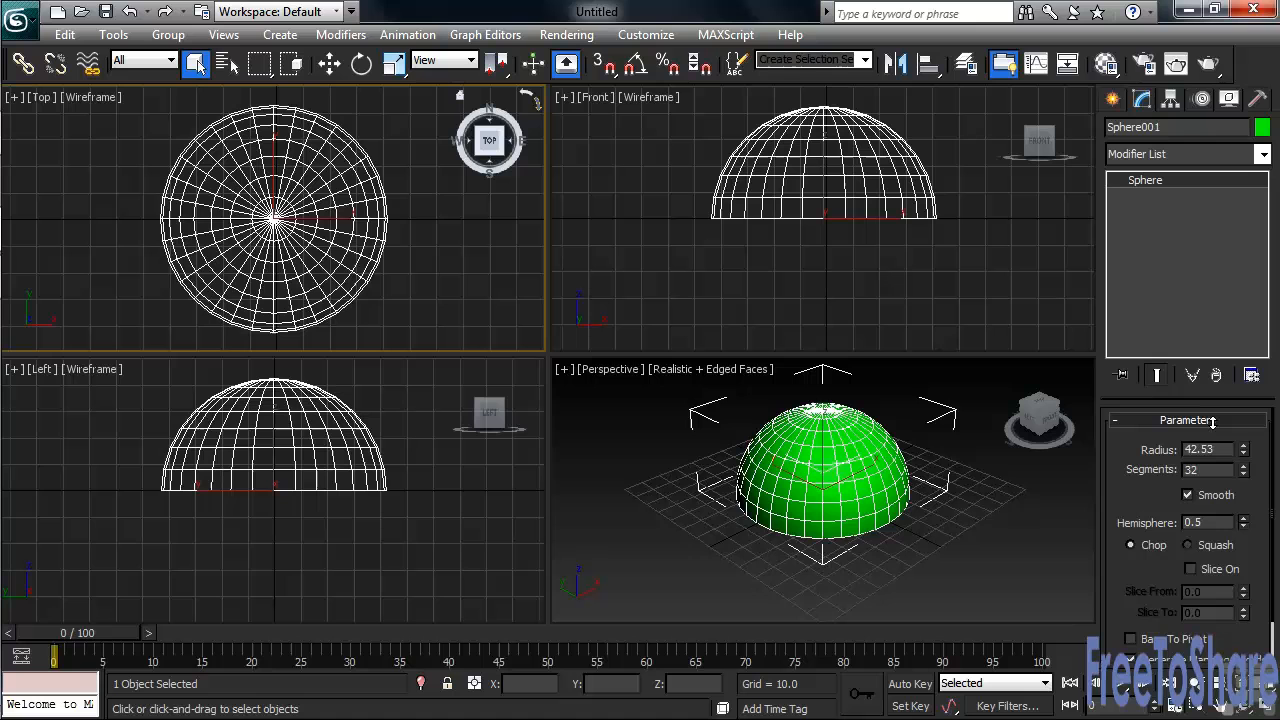
pyautogui.moveTo(1244, 518); pyautogui.dragTo(1244, 524)
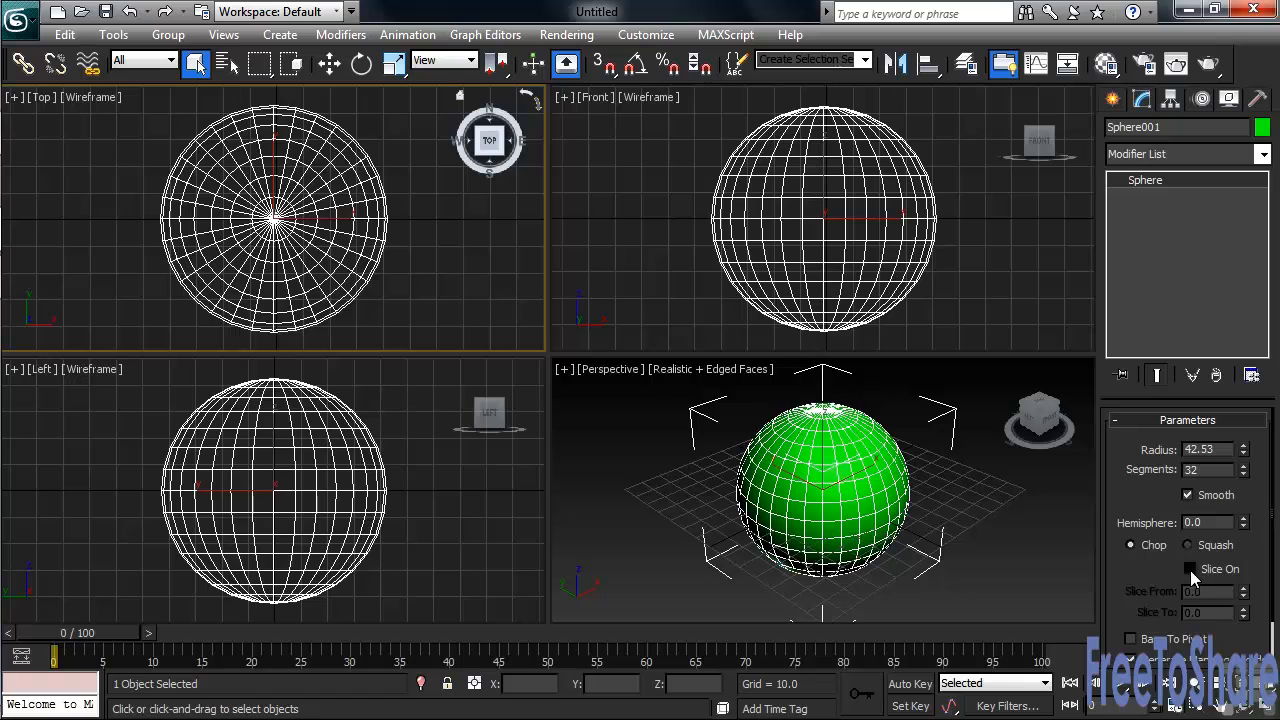
# Step: Turn on slicing for Sphere001 with Slice From 70, then delete the sphere
pyautogui.click(1188, 568)
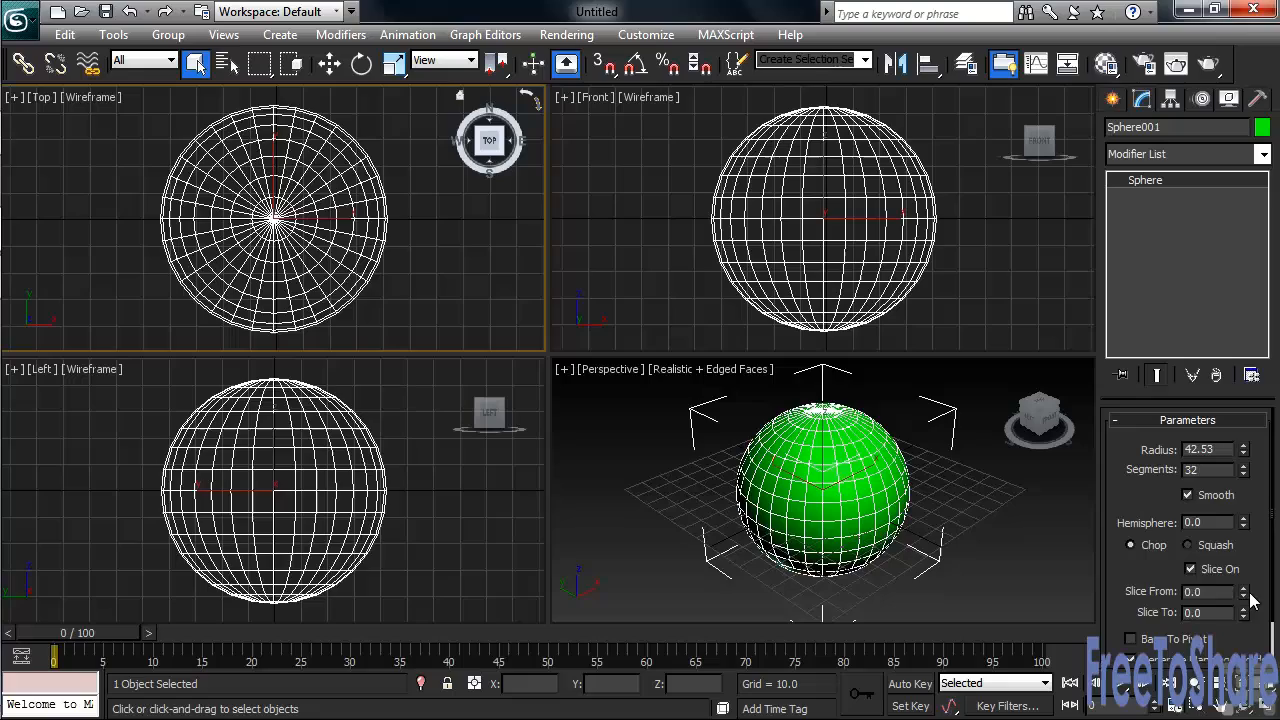
pyautogui.click(1244, 588)
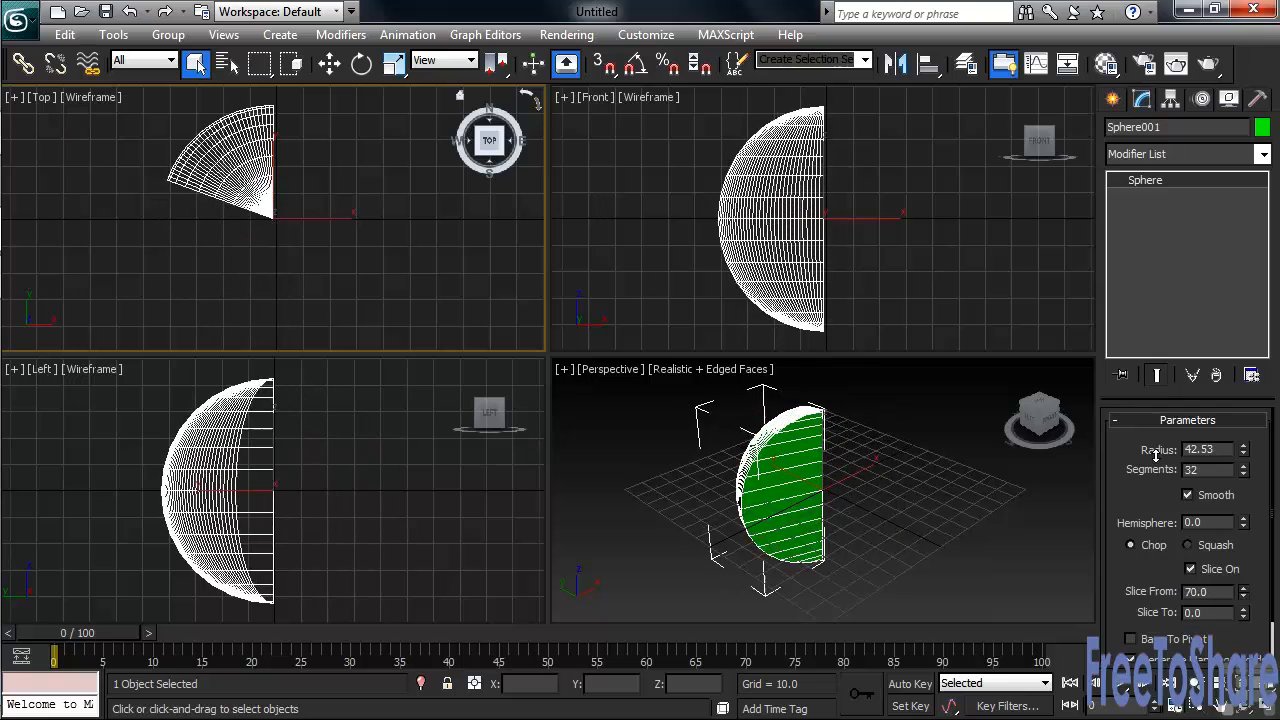
pyautogui.click(1244, 596)
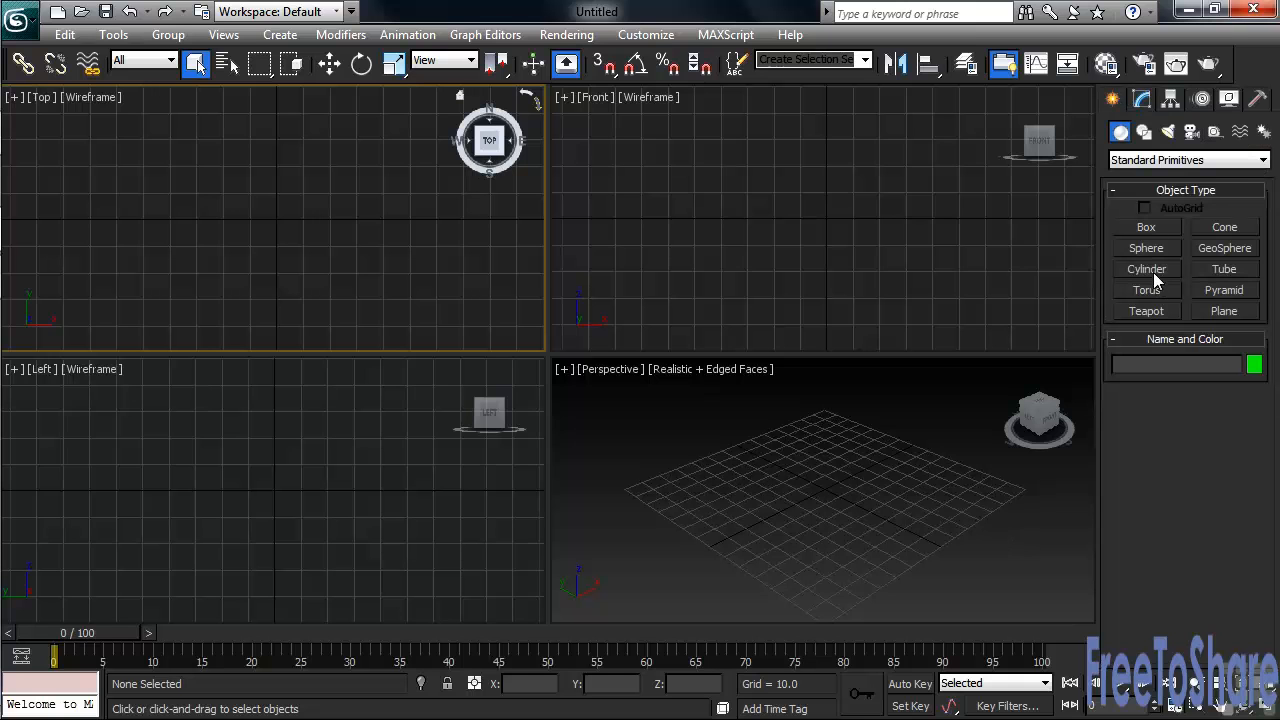
# Step: Draw Cylinder001 with radius about 18.5 and height about 49.1
pyautogui.click(1146, 268)
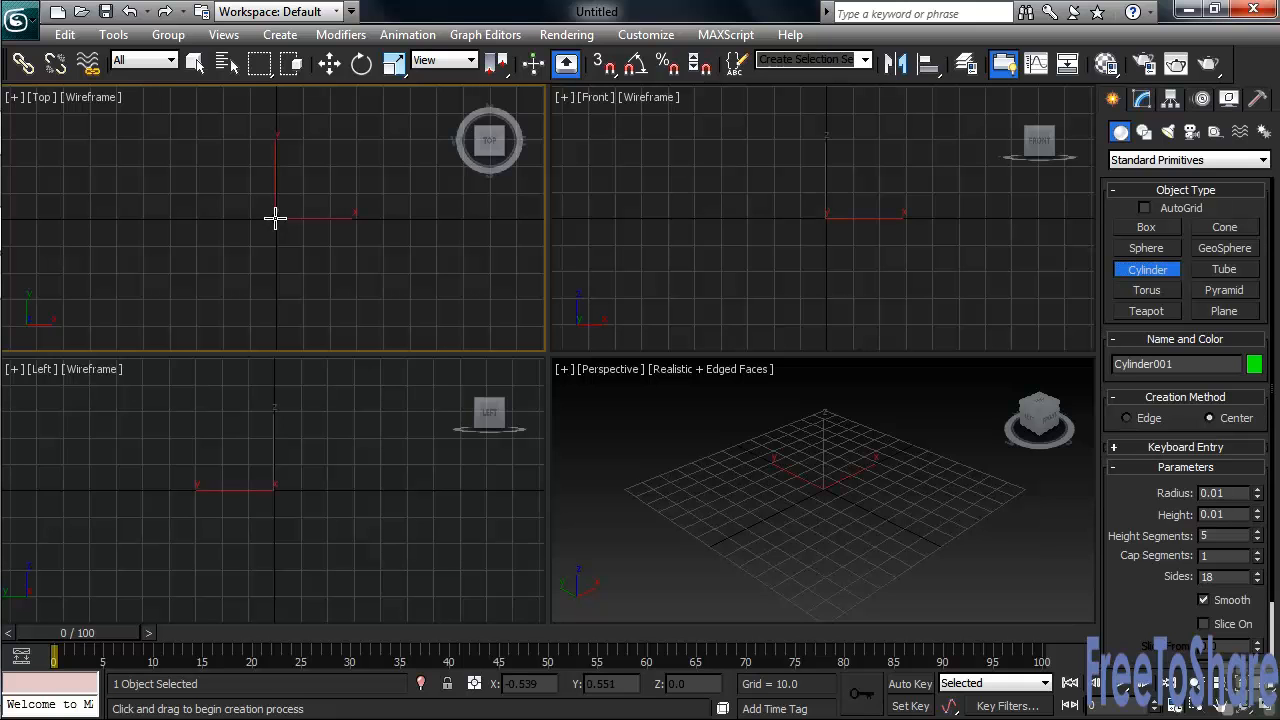
pyautogui.moveTo(276, 216); pyautogui.dragTo(310, 260)
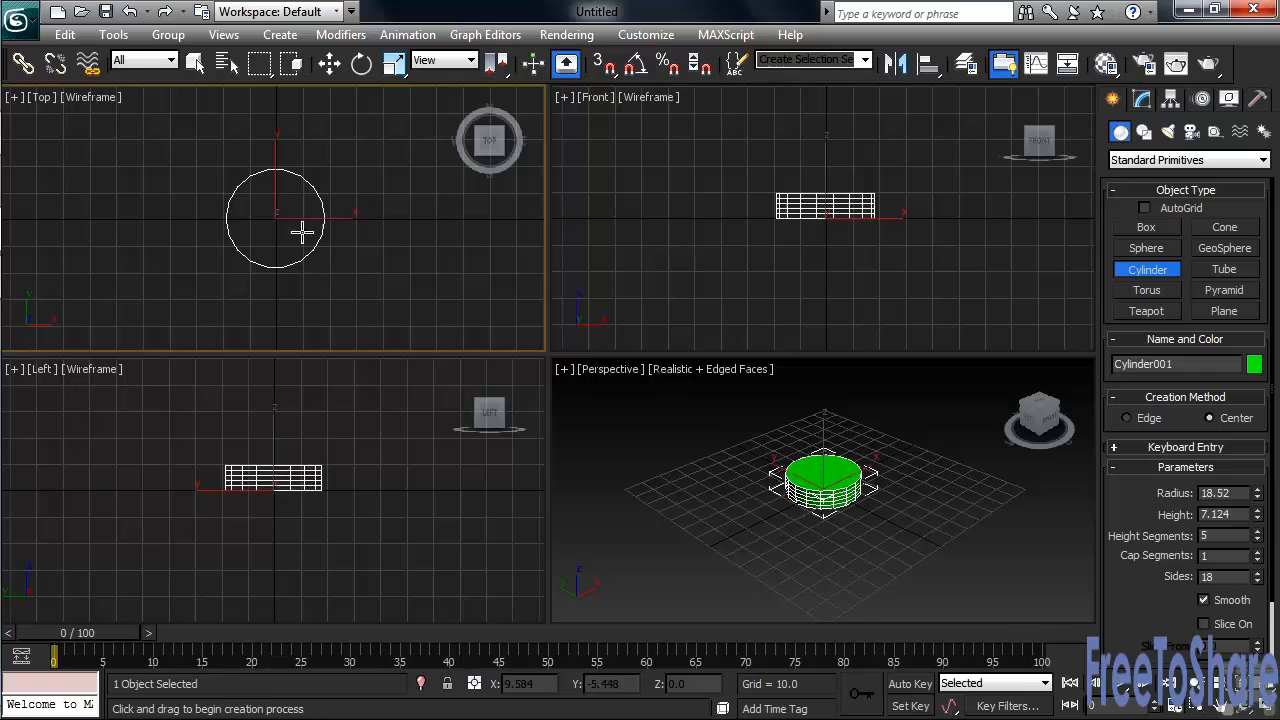
pyautogui.moveTo(302, 232); pyautogui.dragTo(302, 128)
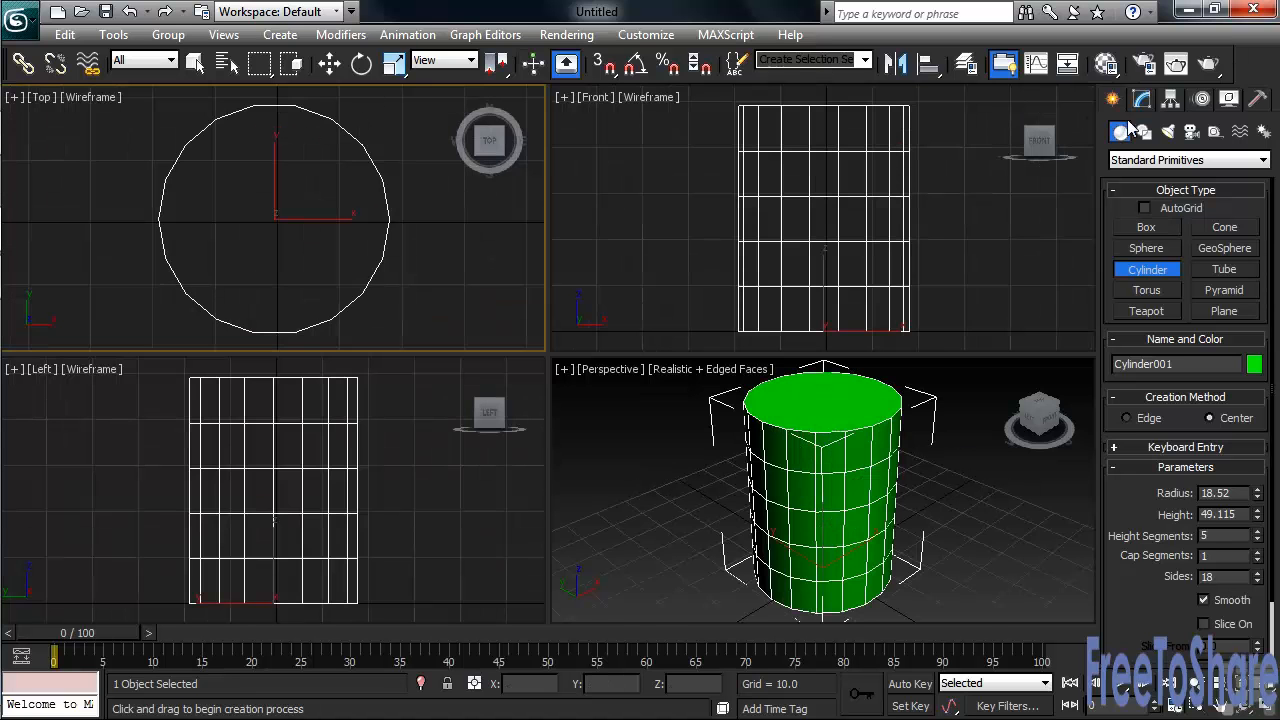
pyautogui.click(1140, 98)
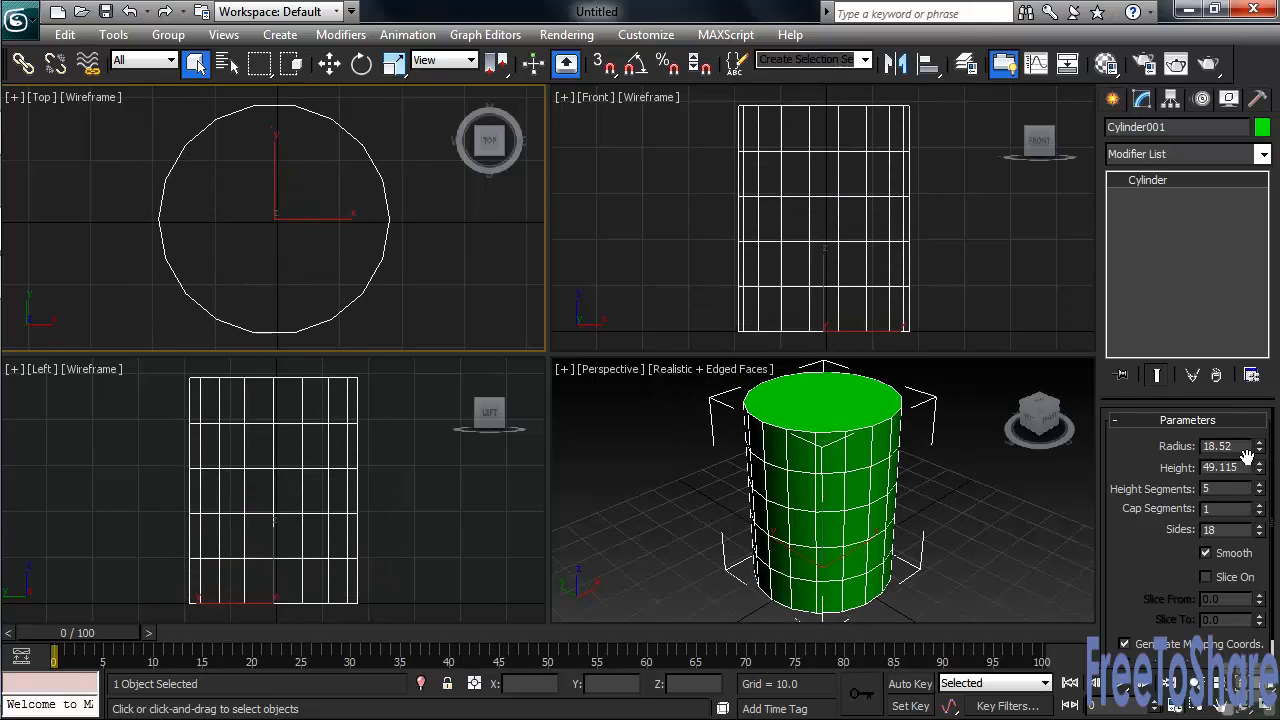
# Step: Give Cylinder001 6 height segments, 3 cap segments and 23 sides
pyautogui.click(1260, 492)
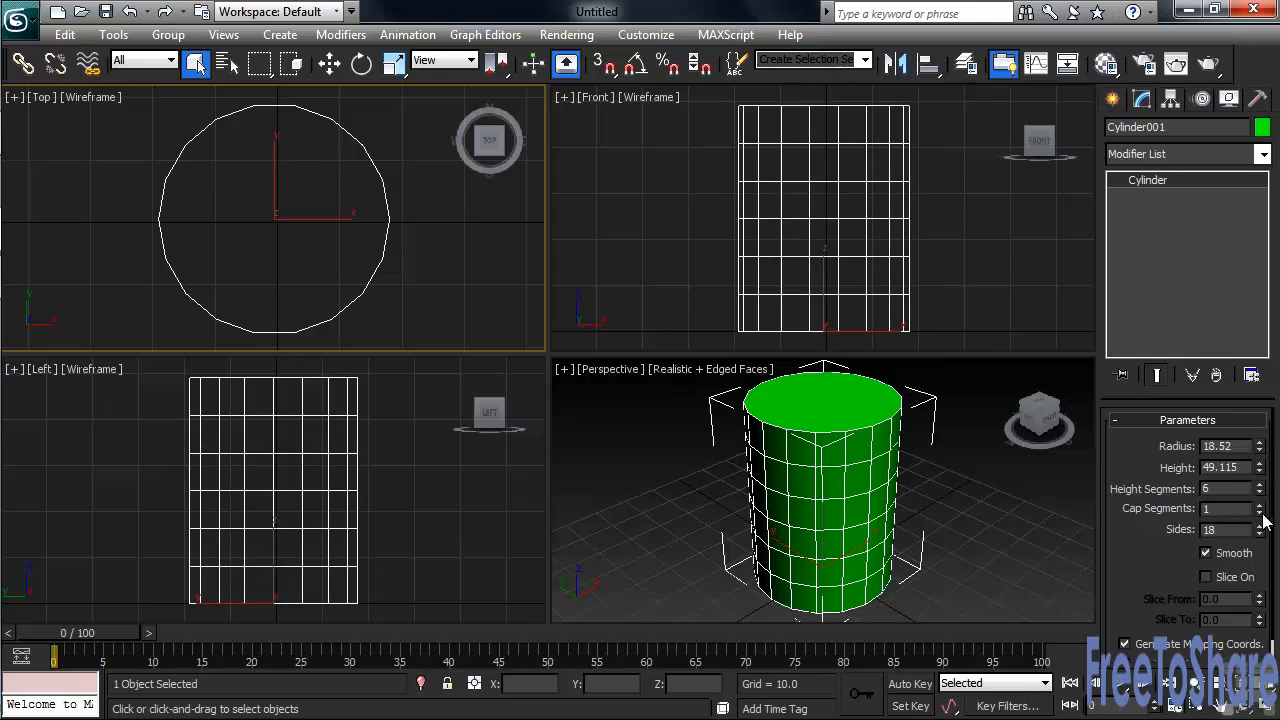
pyautogui.click(1260, 504)
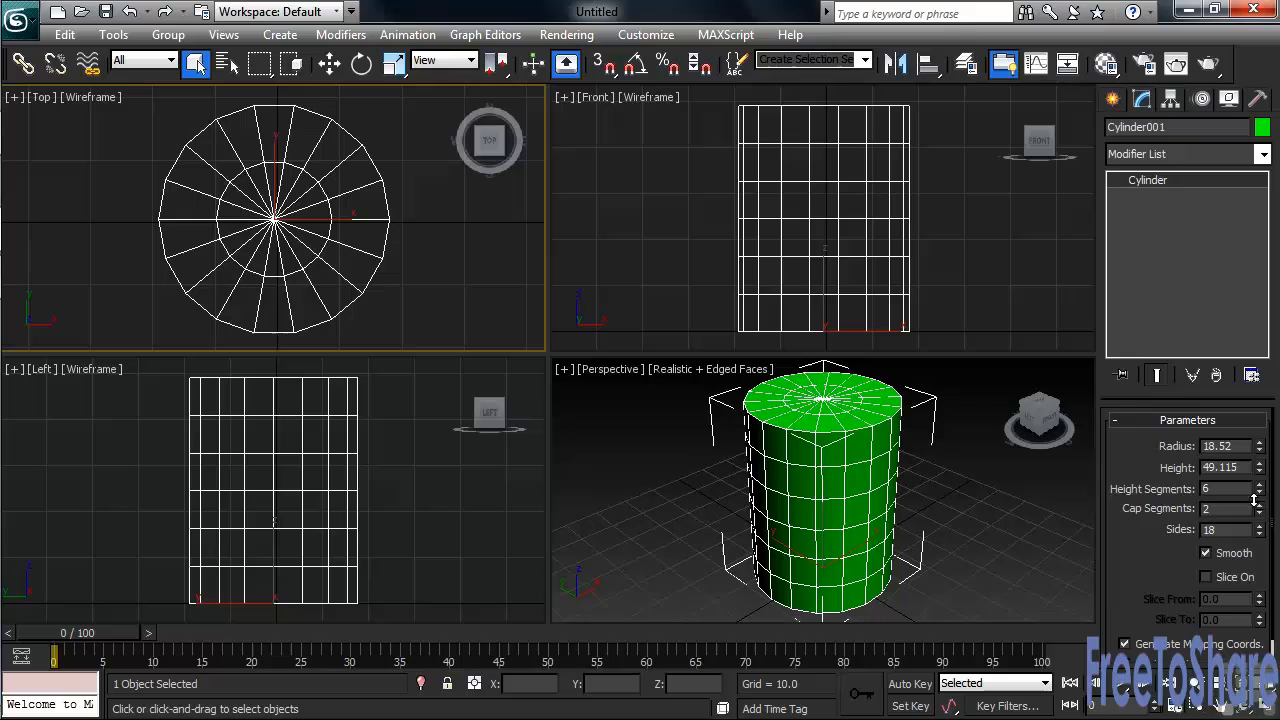
pyautogui.click(1260, 504)
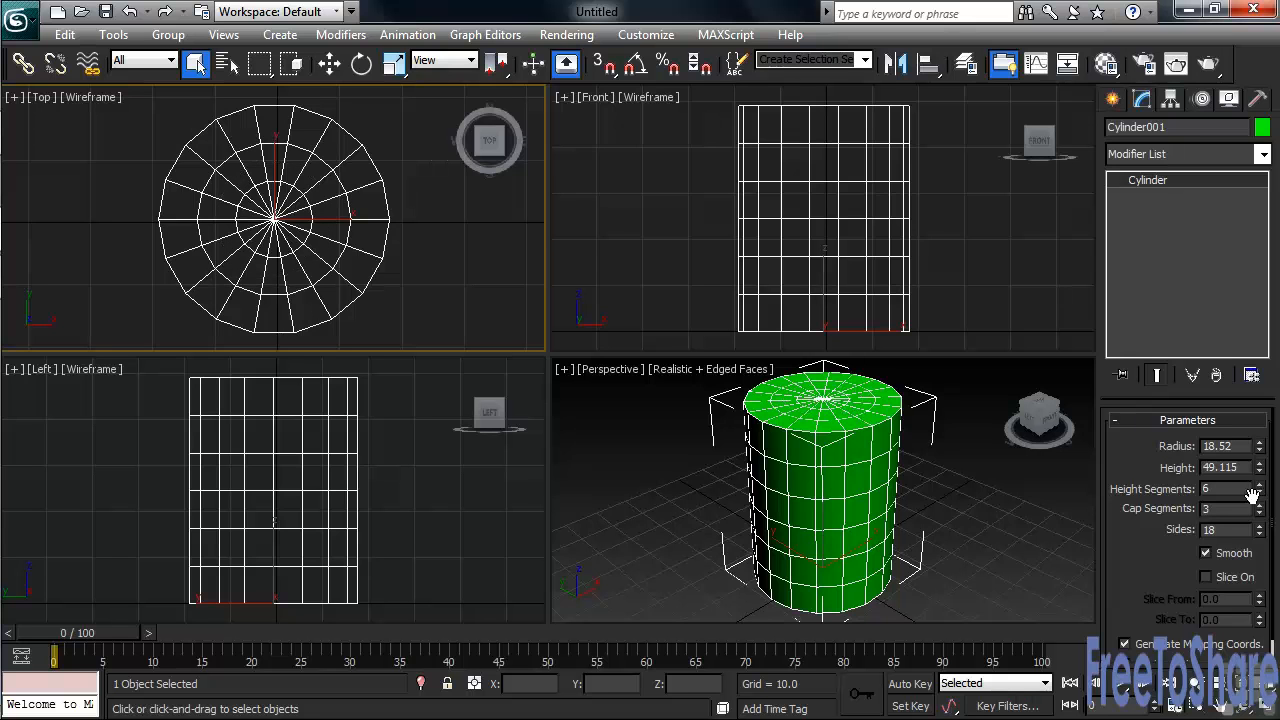
pyautogui.click(1260, 524)
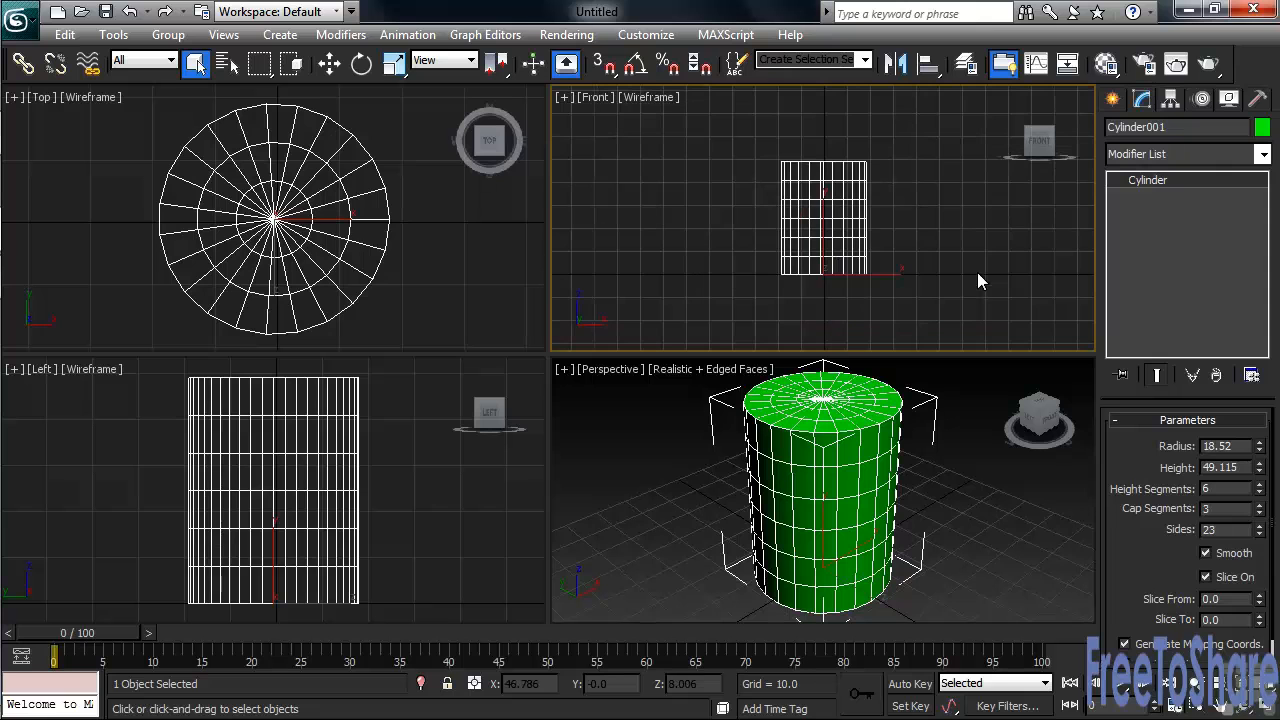
# Step: Add a second cylinder lying on its side beside the first, then delete both cylinders
pyautogui.click(1112, 98)
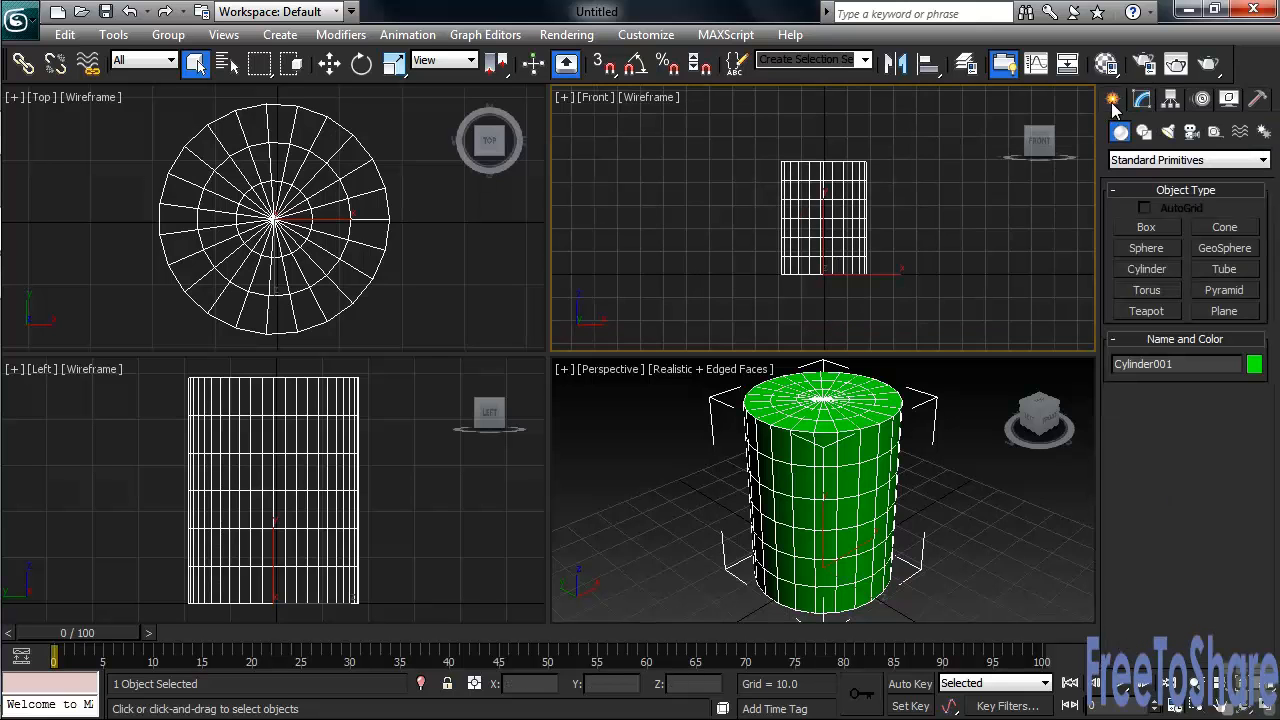
pyautogui.click(1146, 268)
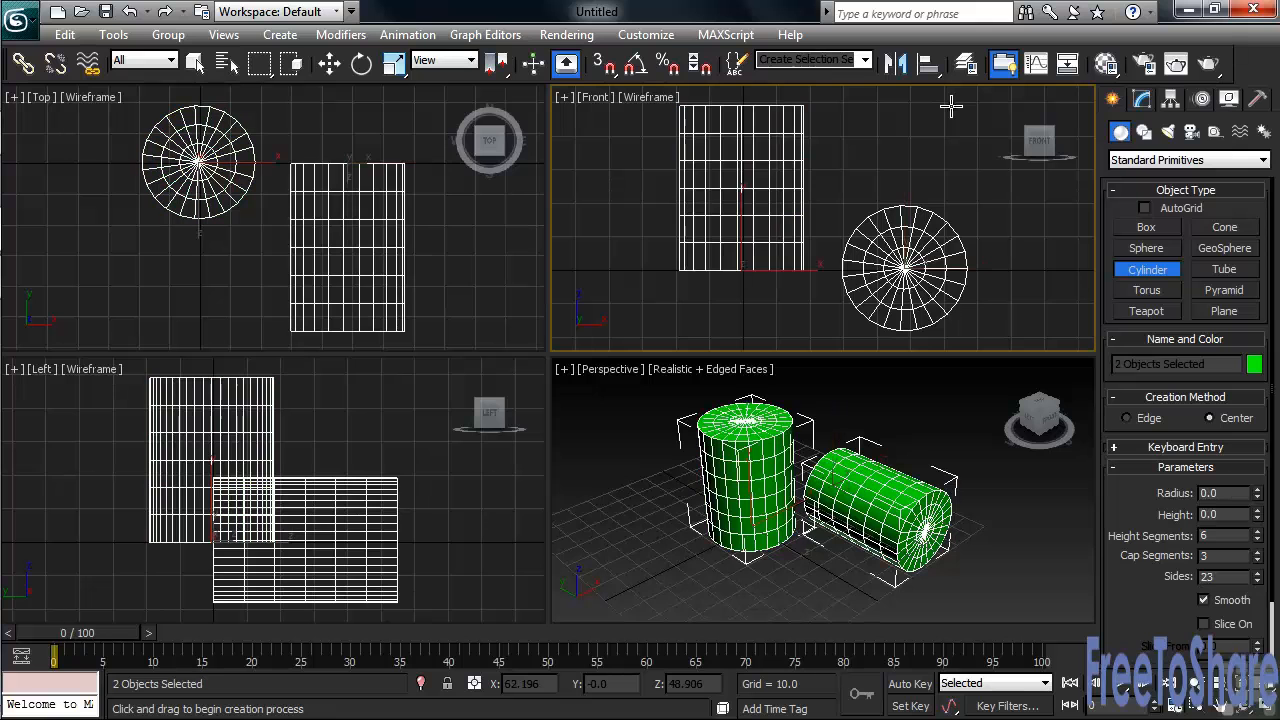
pyautogui.press('Delete')
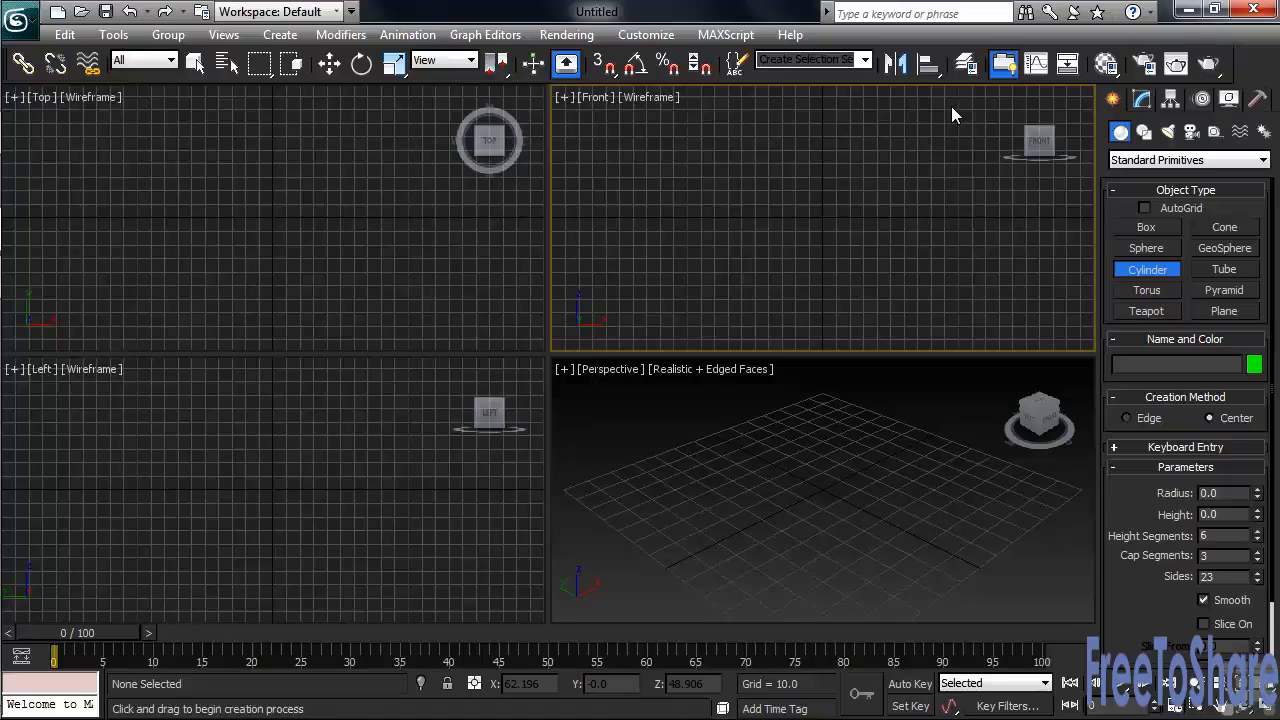
# Step: Draw Torus001 at the scene centre with radius 1 about 72.7 and radius 2 about 30.4
pyautogui.click(1146, 290)
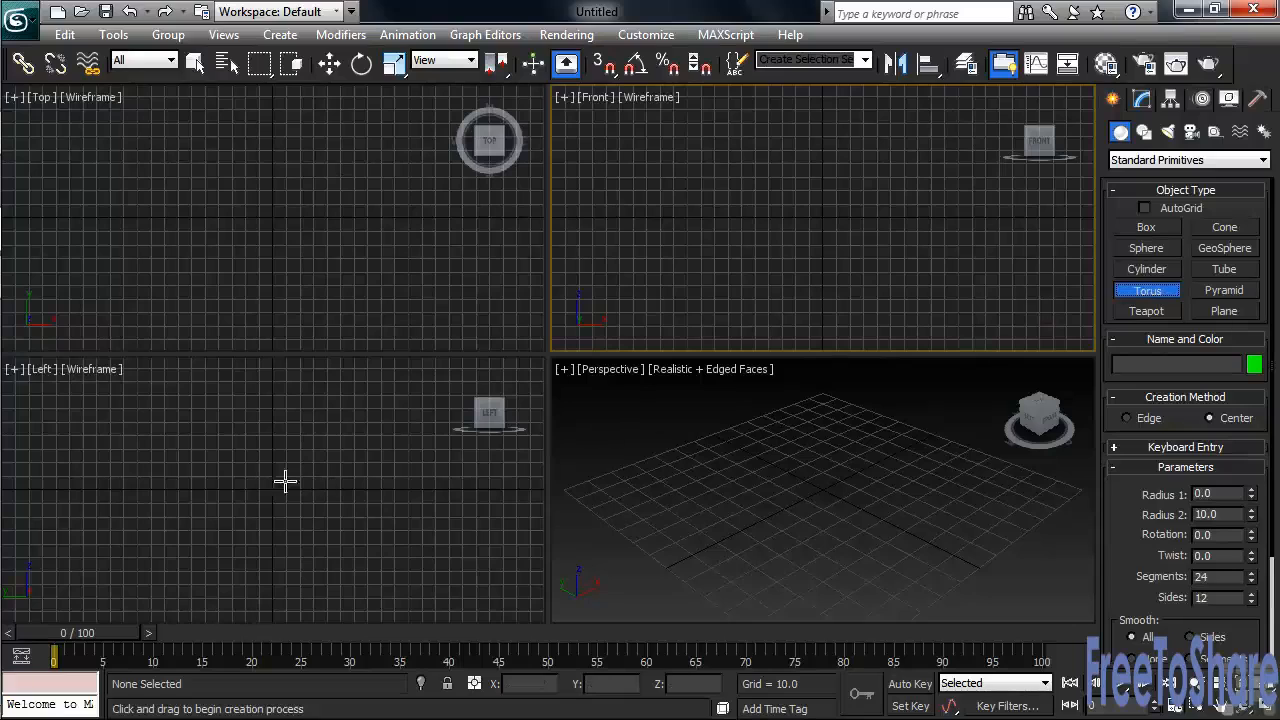
pyautogui.moveTo(272, 490); pyautogui.dragTo(320, 444)
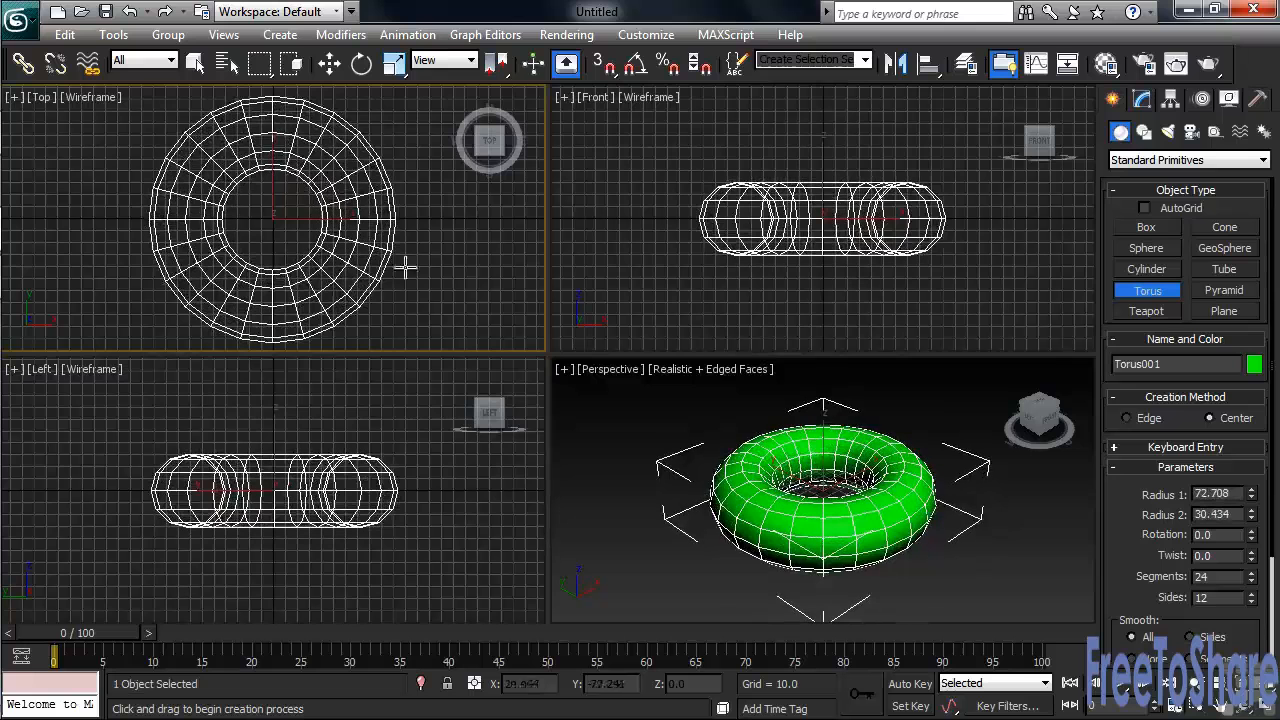
pyautogui.moveTo(484, 318)
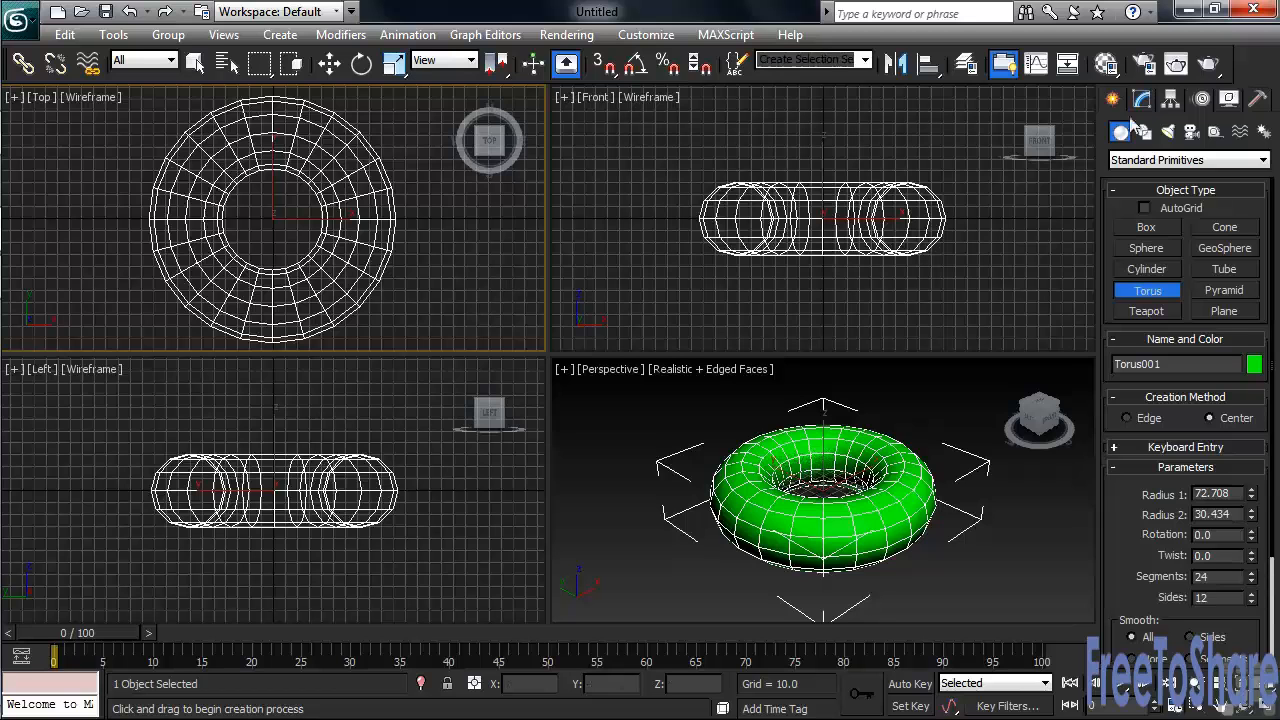
# Step: Reshape Torus001 with a four-sided rotated cross-section and more segments, then delete it
pyautogui.click(1140, 98)
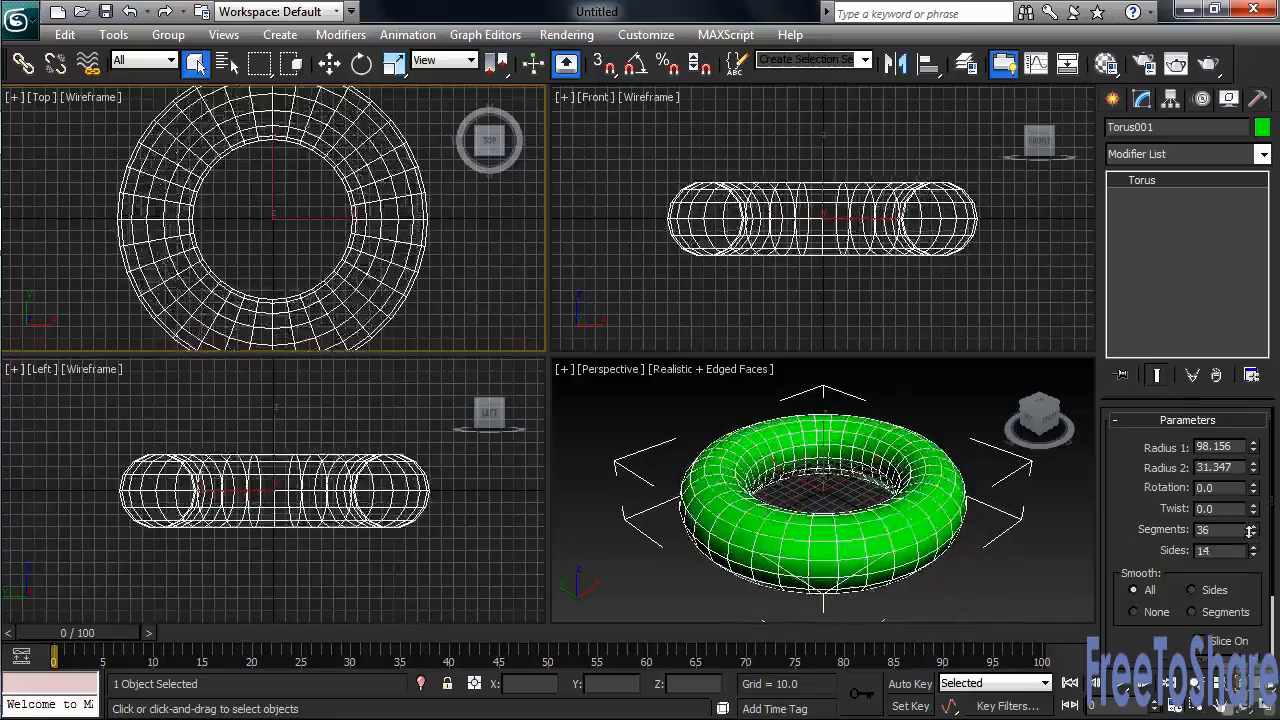
pyautogui.click(1252, 548)
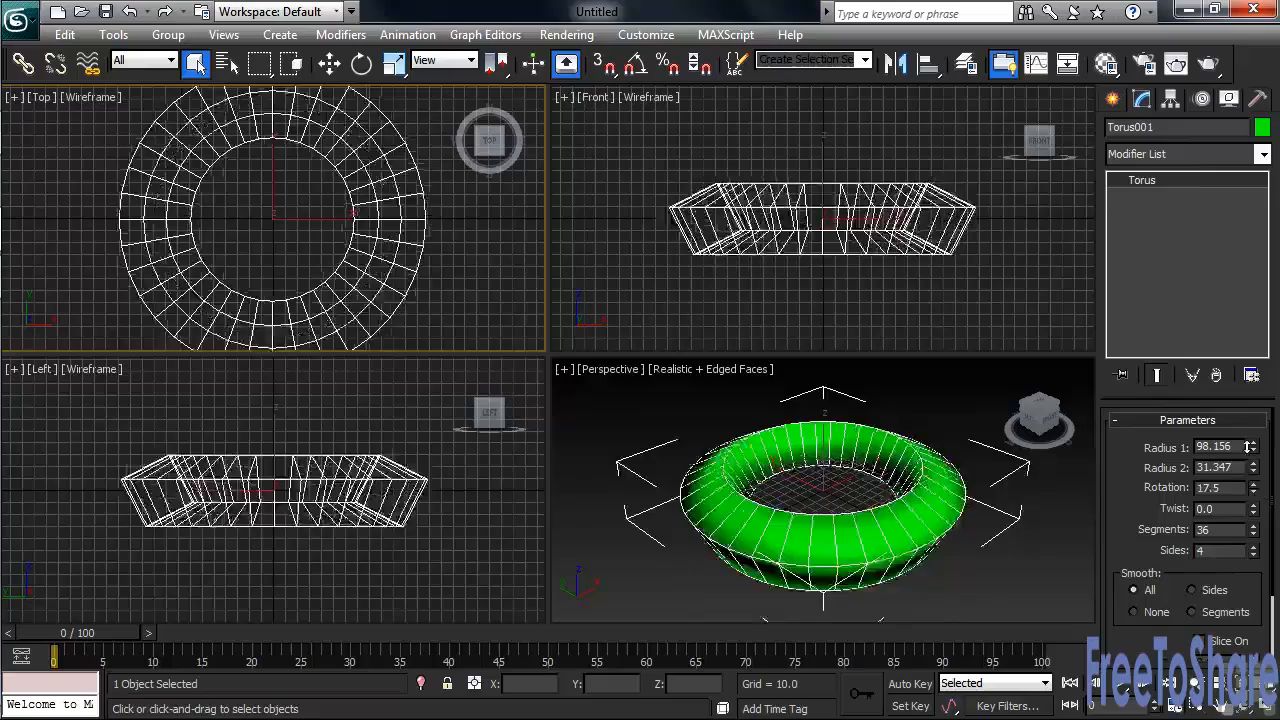
pyautogui.moveTo(1218, 488); pyautogui.dragTo(1218, 400)
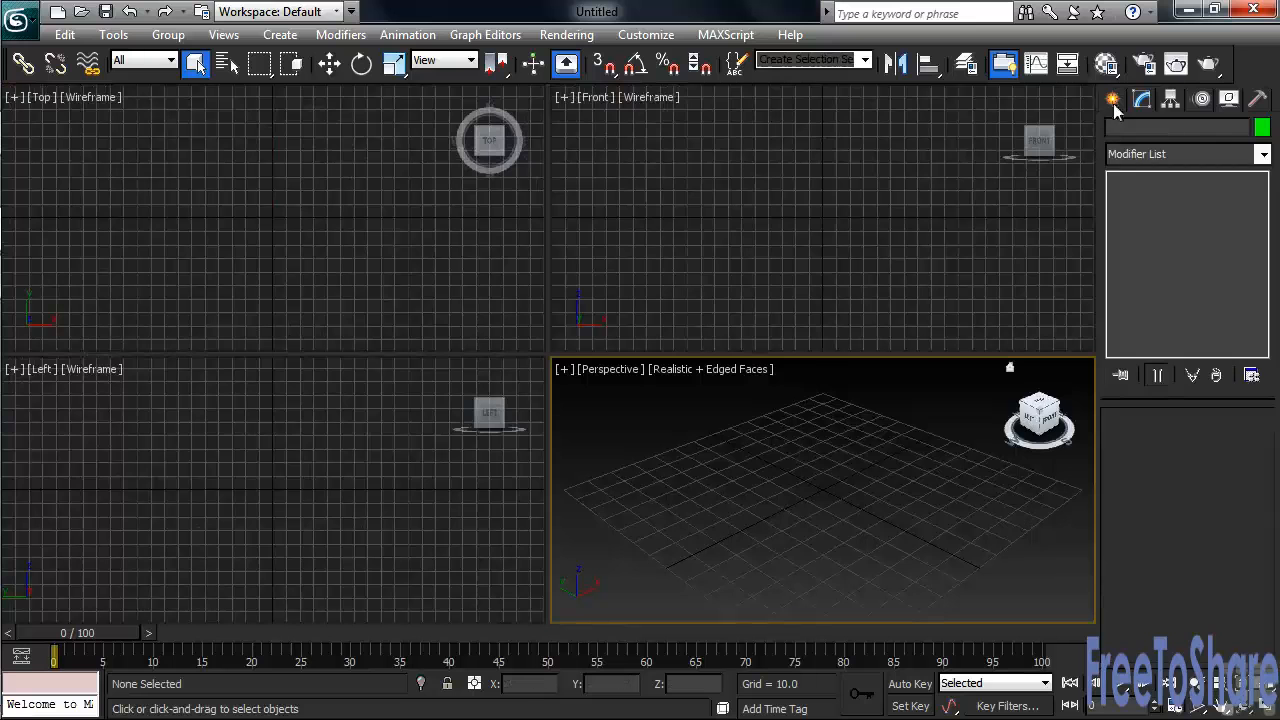
# Step: Draw Cone001 with base radius about 39.3, top radius about 10.5 and height about 92.3
pyautogui.click(1112, 98)
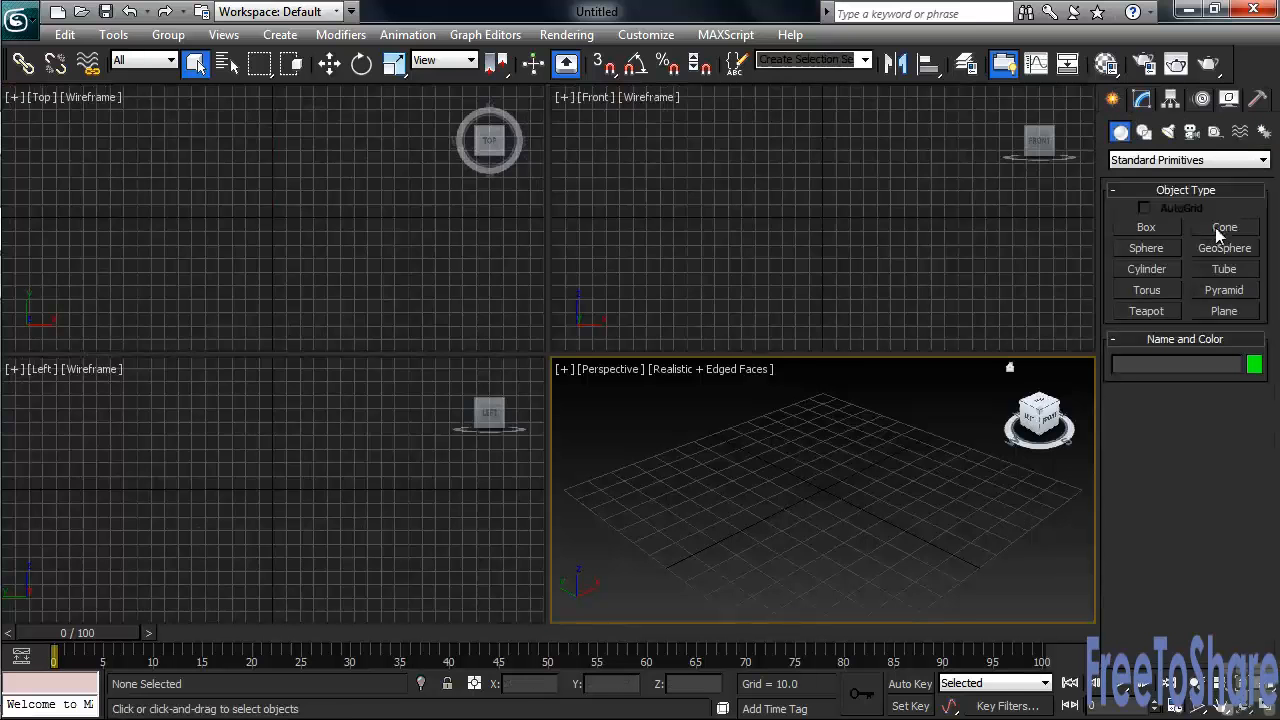
pyautogui.click(1224, 228)
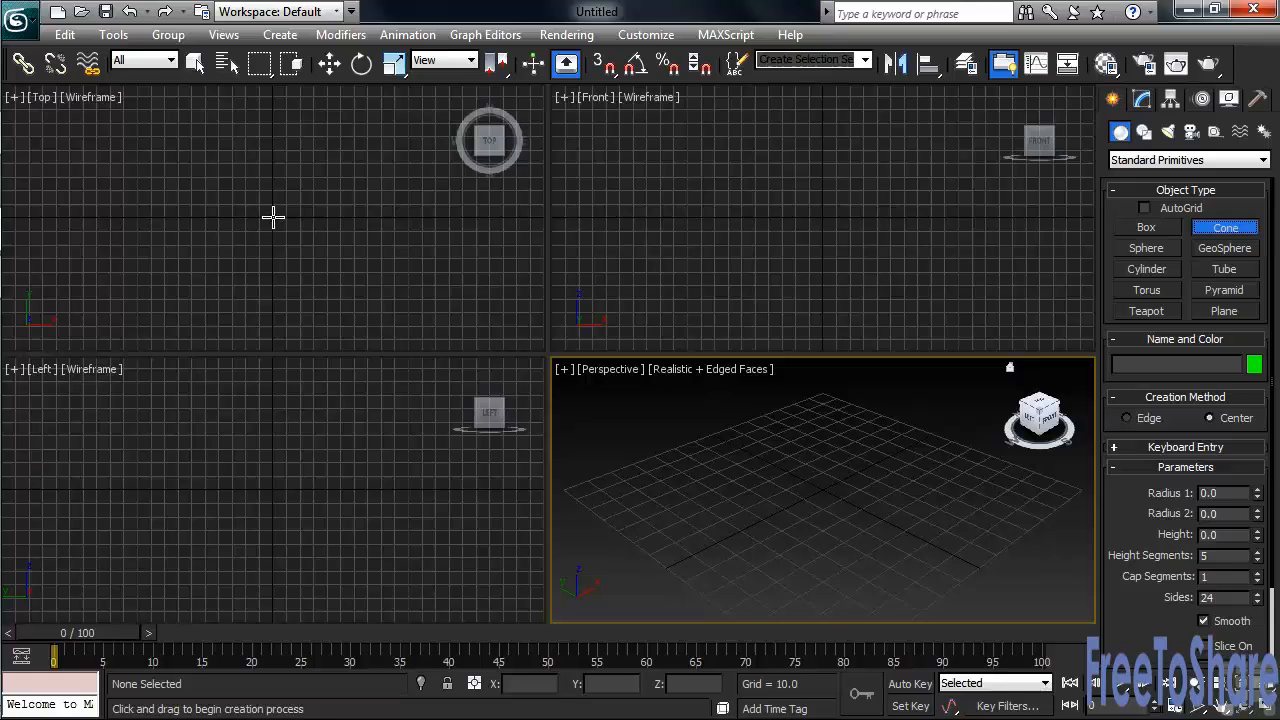
pyautogui.moveTo(272, 216); pyautogui.dragTo(324, 238)
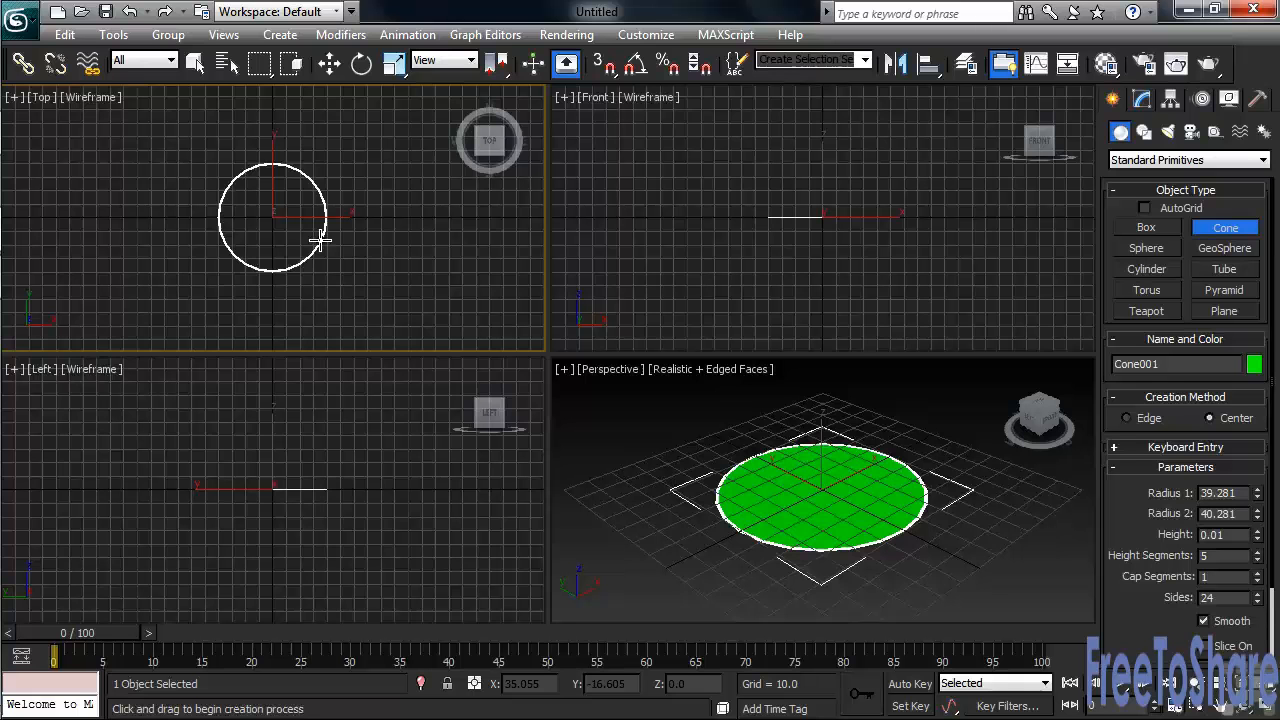
pyautogui.moveTo(320, 238); pyautogui.dragTo(316, 184)
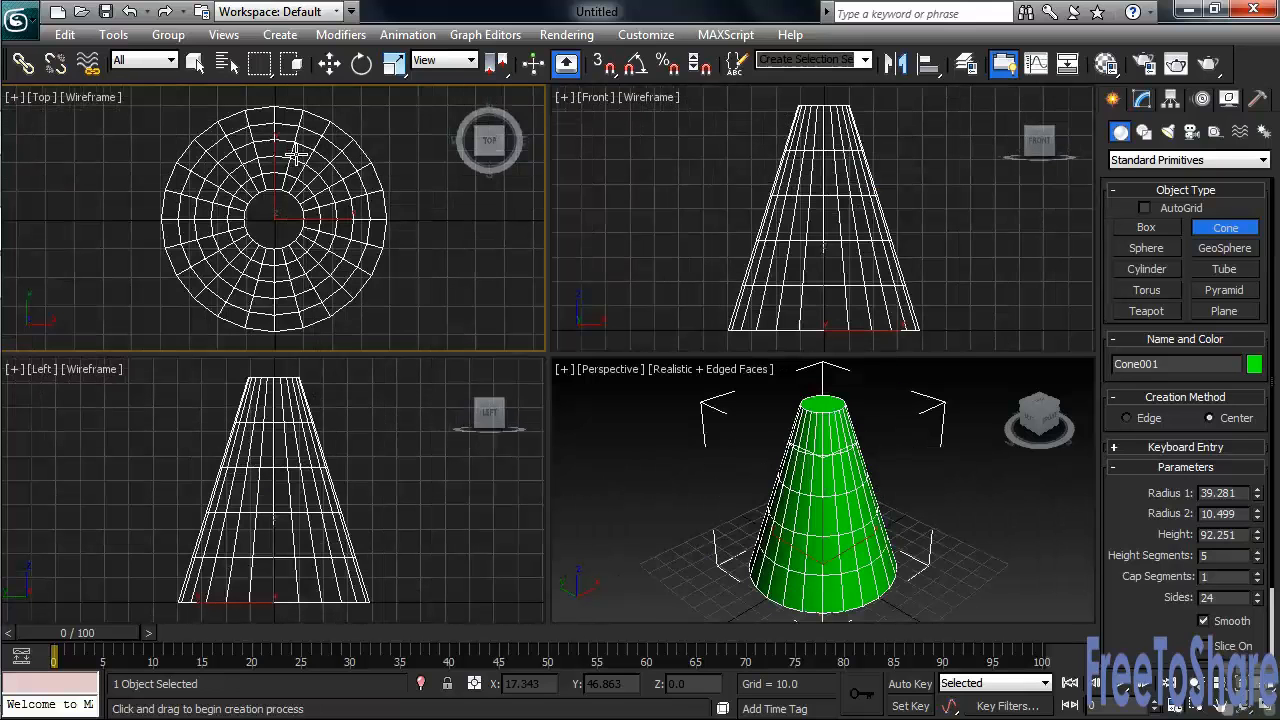
pyautogui.click(1140, 100)
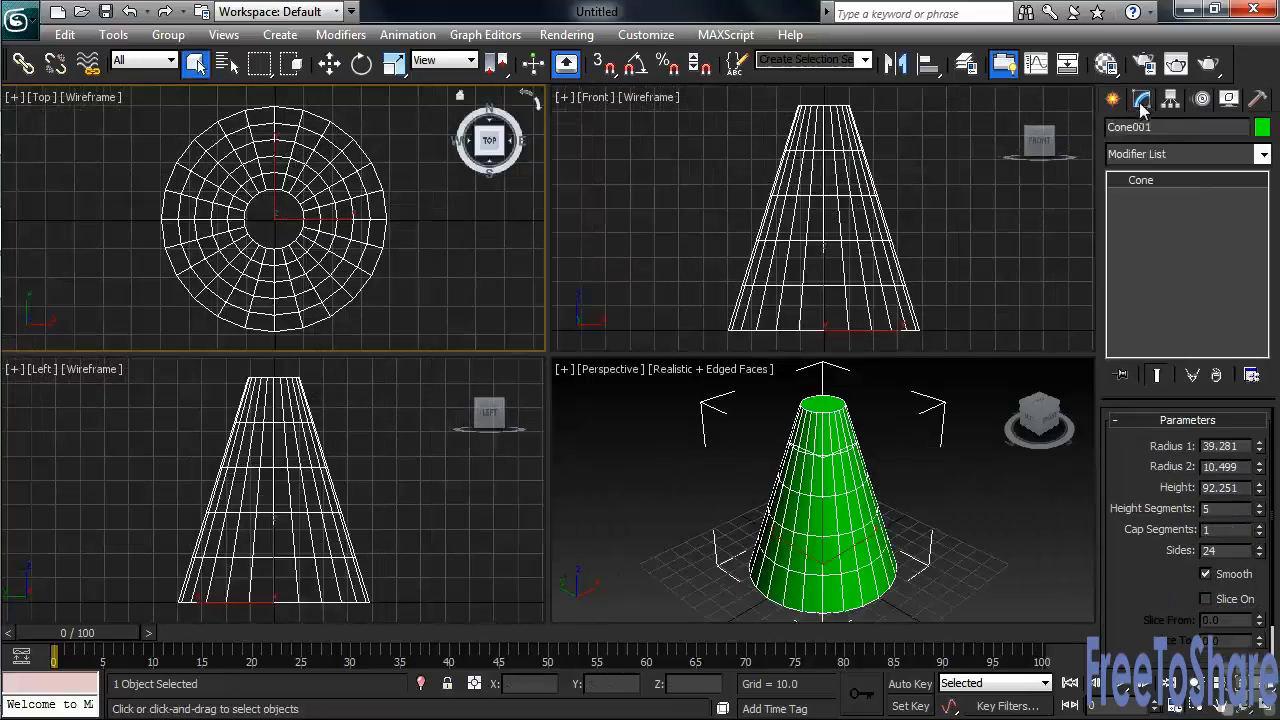
pyautogui.moveTo(1050, 204)
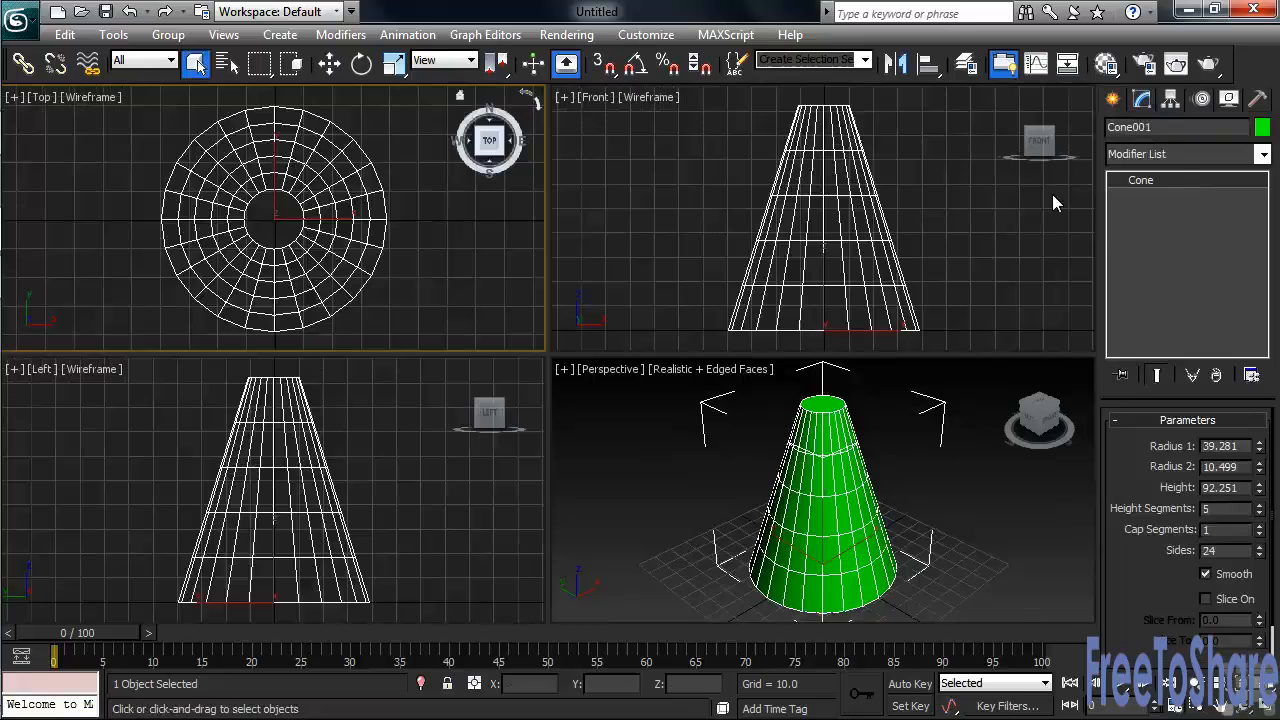
pyautogui.moveTo(1230, 410)
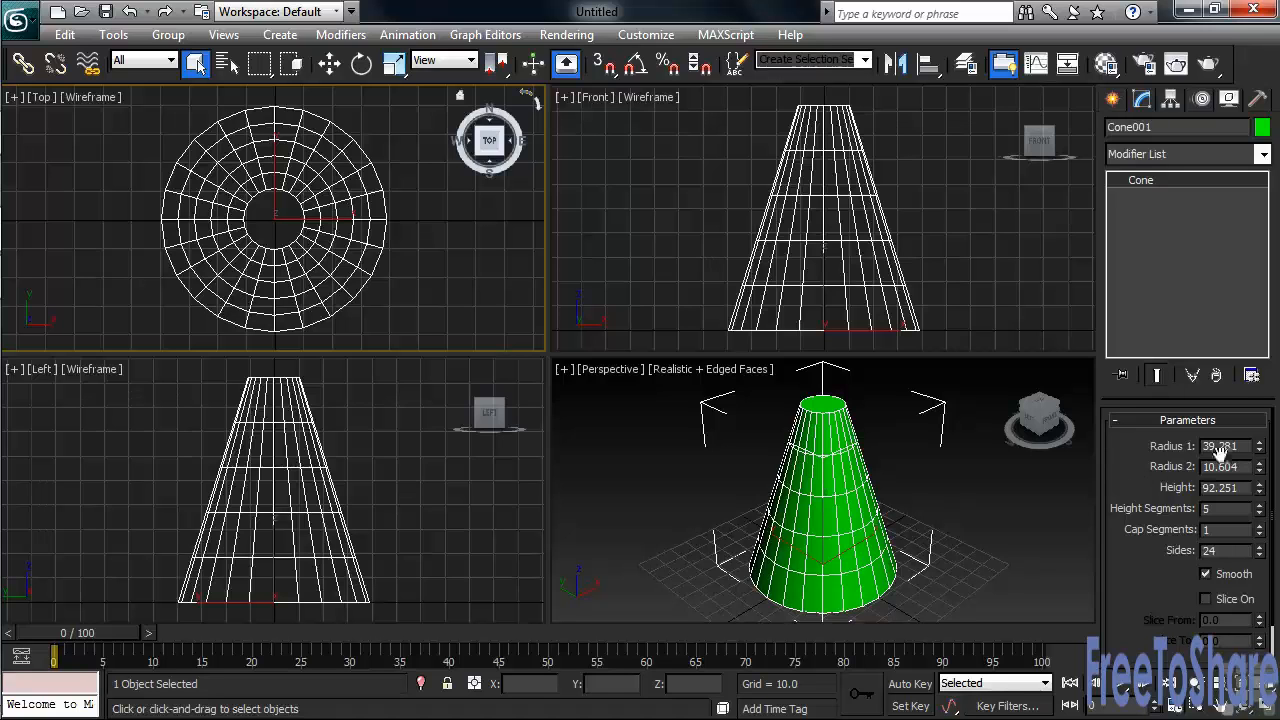
# Step: Zero Cone001's Radius 2 so the cone tapers to a sharp point
pyautogui.rightClick(1220, 446)
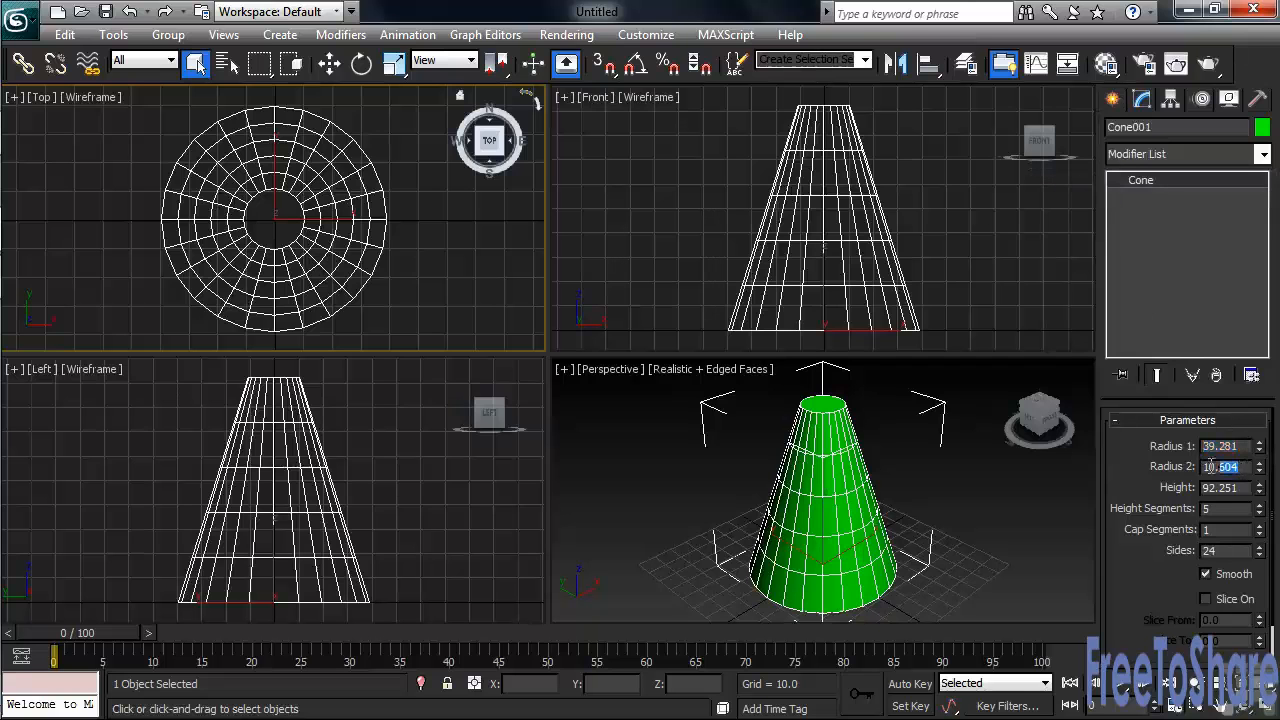
pyautogui.rightClick(1224, 468)
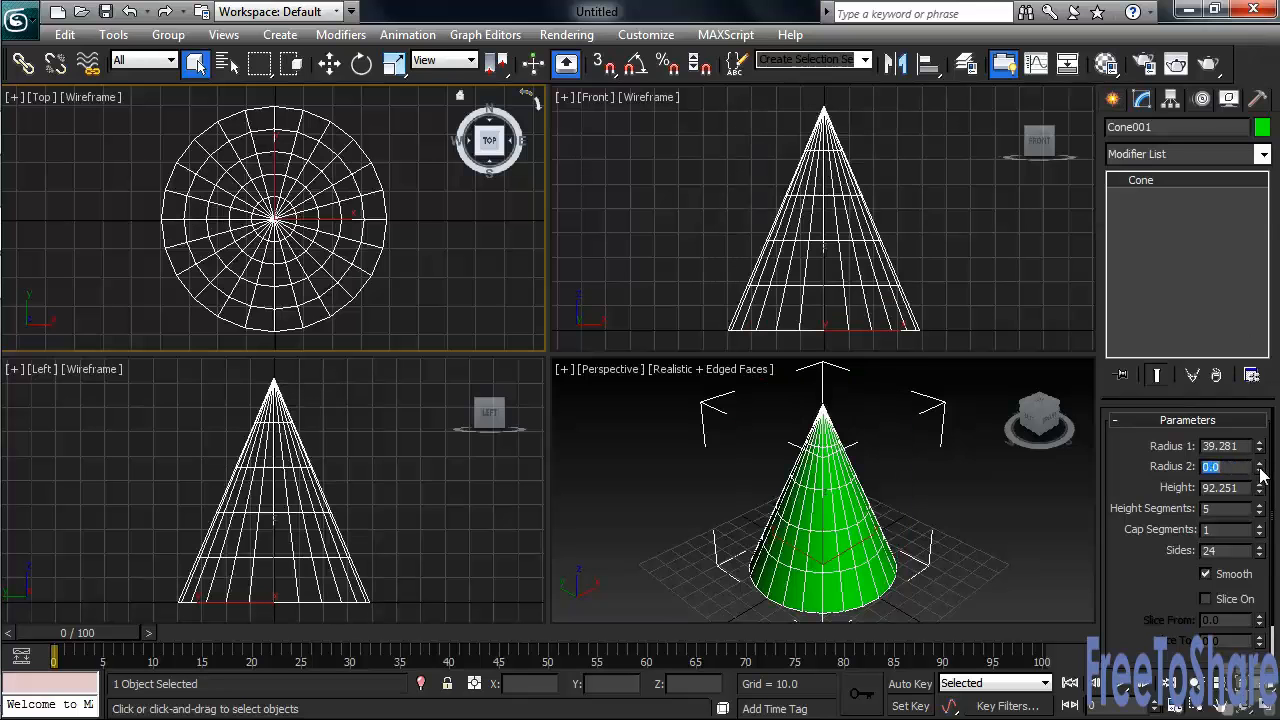
# Step: Reshape Cone001 to about 168.7 tall with radii 13 and 29.9, 29 sides and an extra cap segment
pyautogui.click(1260, 484)
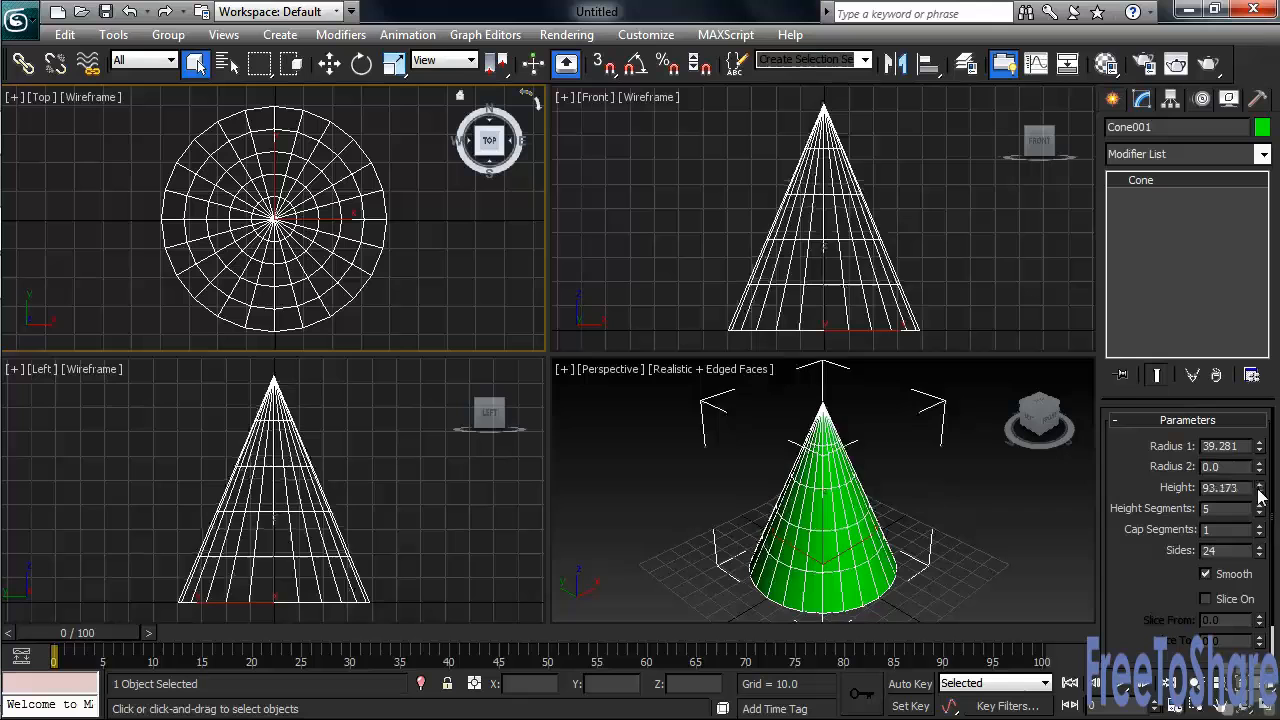
pyautogui.moveTo(1260, 490); pyautogui.dragTo(1260, 470)
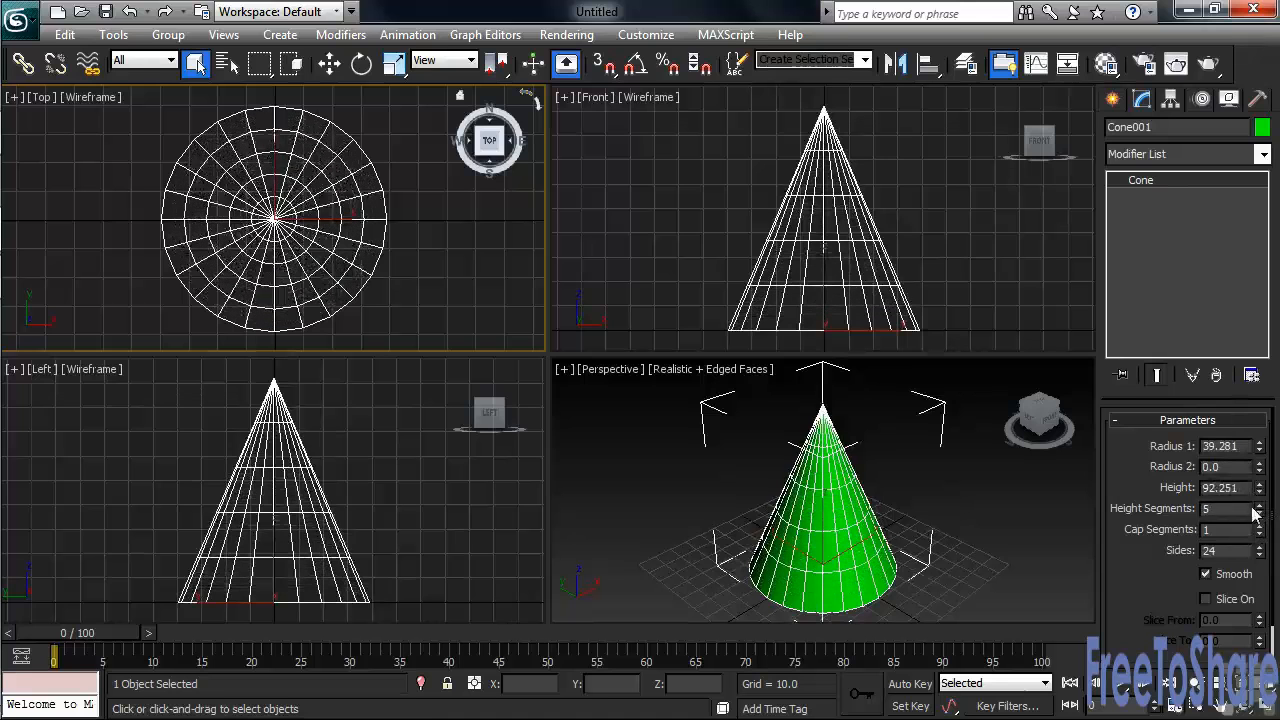
pyautogui.click(1260, 524)
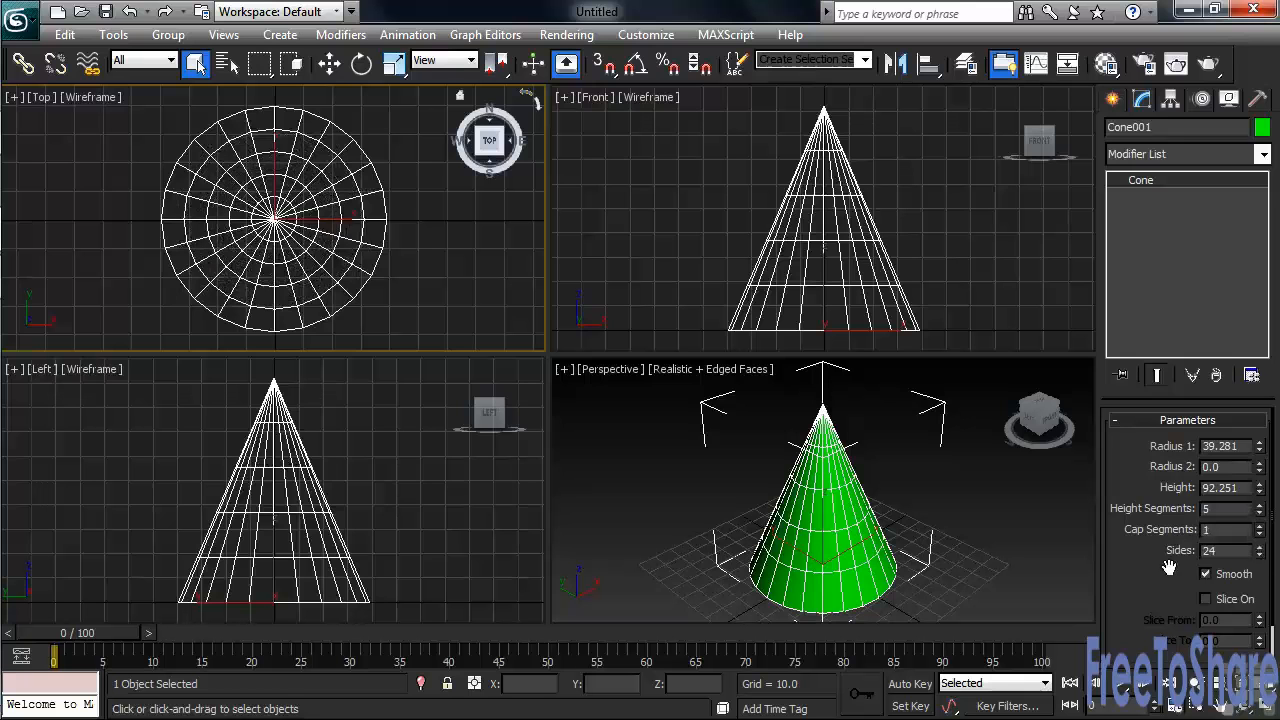
pyautogui.click(1260, 546)
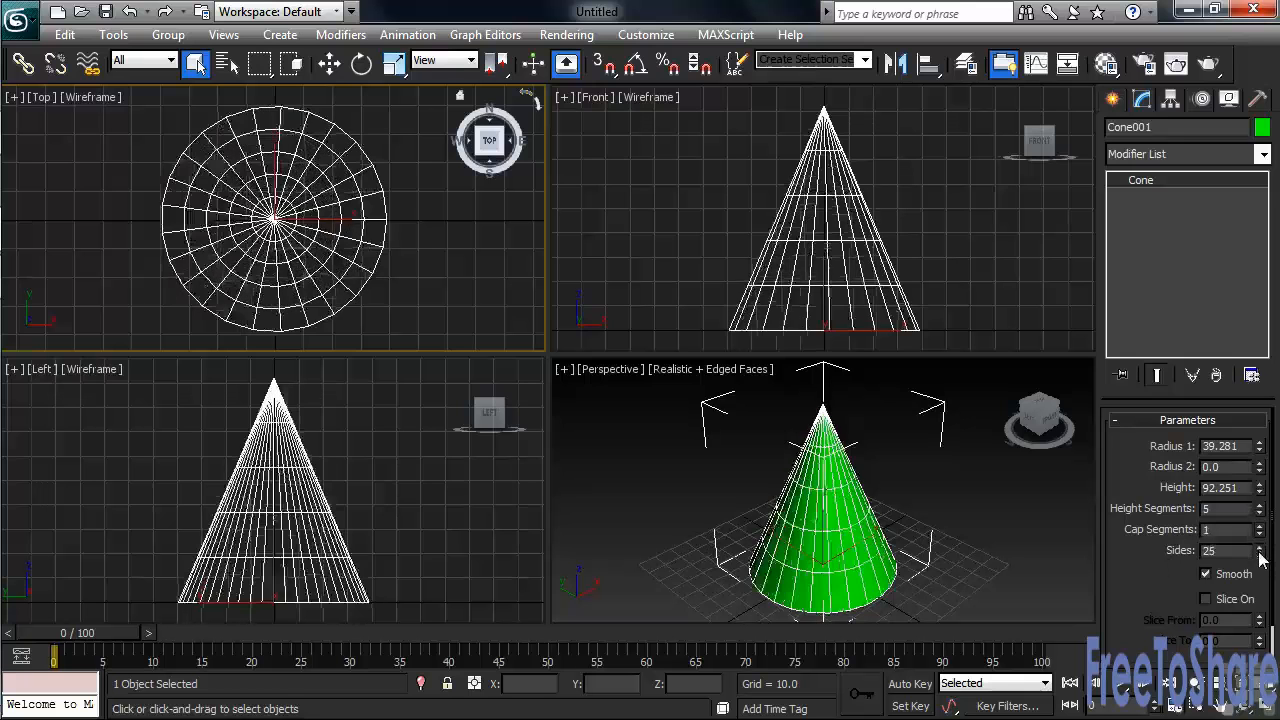
pyautogui.click(1260, 552)
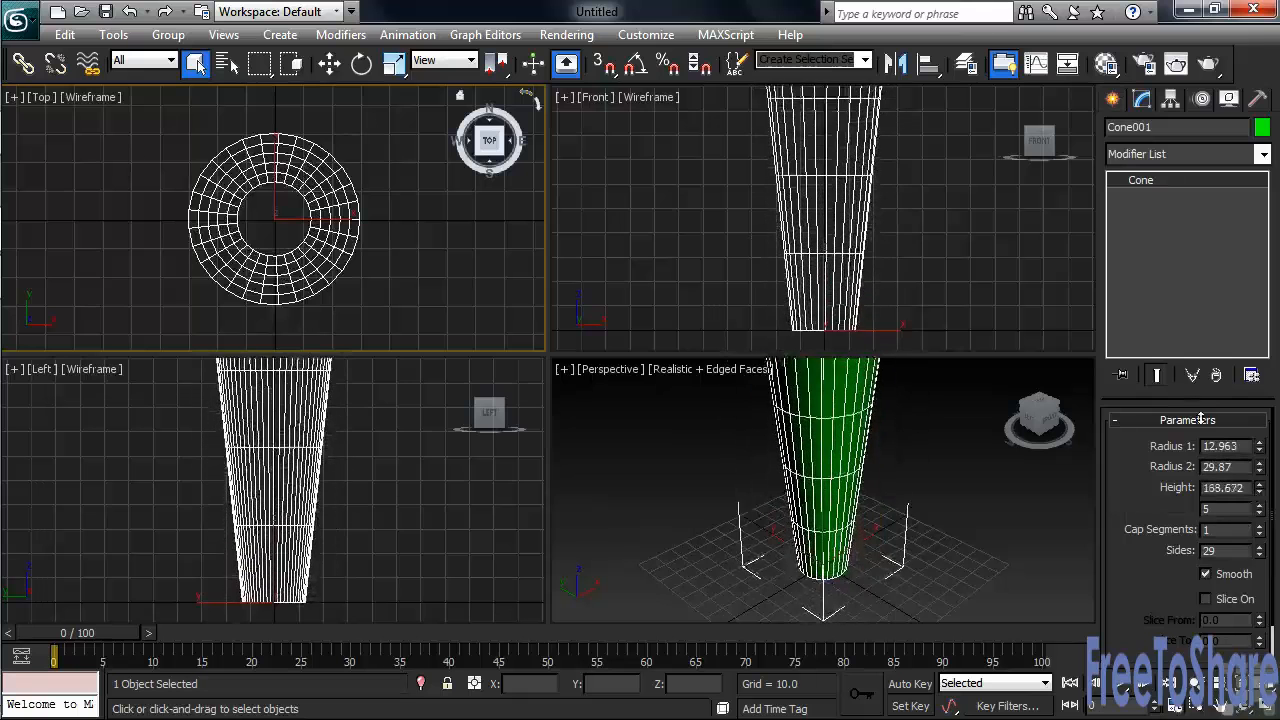
pyautogui.click(1260, 482)
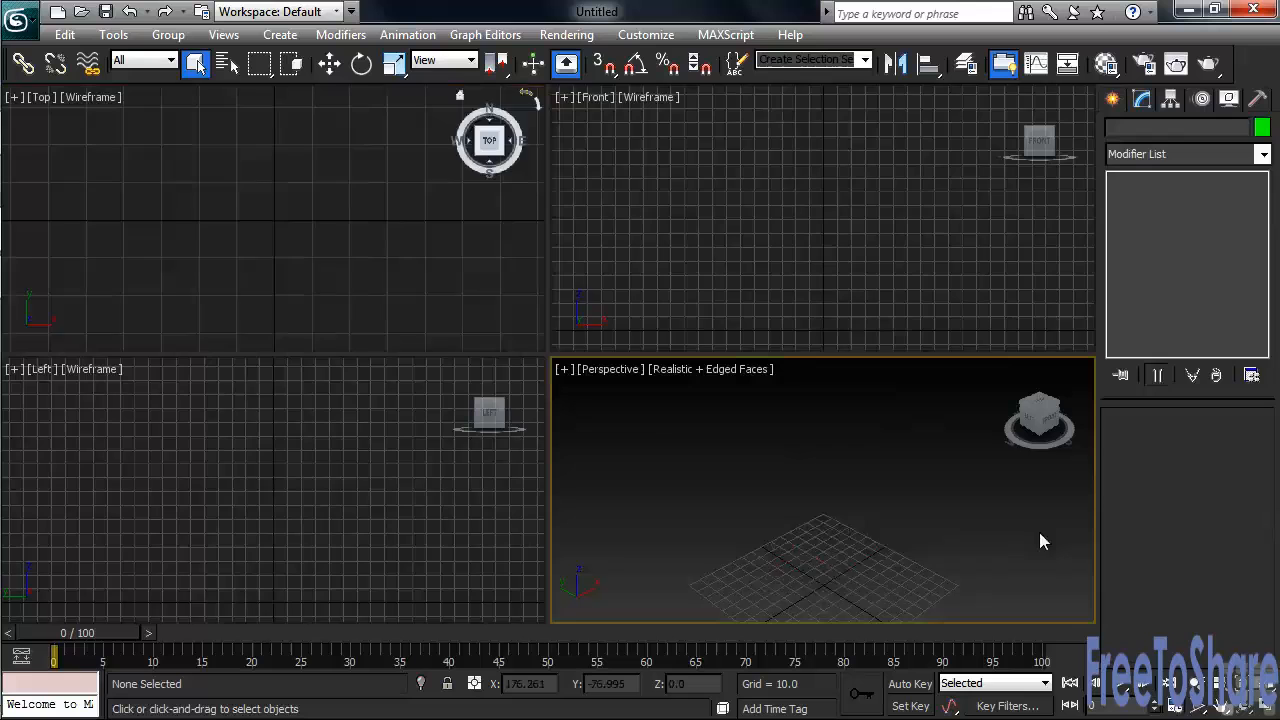
# Step: Return to Standard Primitives after removing the cone and pick the next primitive type
pyautogui.click(1112, 100)
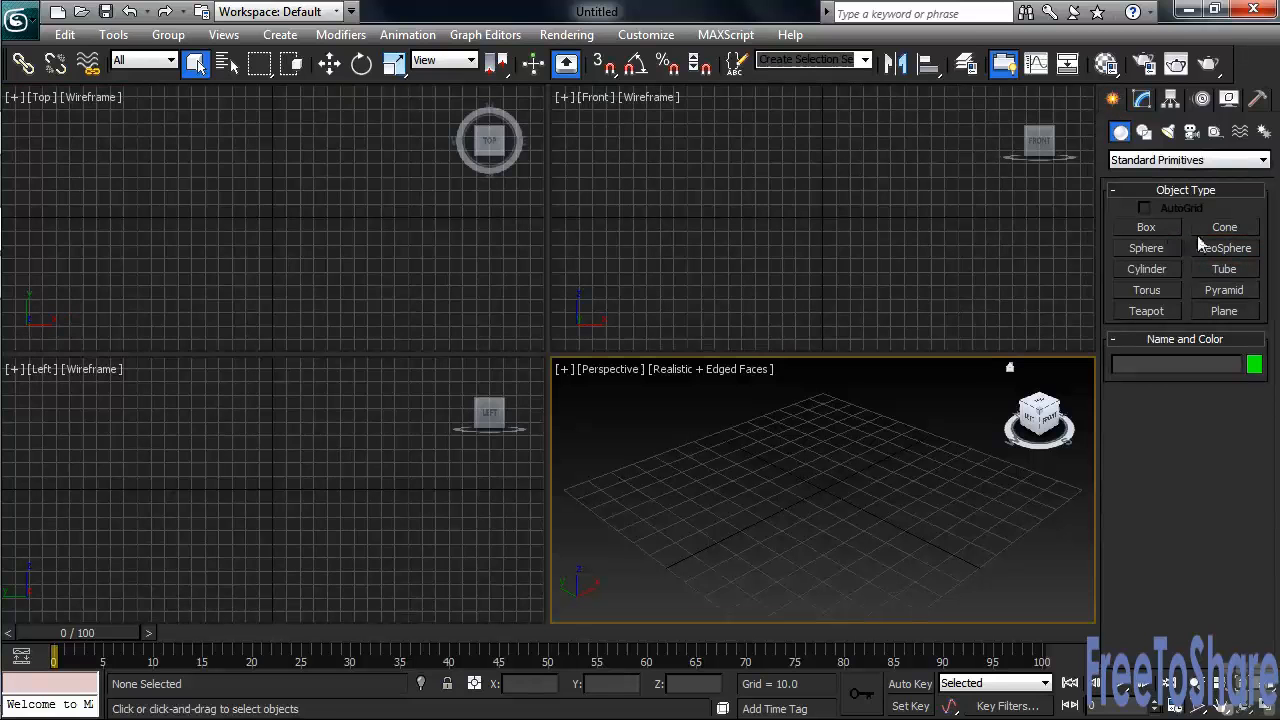
pyautogui.click(1146, 248)
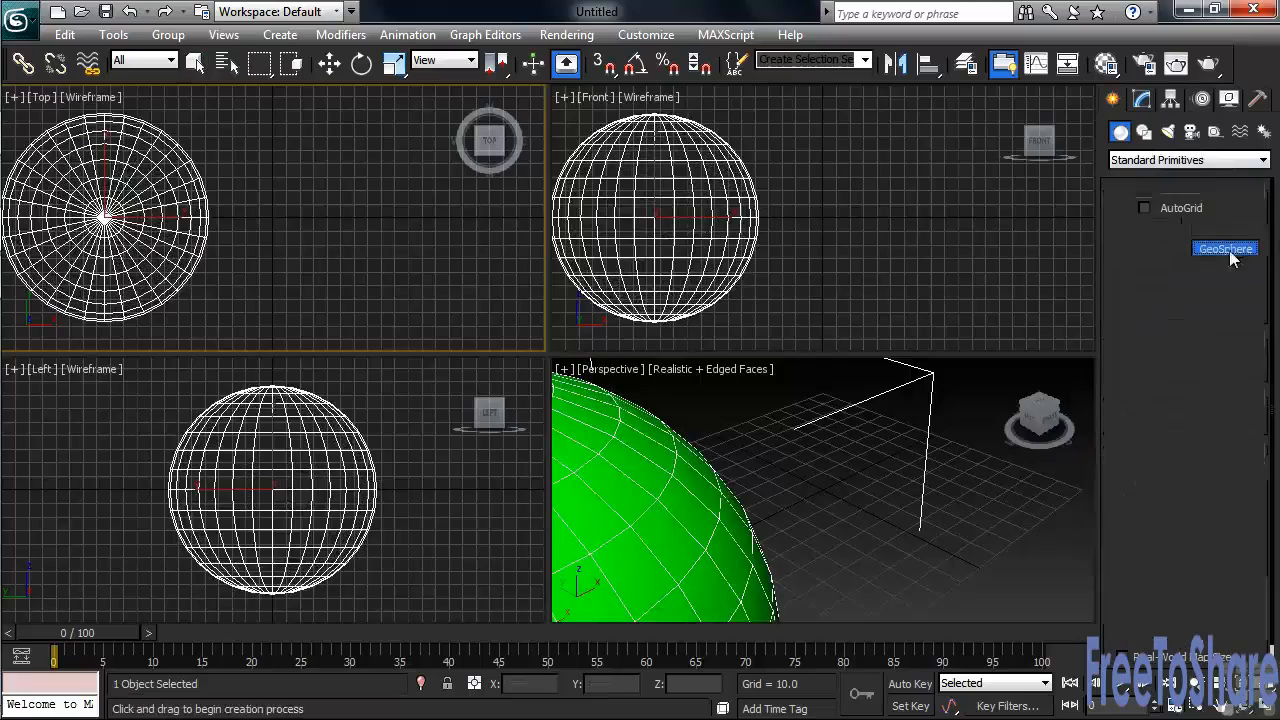
# Step: Draw GeoSphere001 (radius about 78.2) beside the green sphere and set its Segments to 10
pyautogui.click(1224, 248)
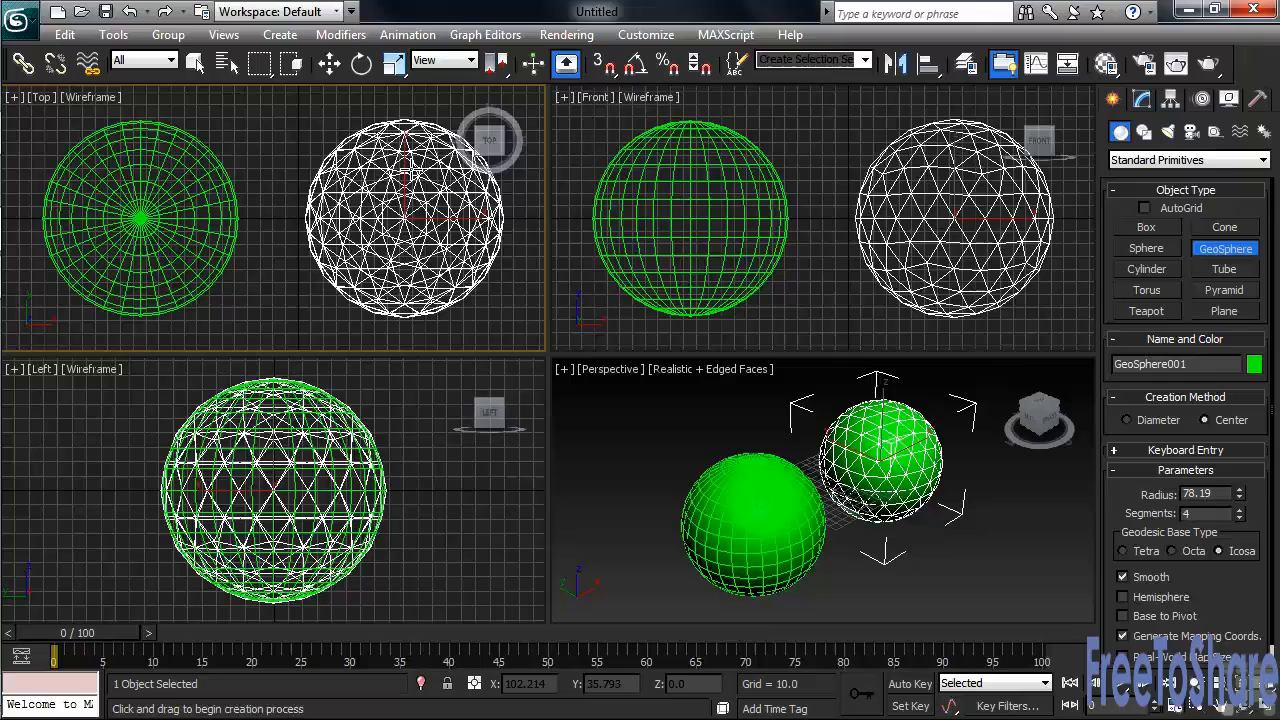
pyautogui.click(1140, 100)
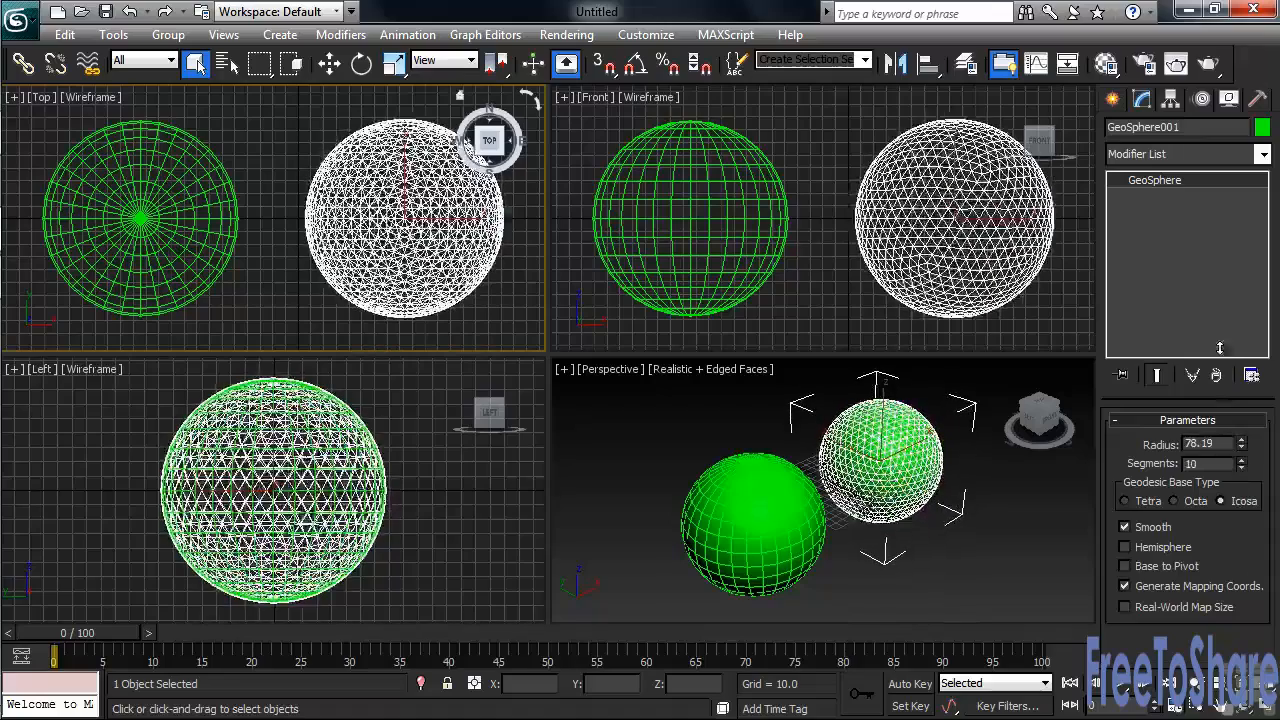
# Step: Lower GeoSphere001's segments well below 10 and switch its Geodesic Base Type
pyautogui.click(1242, 468)
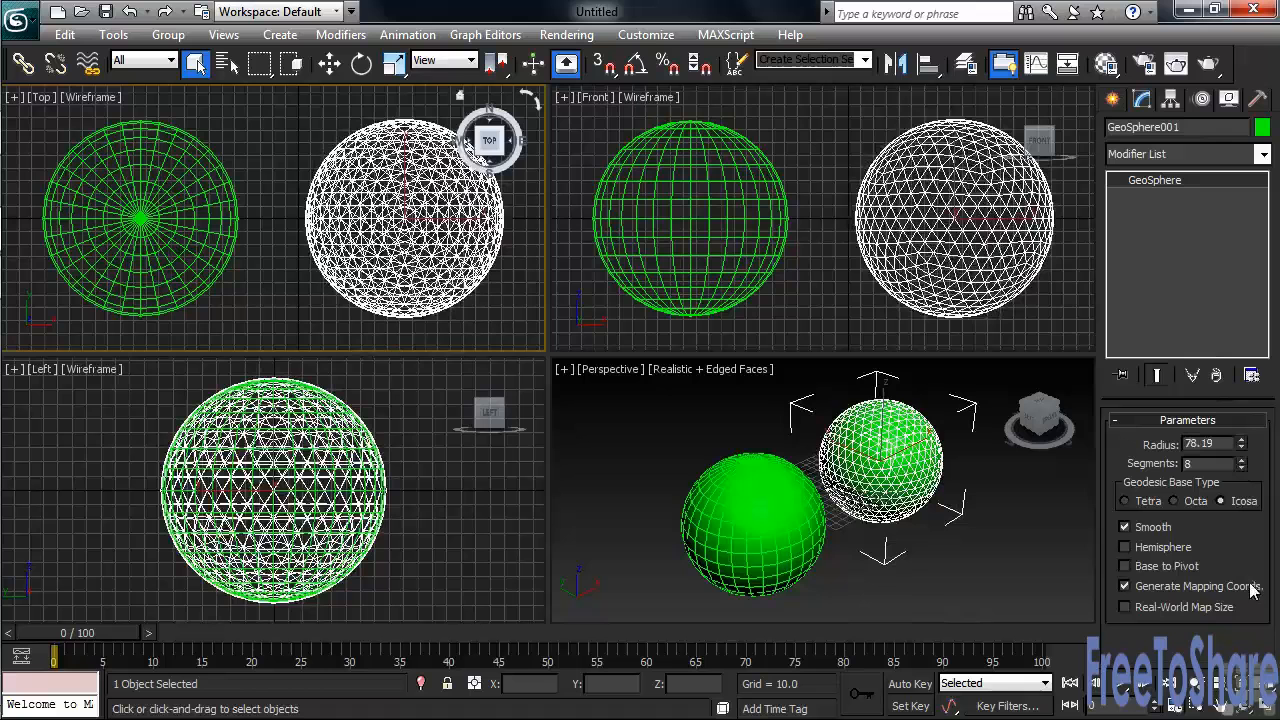
pyautogui.click(1176, 500)
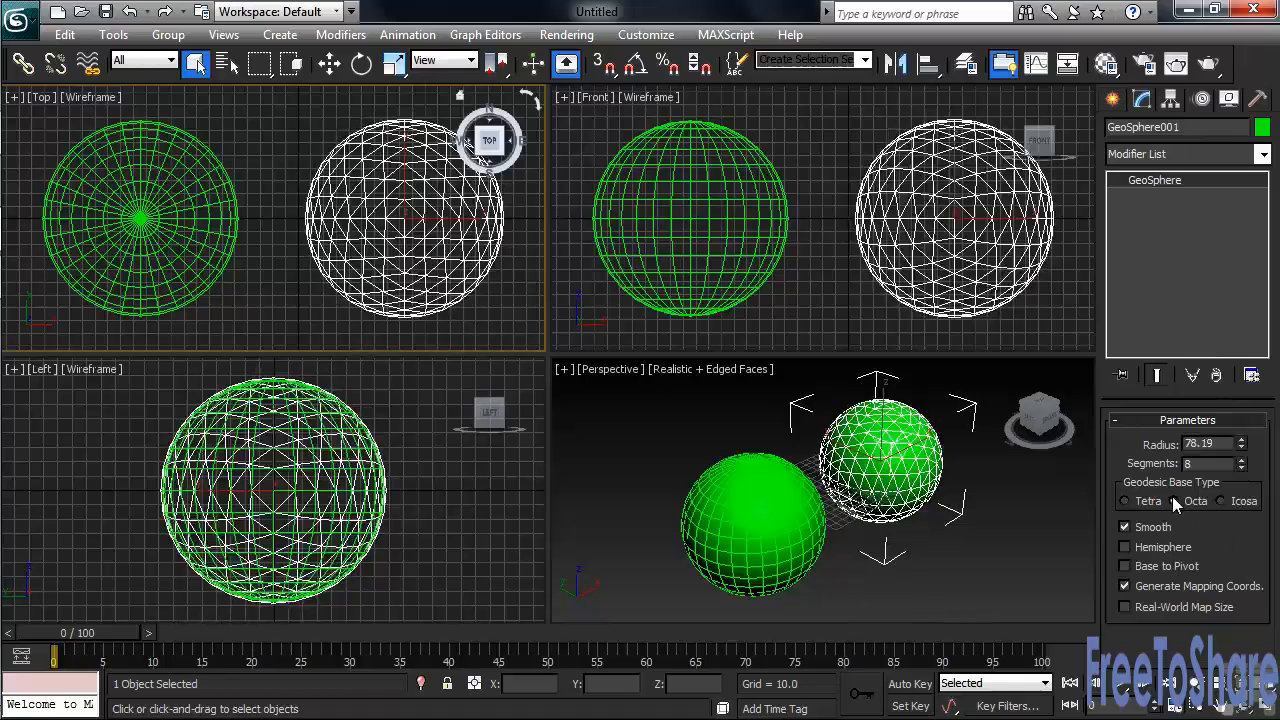
pyautogui.click(1126, 500)
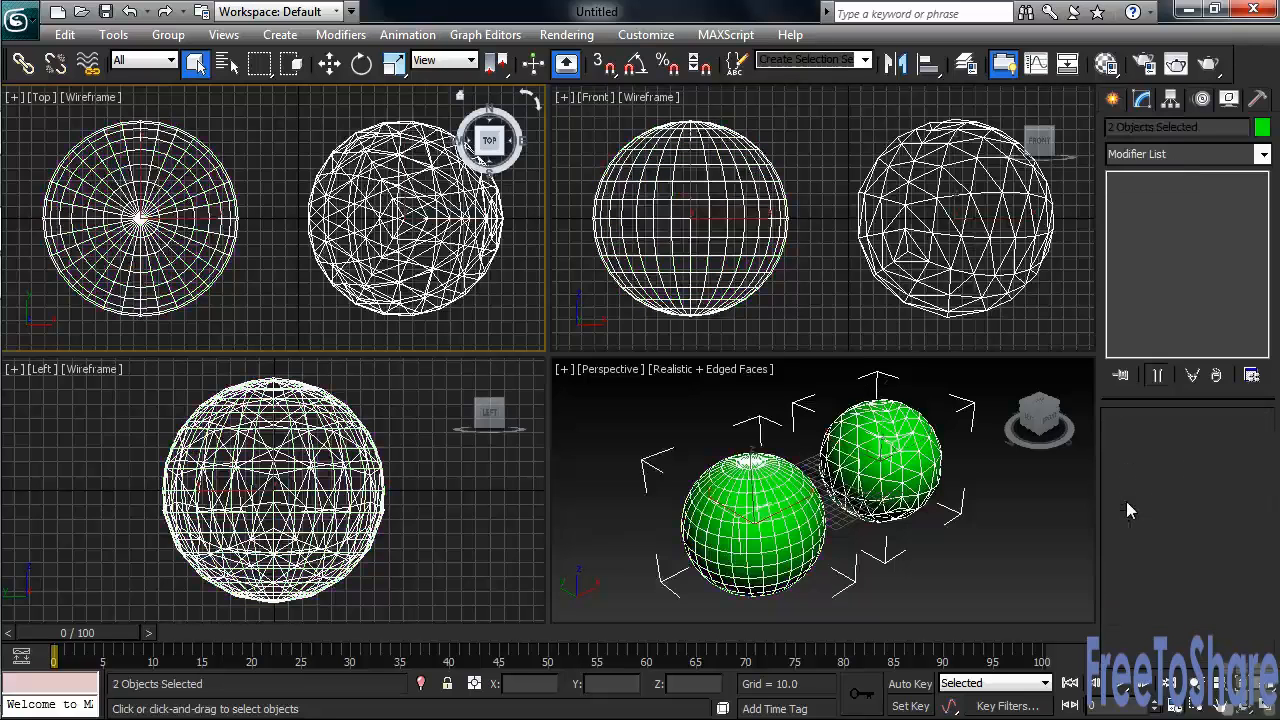
# Step: Delete both spheres and draw Tube001 with radii about 51.6 and 57.9, height 99.6
pyautogui.press('Delete')
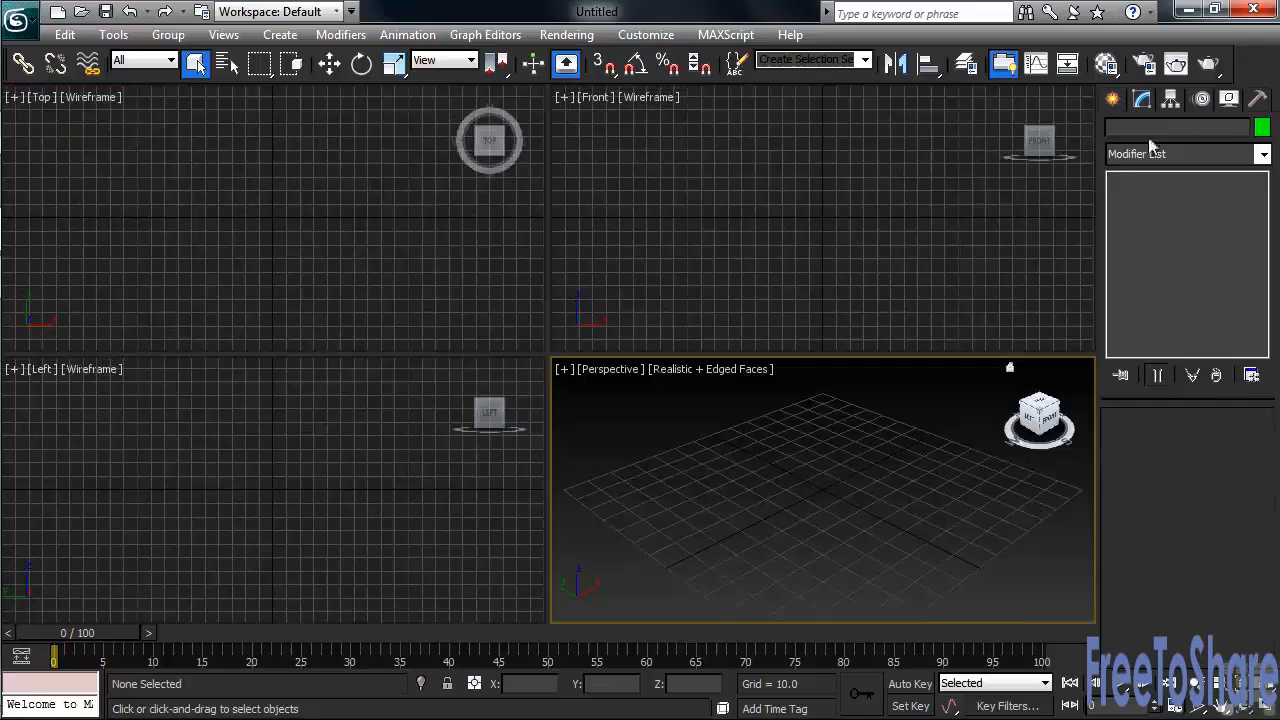
pyautogui.click(1112, 100)
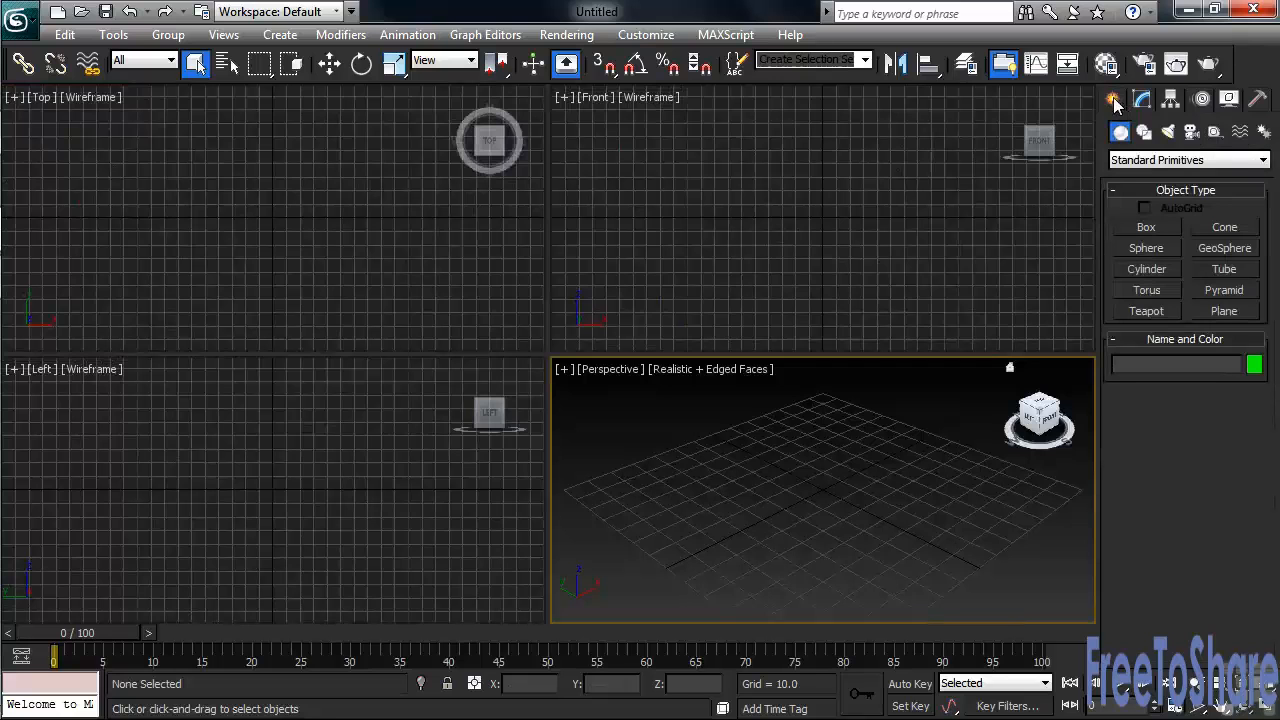
pyautogui.click(1224, 268)
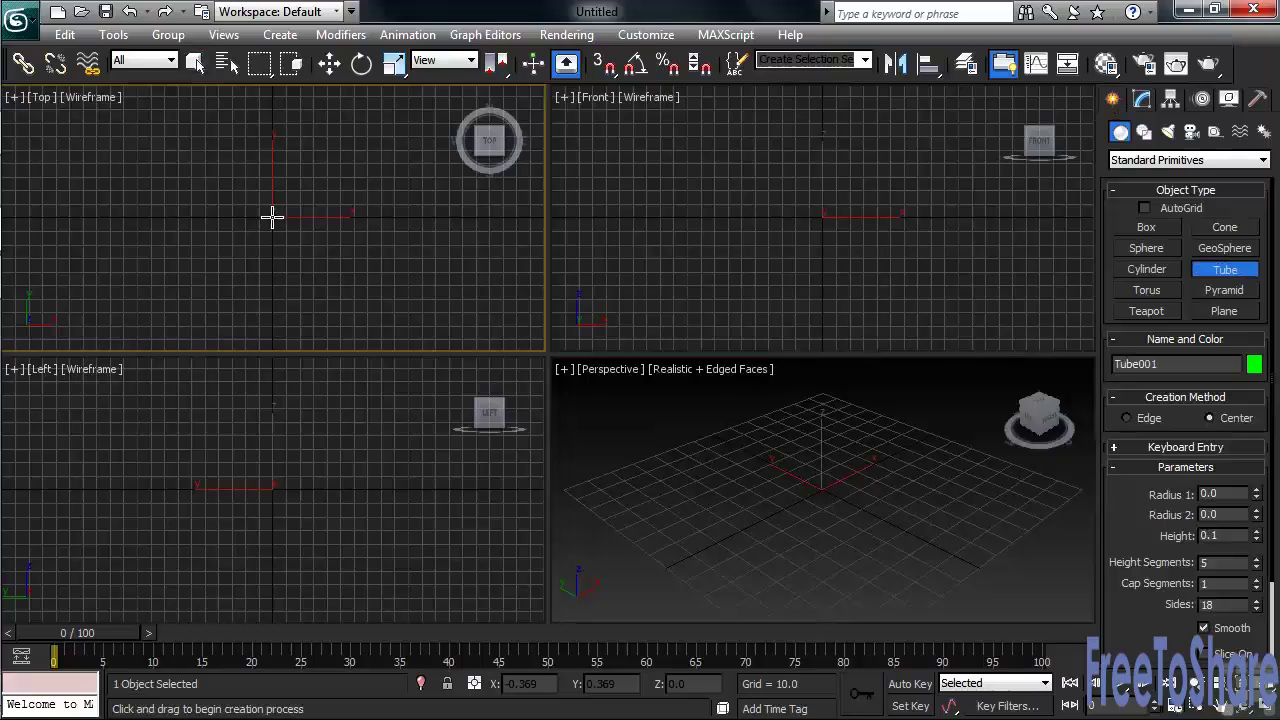
pyautogui.moveTo(272, 216); pyautogui.dragTo(330, 250)
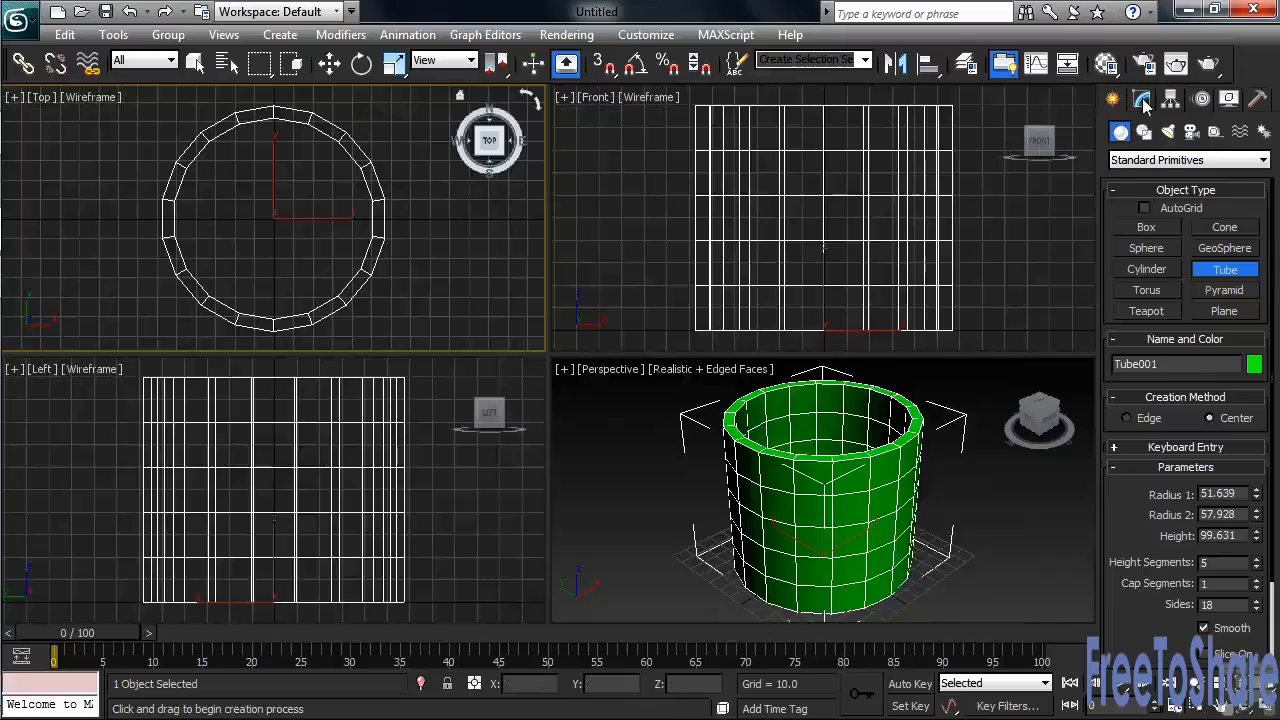
# Step: Set Tube001 to radii about 50.1 and 59.1, height 118.6, 6 height segments, 17 sides, Slice On
pyautogui.click(1144, 100)
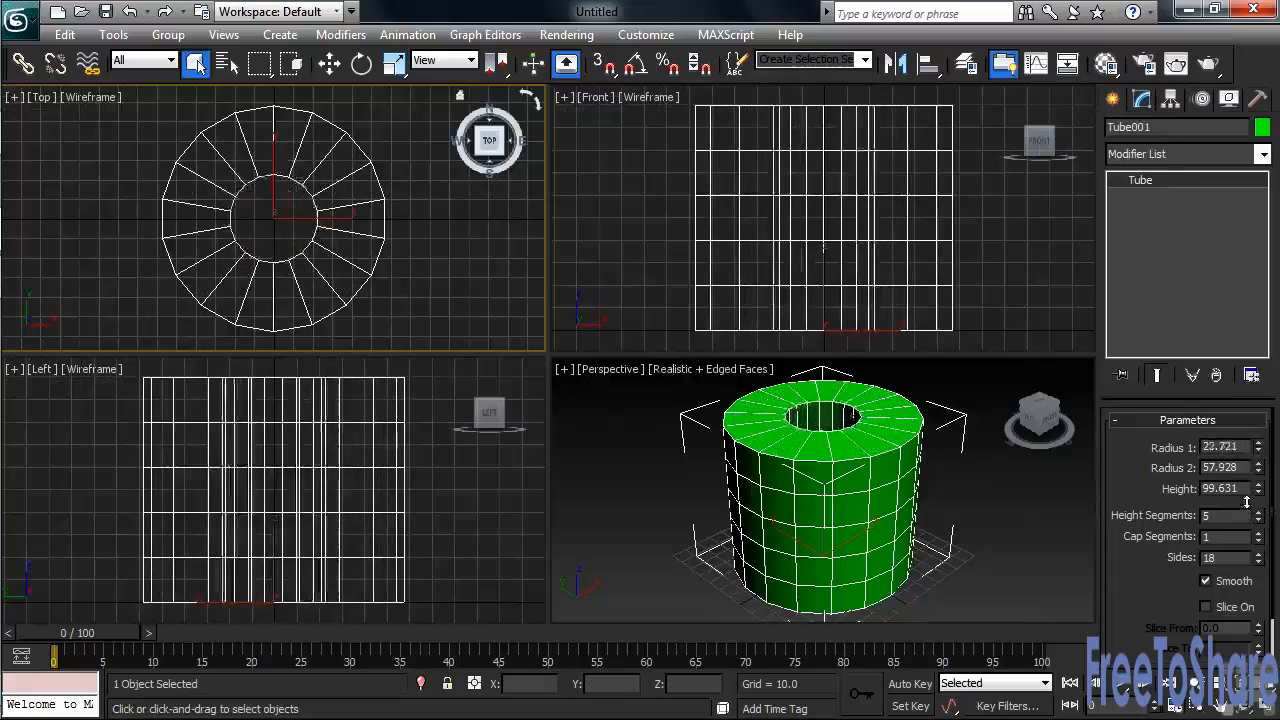
pyautogui.moveTo(1260, 448); pyautogui.dragTo(1260, 420)
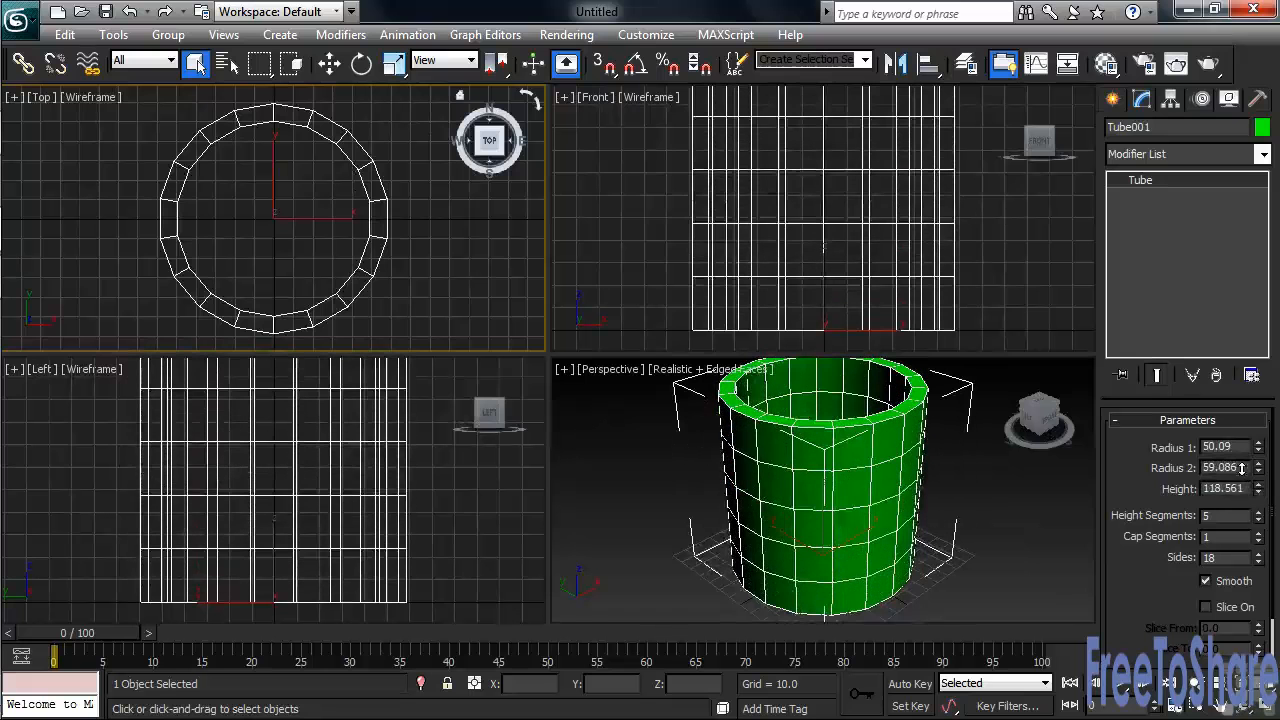
pyautogui.click(1258, 512)
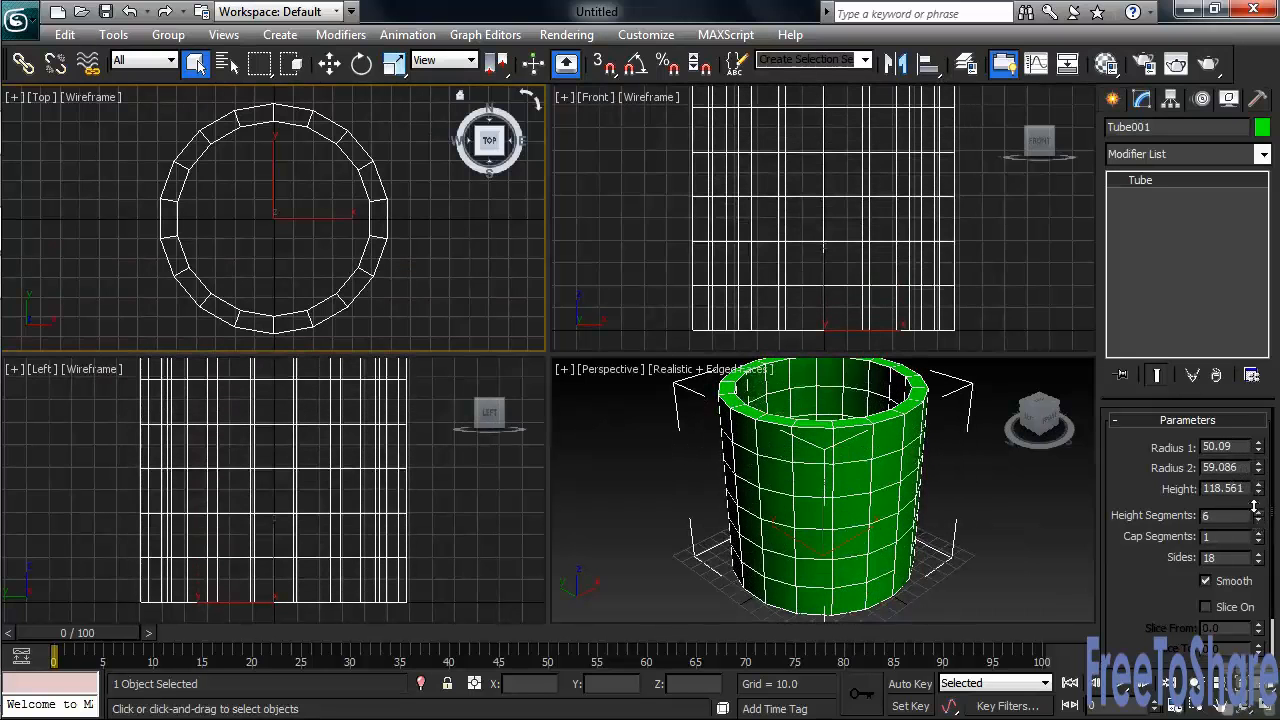
pyautogui.click(1258, 536)
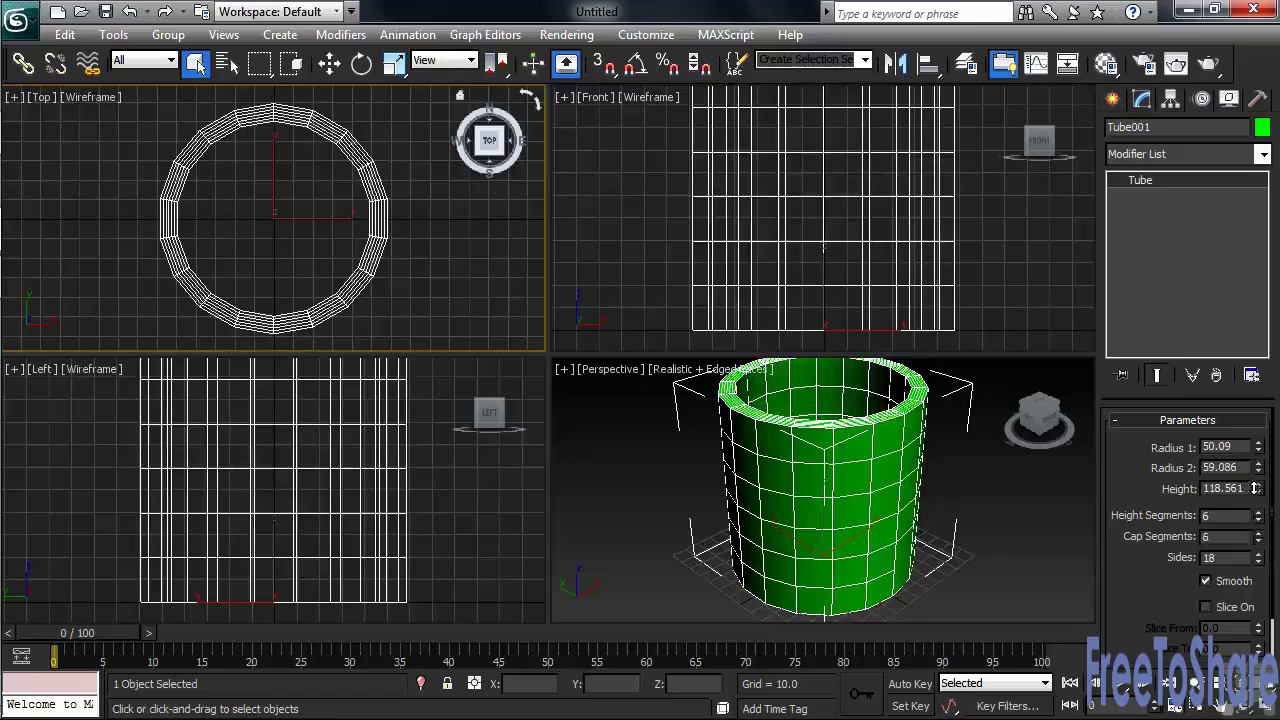
pyautogui.click(1260, 554)
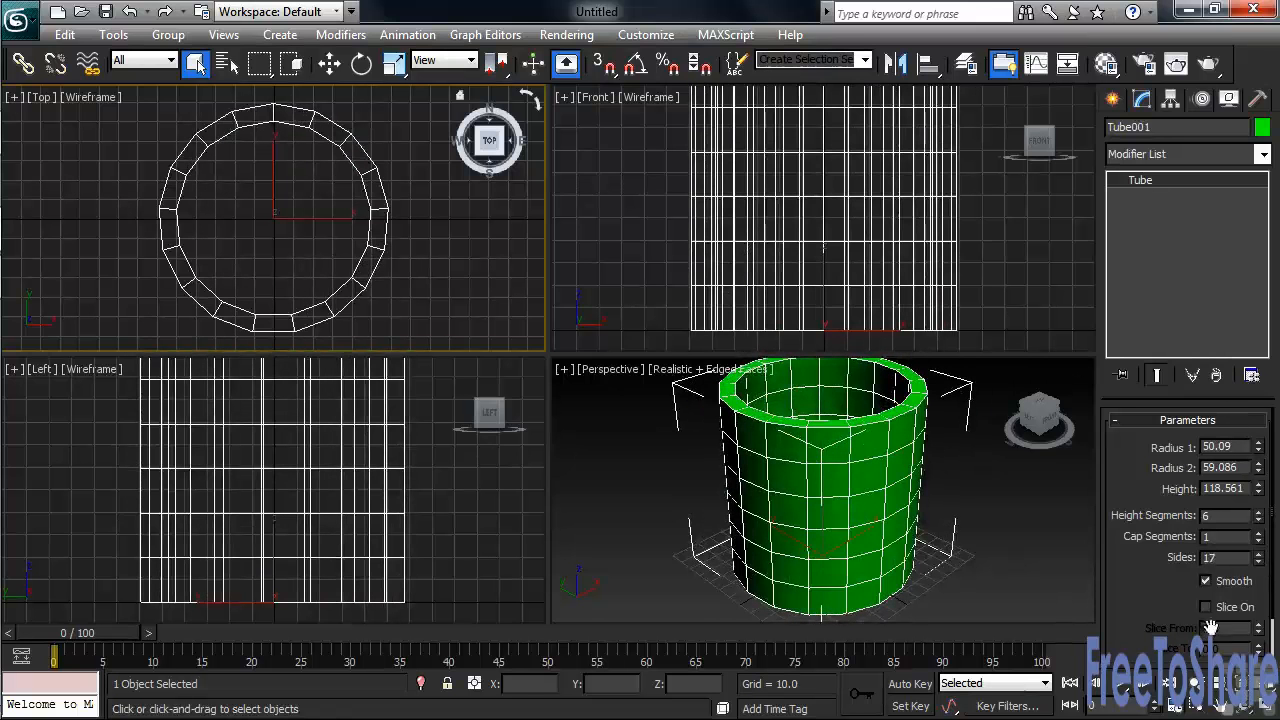
pyautogui.click(1206, 606)
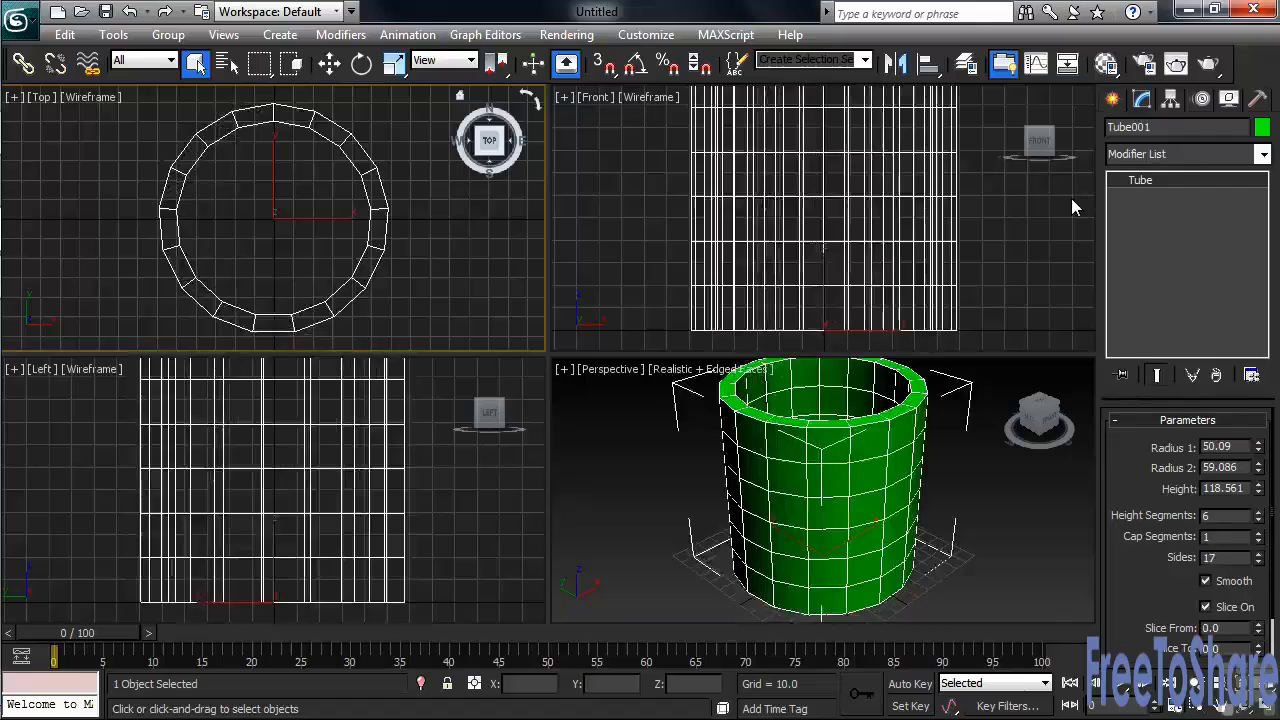
# Step: Delete the tube and start a new Tube primitive for a long horizontal tube
pyautogui.press('Delete')
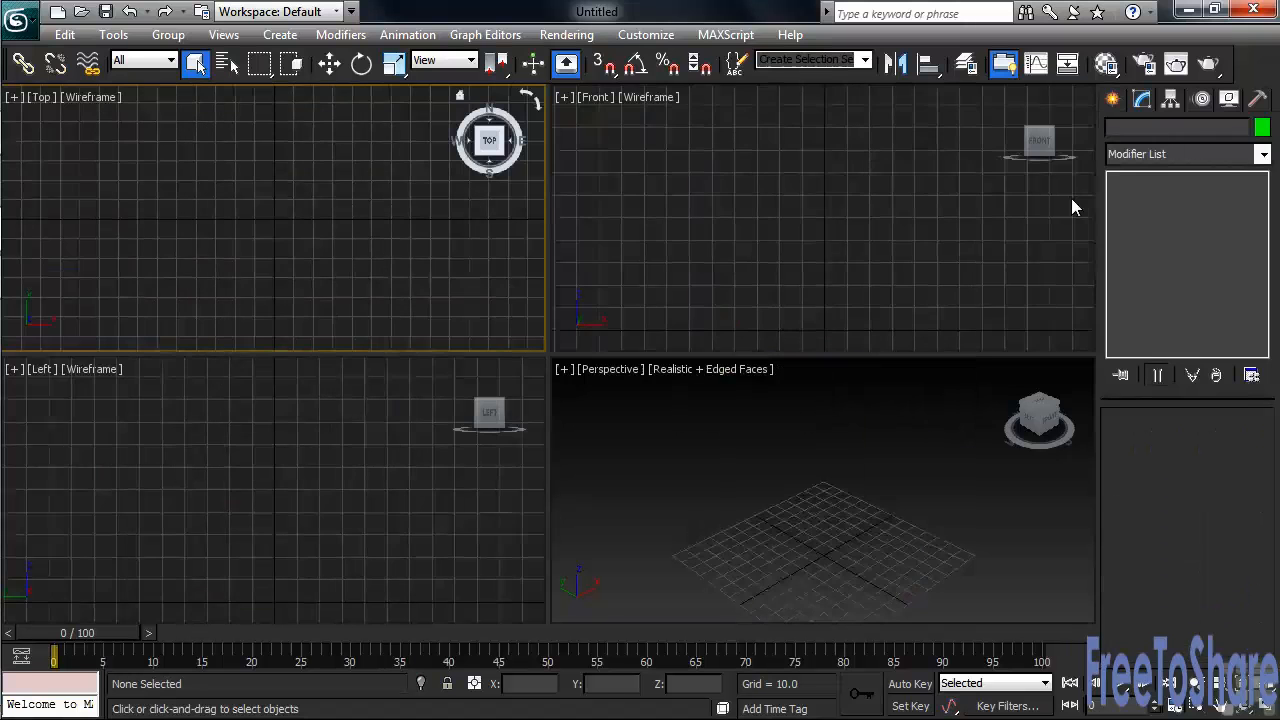
pyautogui.click(1112, 100)
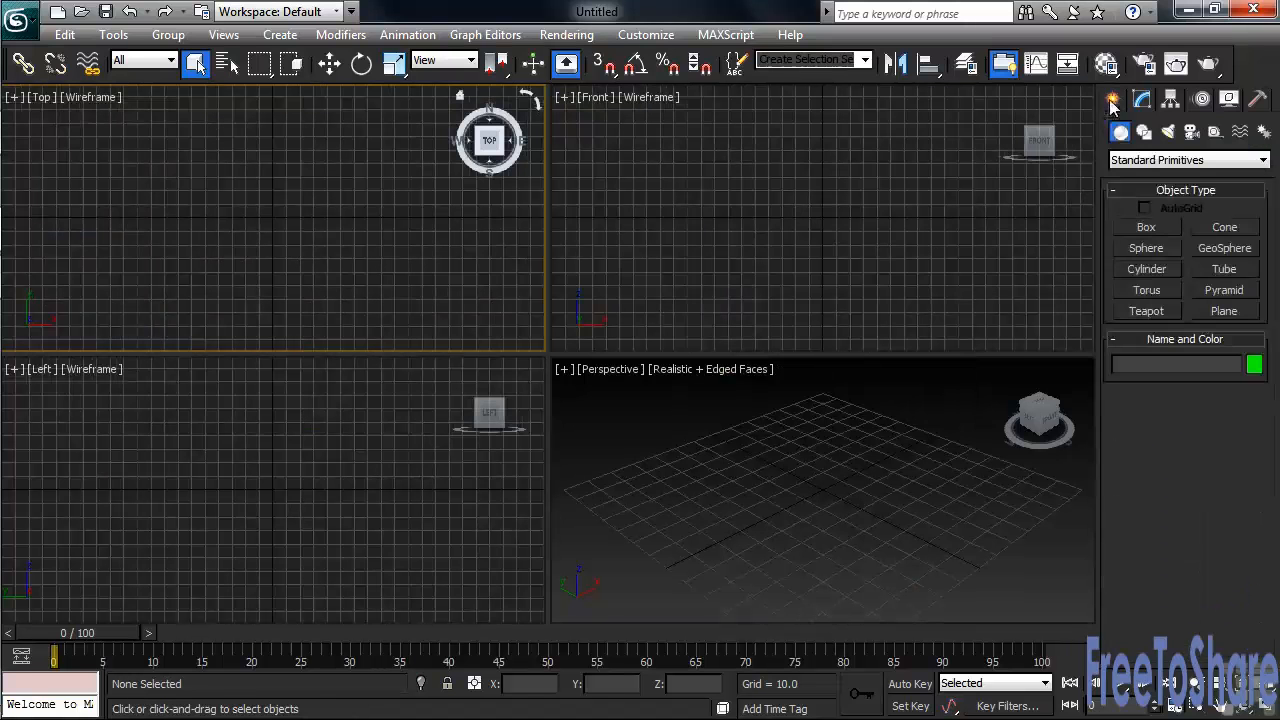
pyautogui.click(1224, 268)
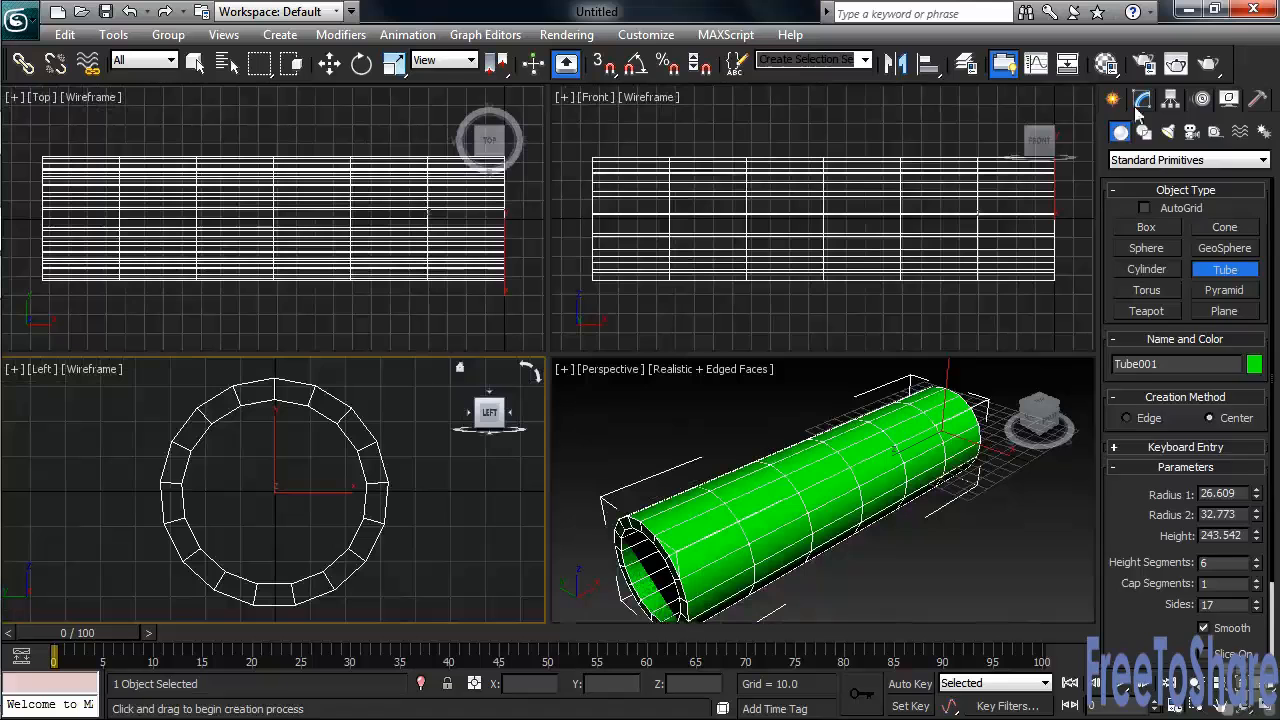
# Step: Show the long tube's parameters to slice it from 270 to 90 into a half-pipe trough
pyautogui.click(1140, 100)
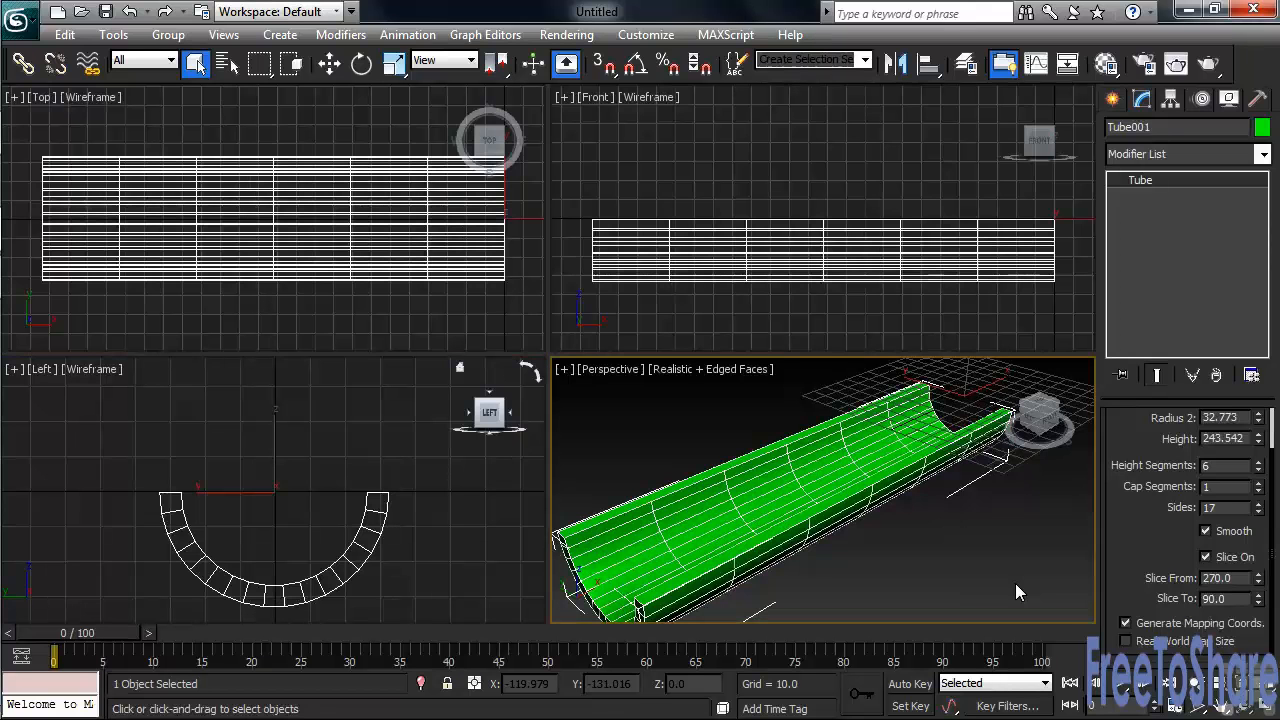
# Step: Delete the half tube and draw Pyramid001, about 186.7 wide, 157.9 deep, 95.9 tall
pyautogui.press('delete')
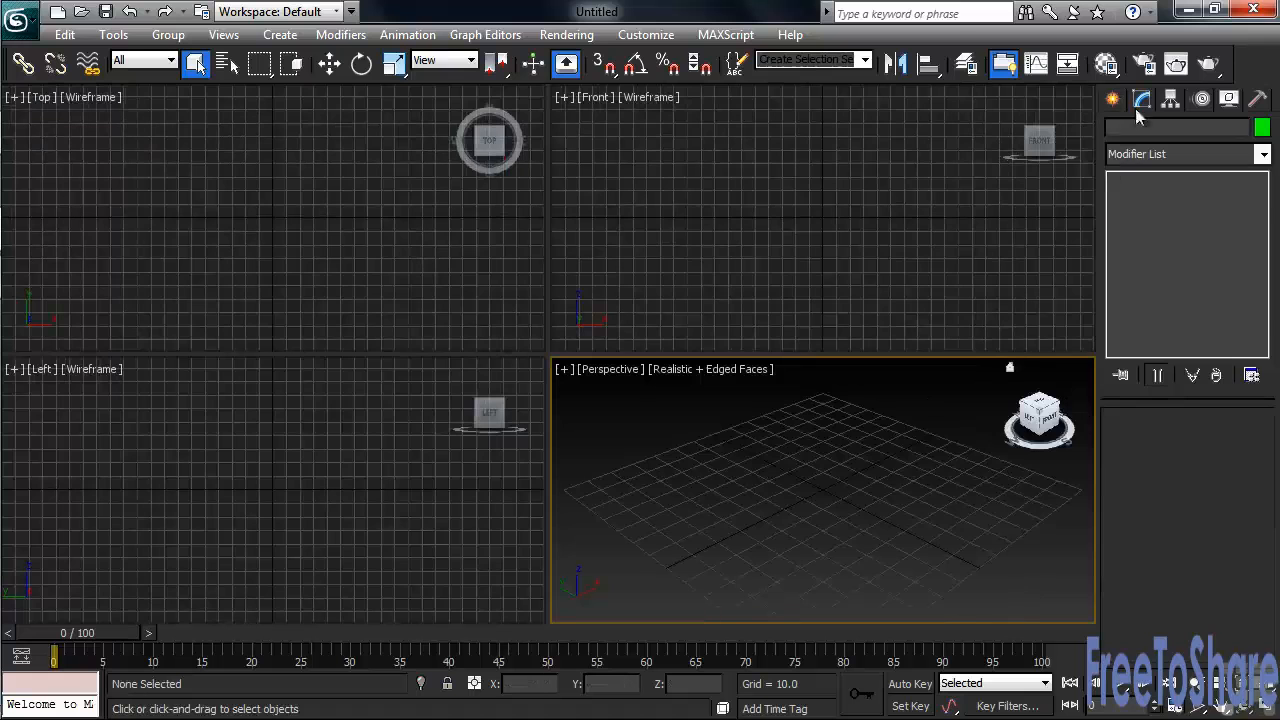
pyautogui.click(1112, 100)
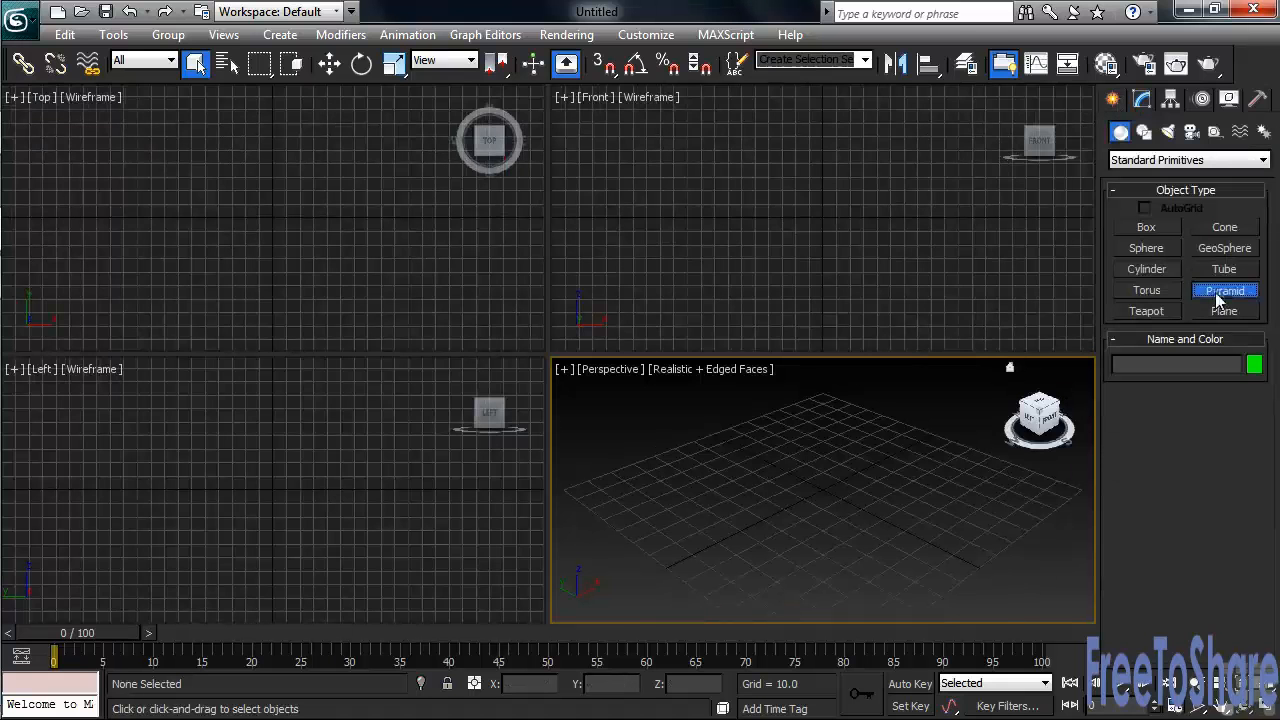
pyautogui.click(1224, 290)
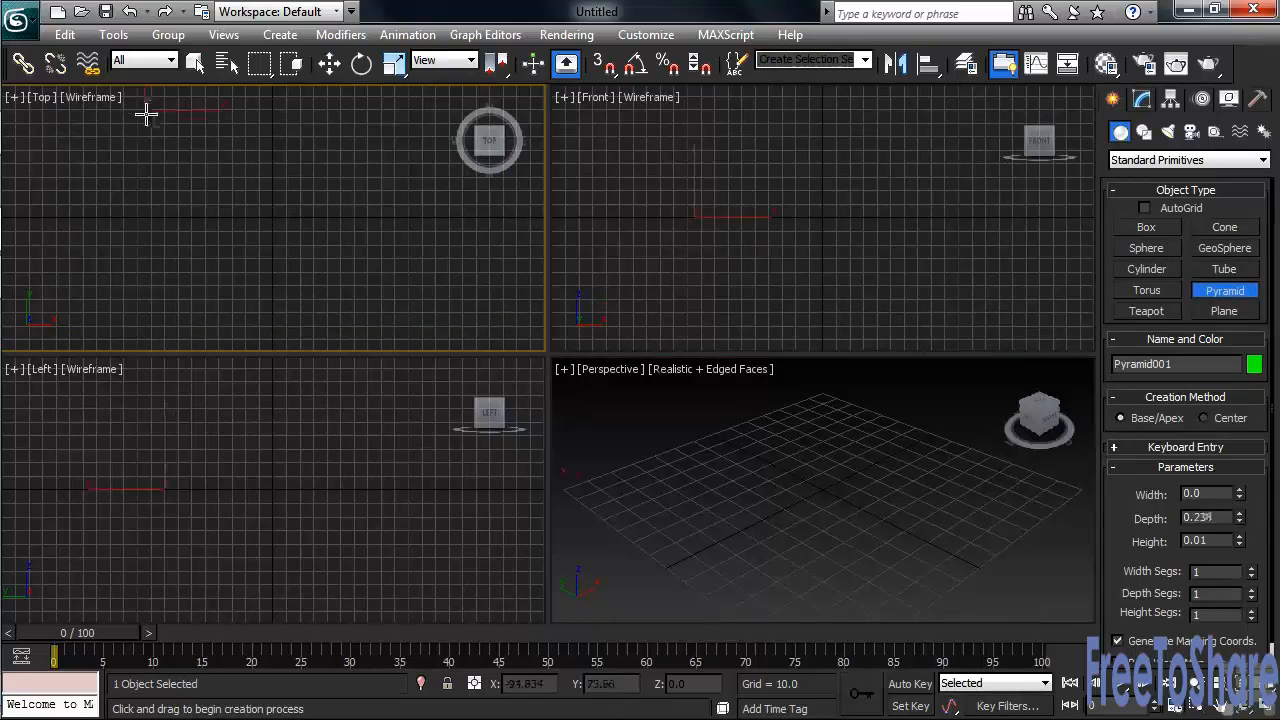
pyautogui.moveTo(148, 112); pyautogui.dragTo(392, 324)
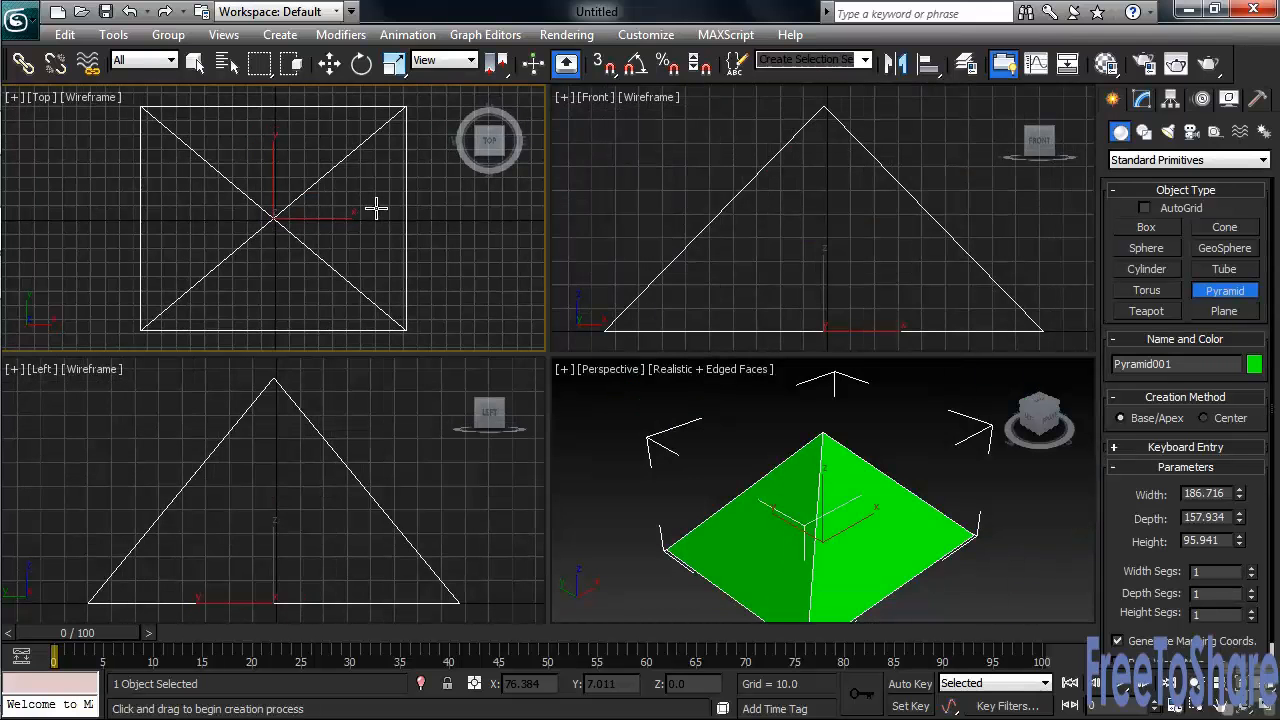
# Step: Show Pyramid001's parameters in the Modify panel, dimensions about 186.7 by 157.9 by 95.9
pyautogui.click(1142, 100)
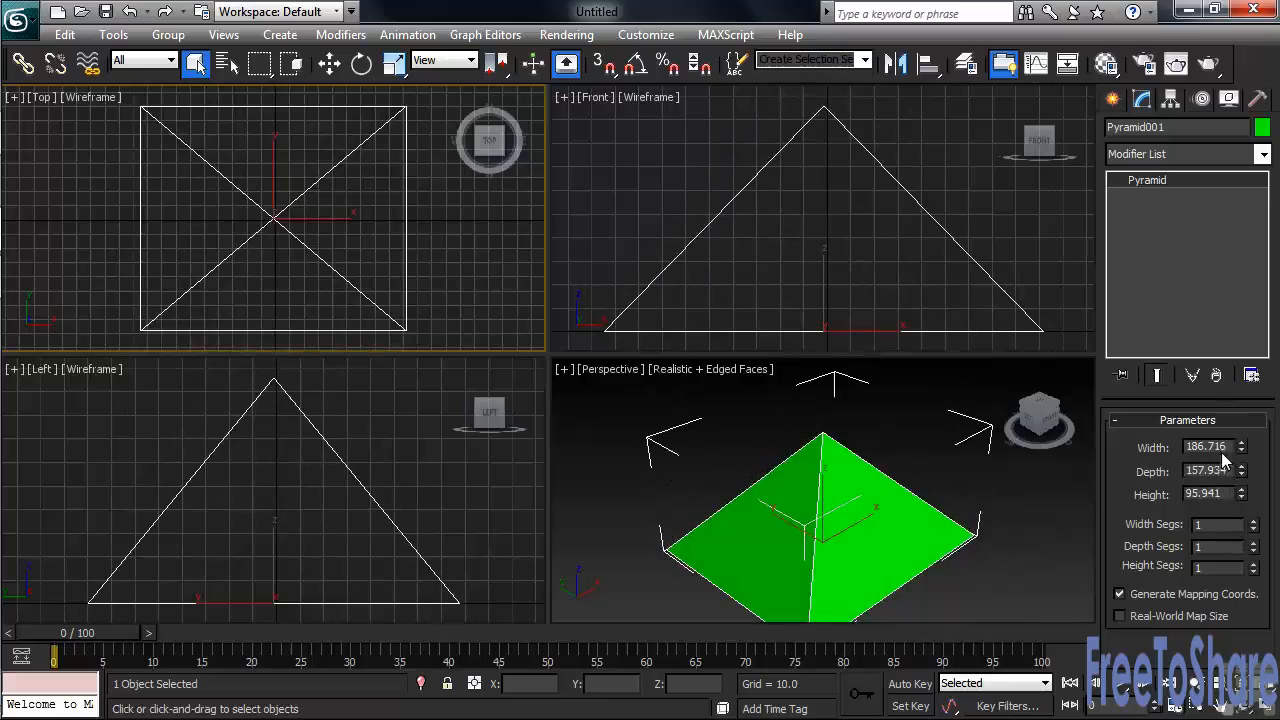
pyautogui.moveTo(1262, 464)
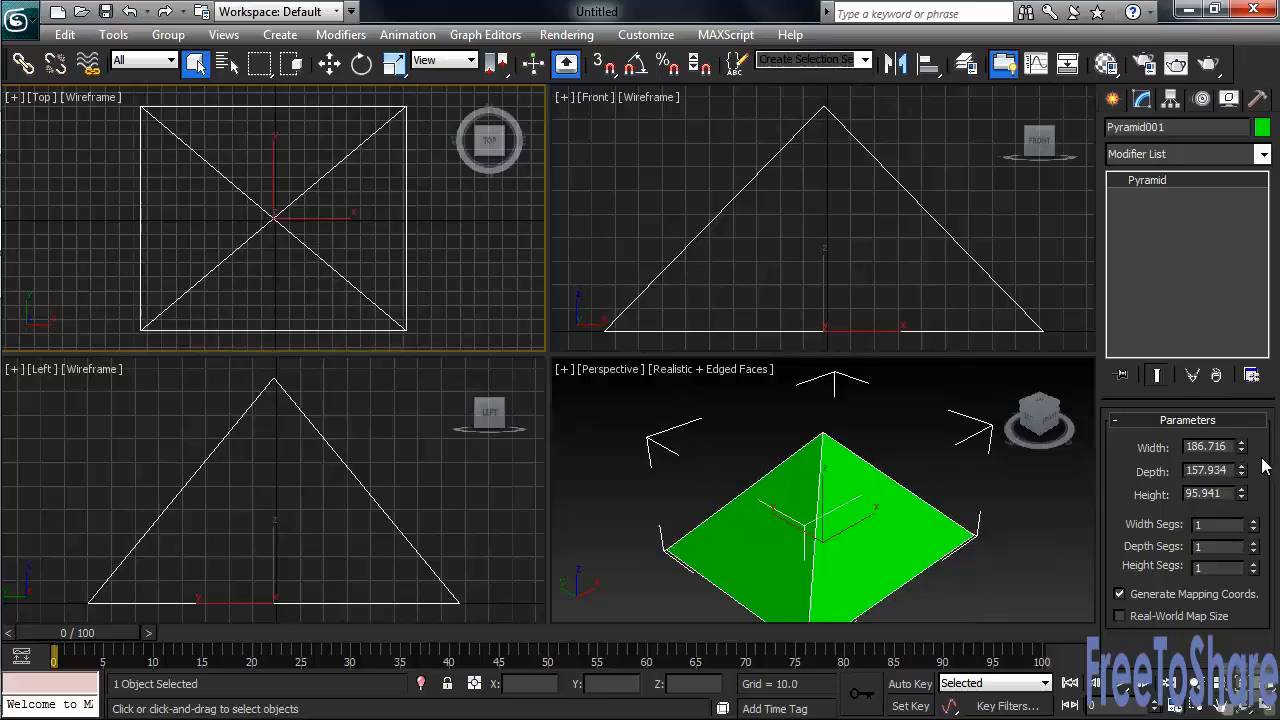
# Step: Delete the pyramid and draw Plane001, about 155.7 by 242.1 with 4-by-4 segments
pyautogui.press('Delete')
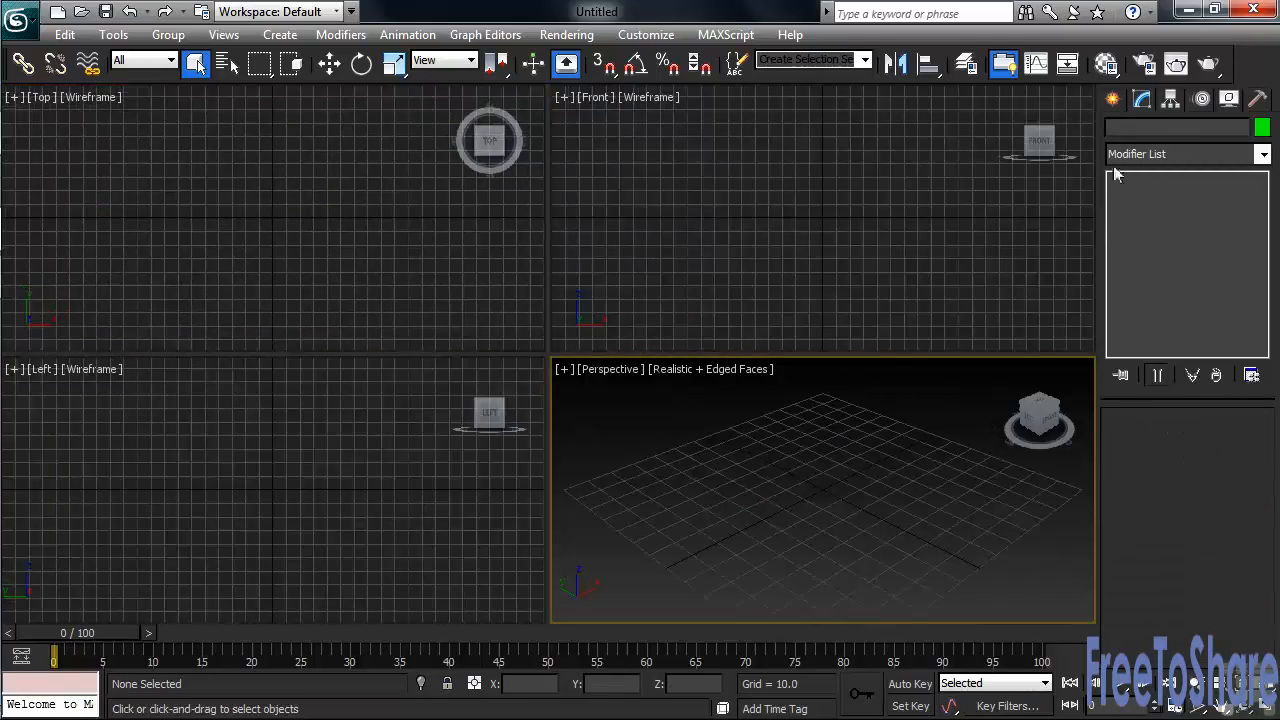
pyautogui.click(1112, 98)
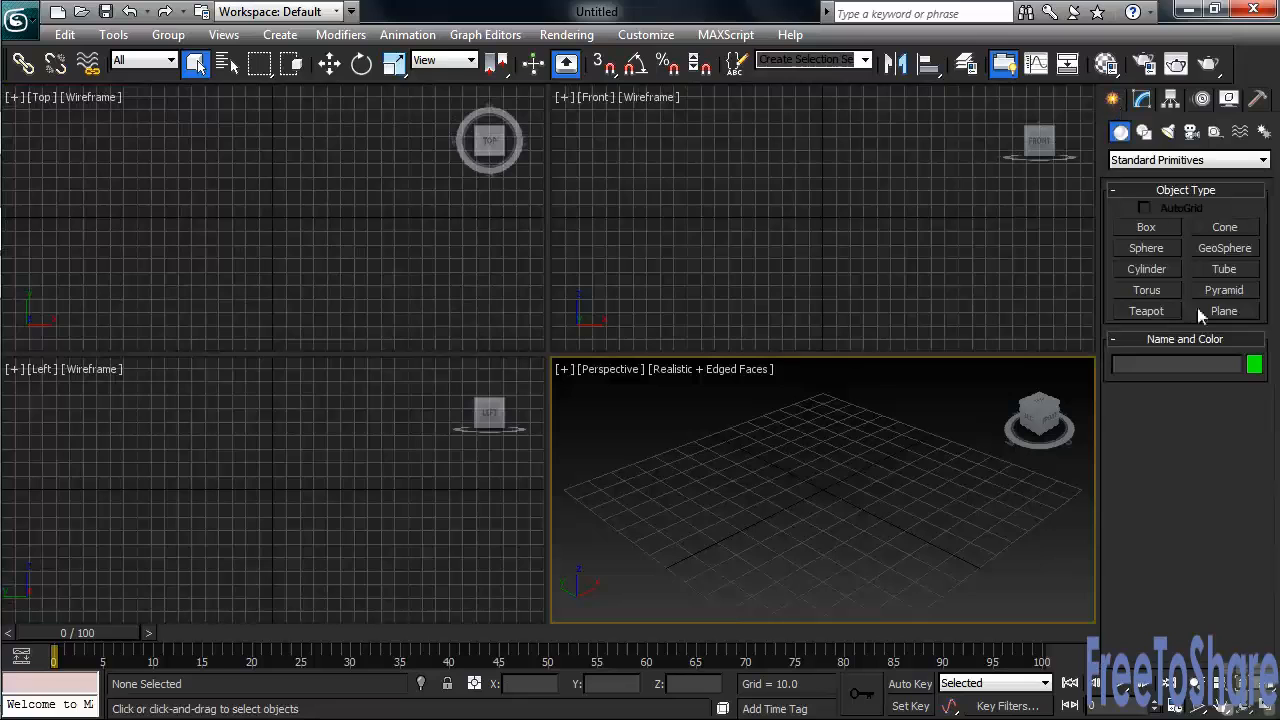
pyautogui.click(1224, 312)
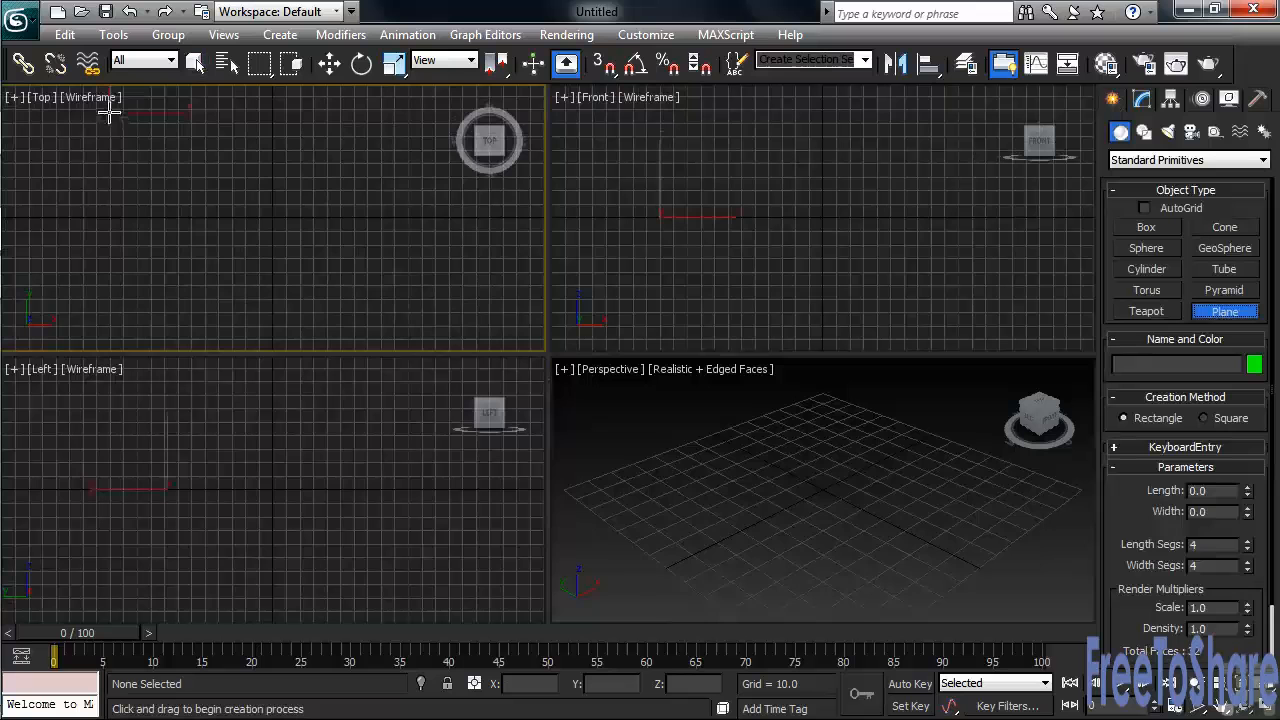
pyautogui.moveTo(110, 110); pyautogui.dragTo(436, 322)
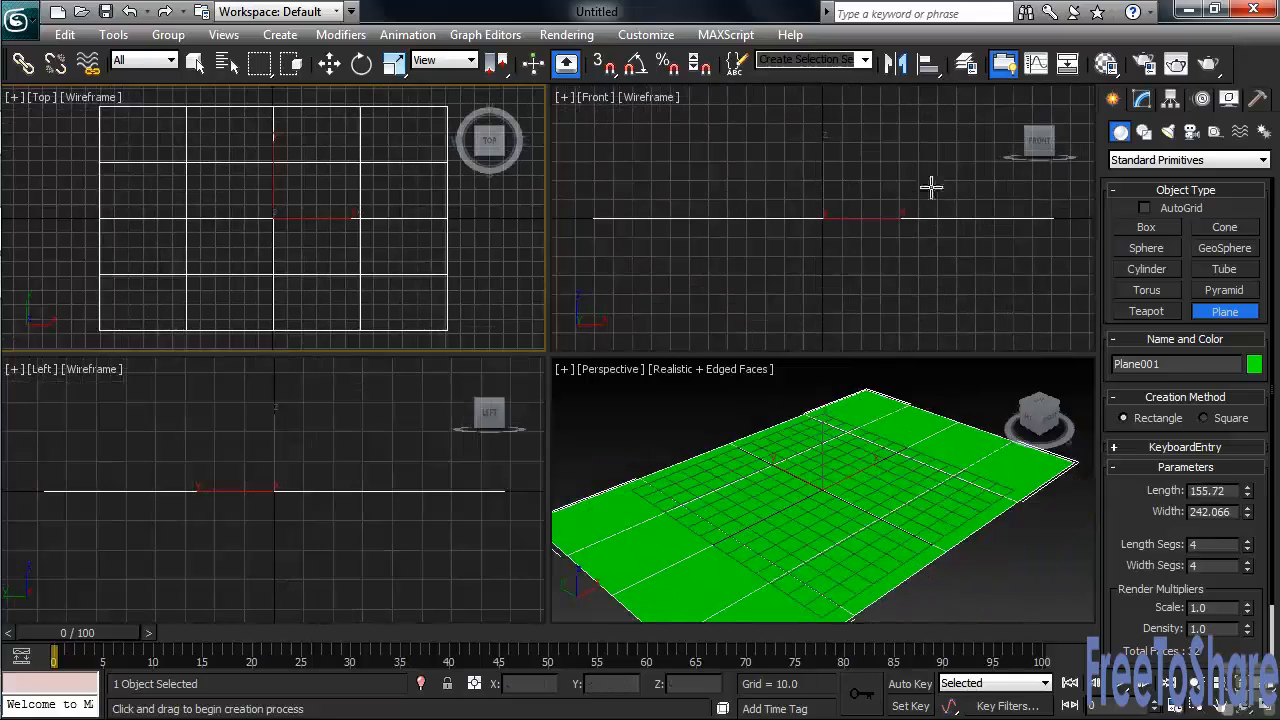
pyautogui.click(1142, 100)
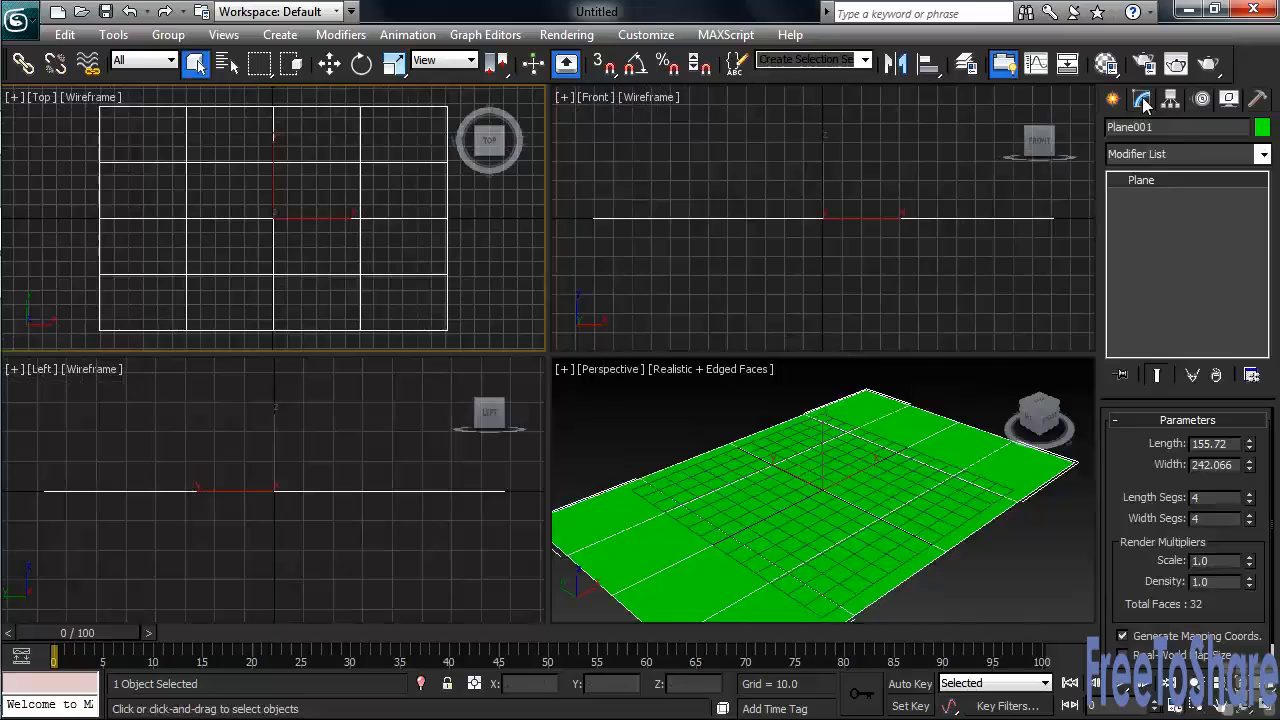